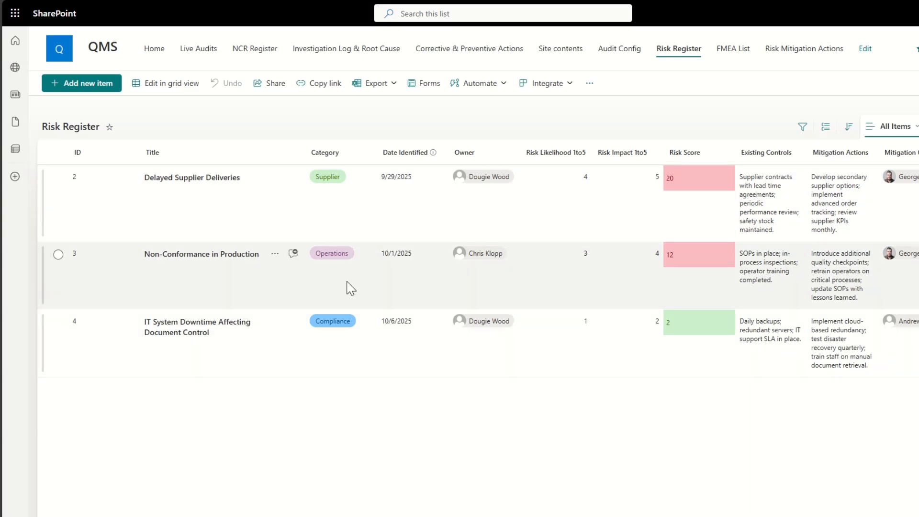
Open the FMEA List, then go on through site navigation to Risk Mitigation Actions.
left_click(732, 48)
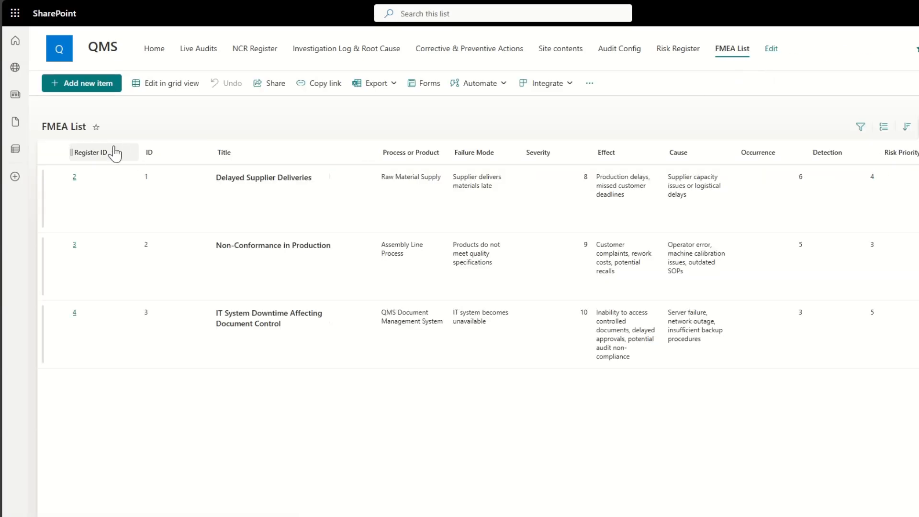
scroll("right", 3)
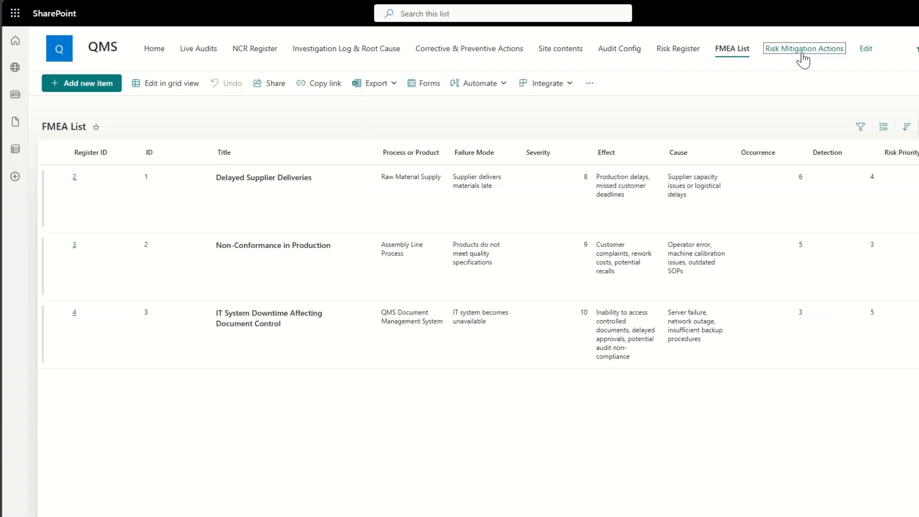
left_click(803, 49)
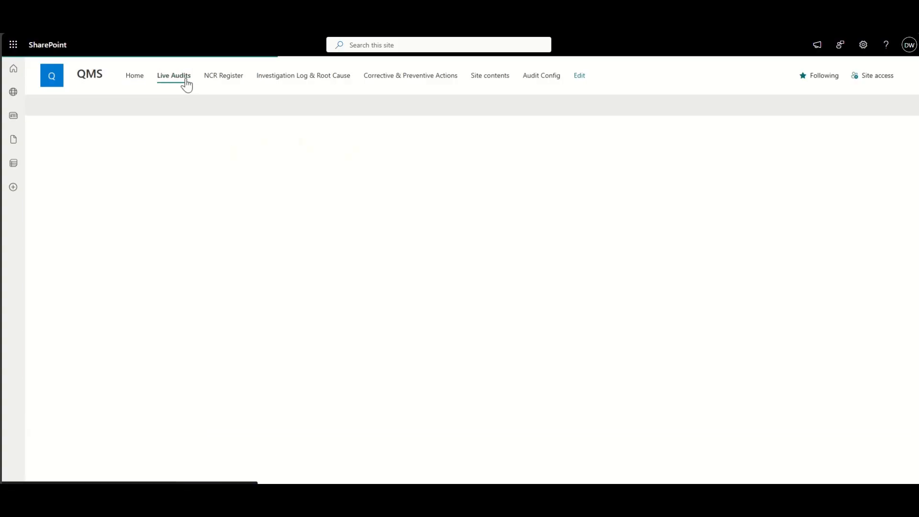
Browse the Investigation Log & Root Cause list, then open Site contents and its New menu.
left_click(223, 75)
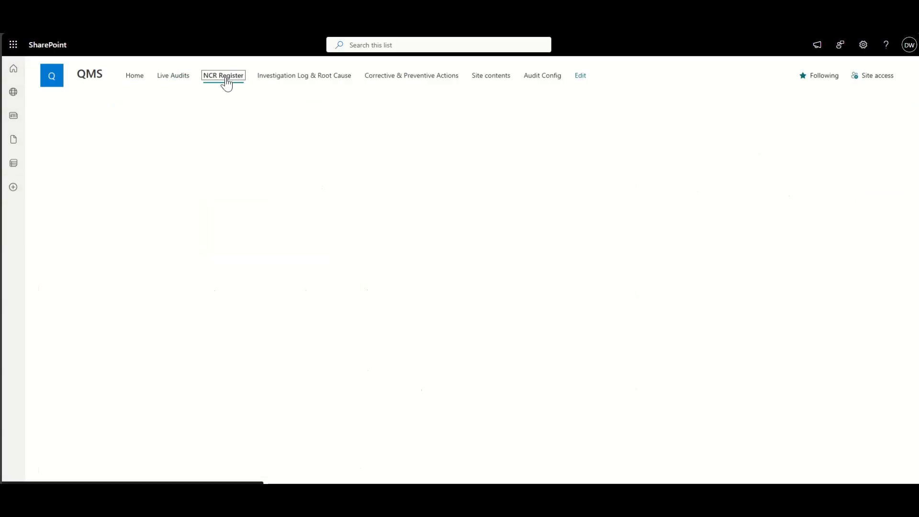
left_click(303, 75)
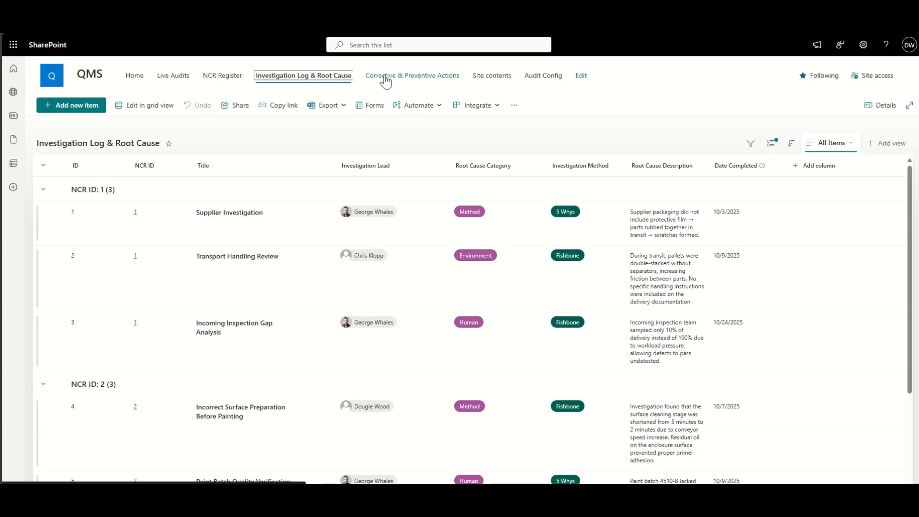
left_click(489, 75)
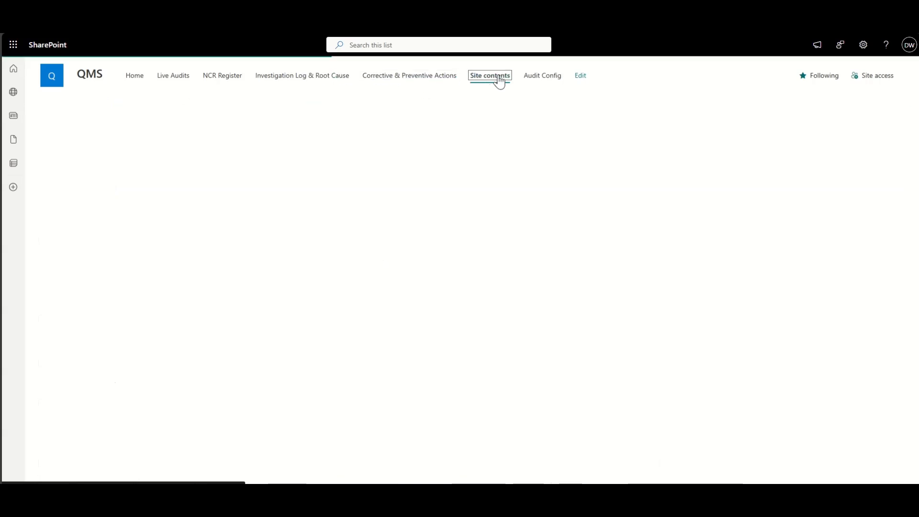
left_click(56, 105)
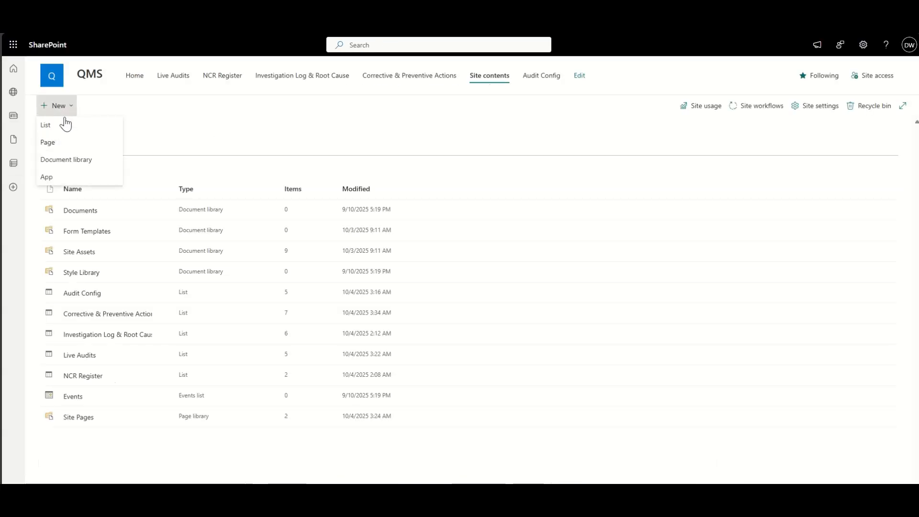
Create a blank list named Risk Register, kept in site navigation.
left_click(45, 125)
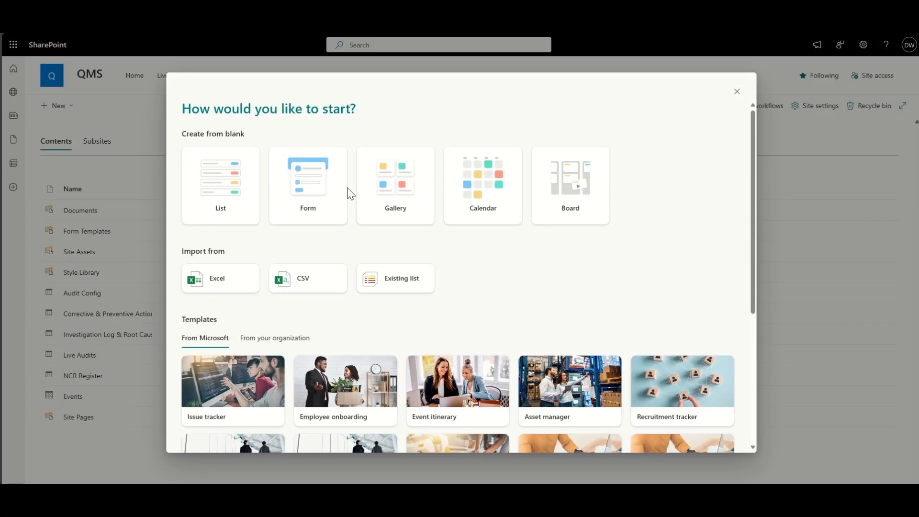
left_click(219, 185)
type("Risk Register")
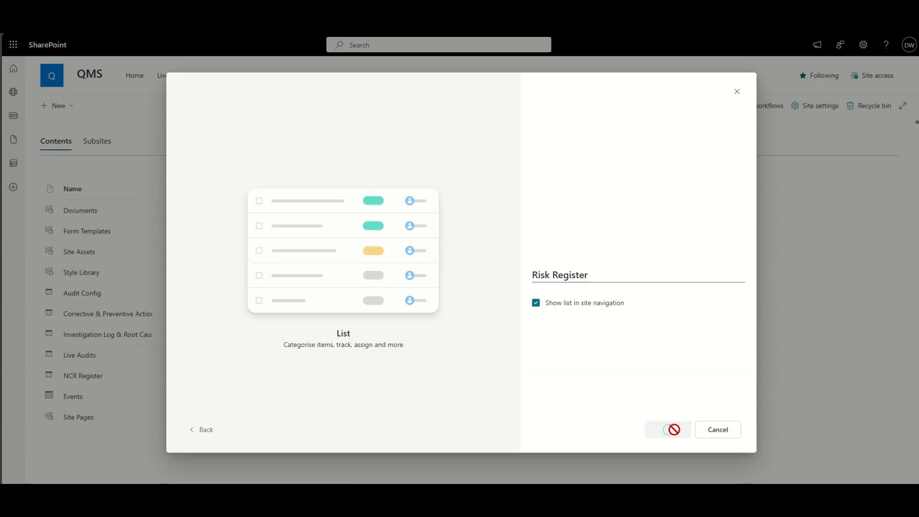
left_click(668, 429)
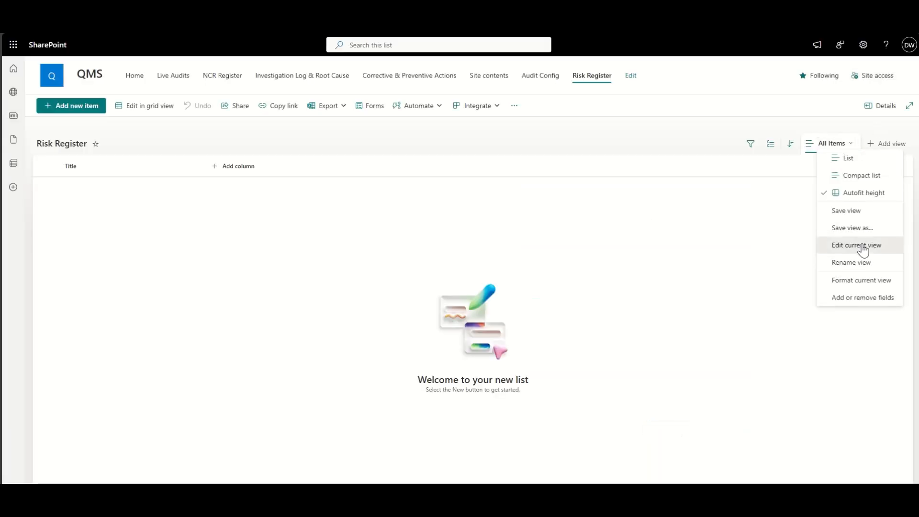
left_click(856, 245)
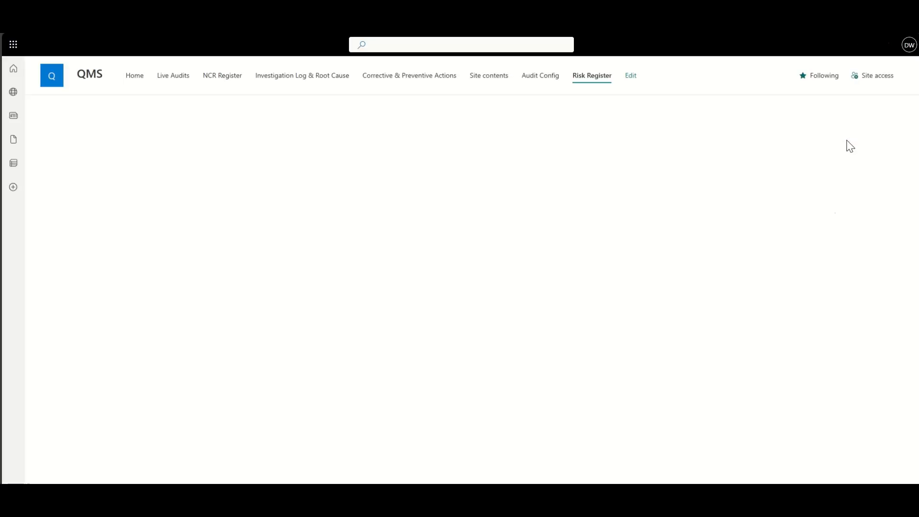
Add a Category choice column with Operations, Supplier and Customer, adjusting choice colours.
left_click(300, 166)
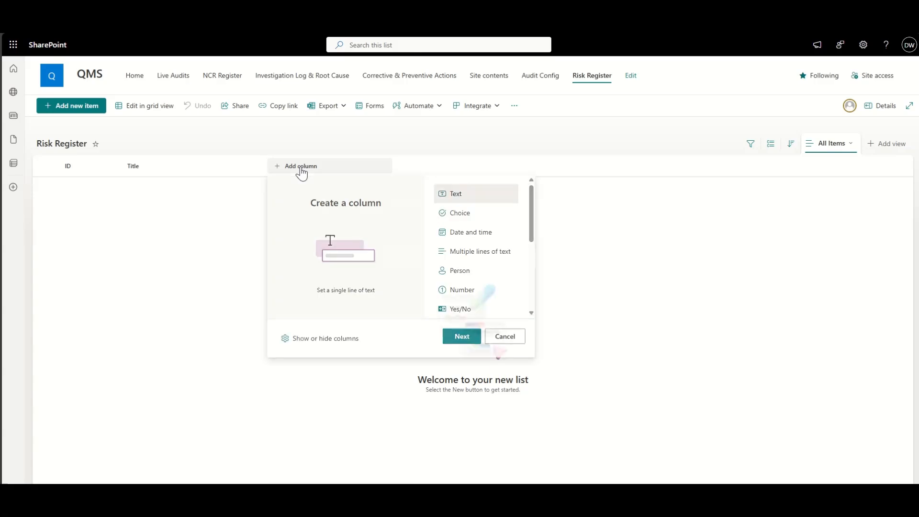
left_click(459, 212)
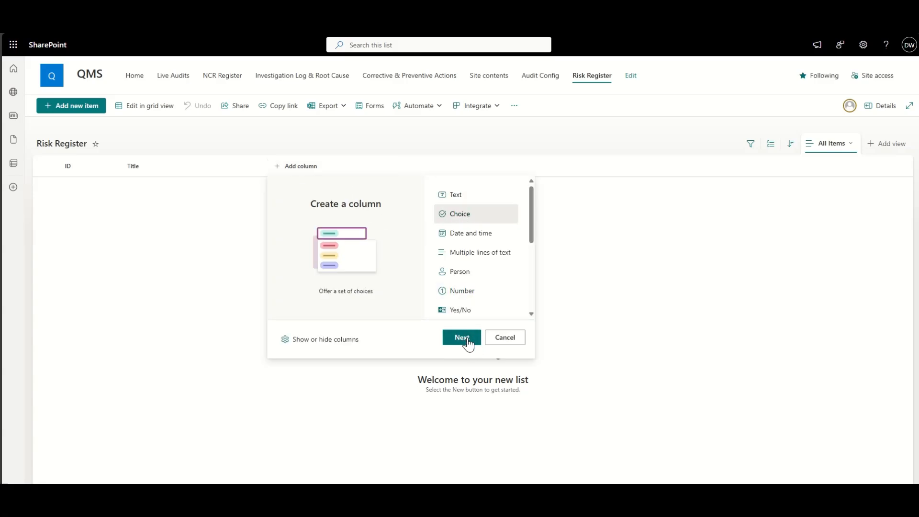
left_click(461, 336)
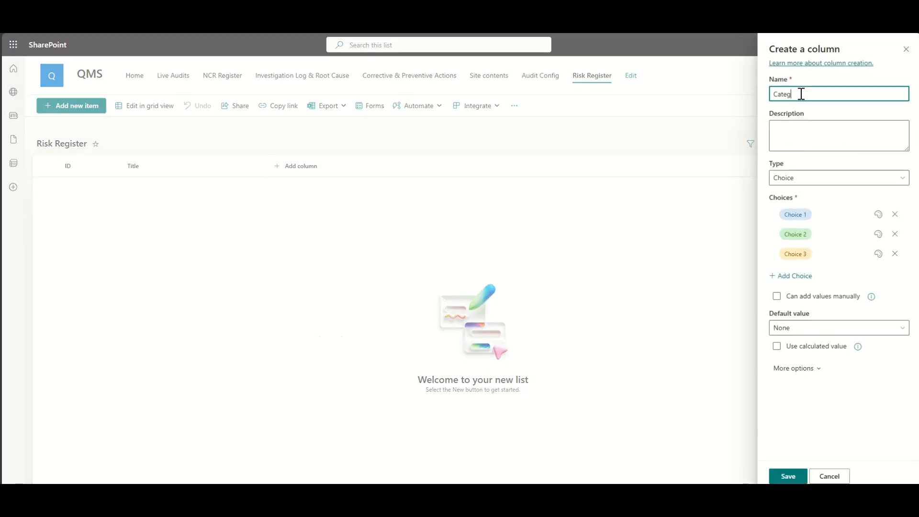
type("ory")
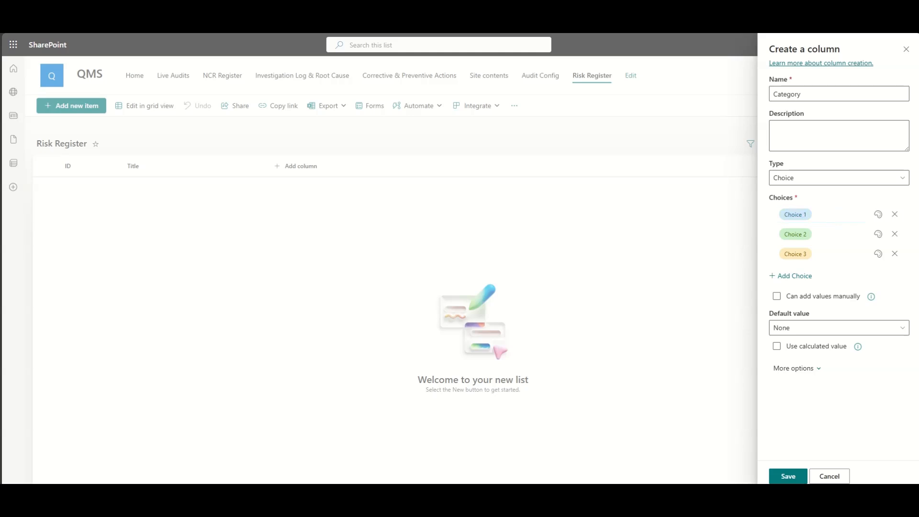
type("Supplier")
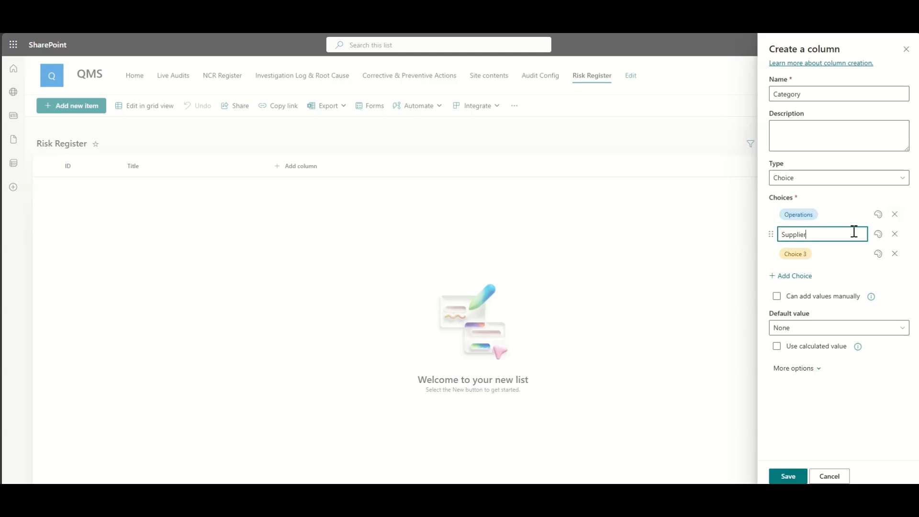
left_click(877, 253)
type("Customer")
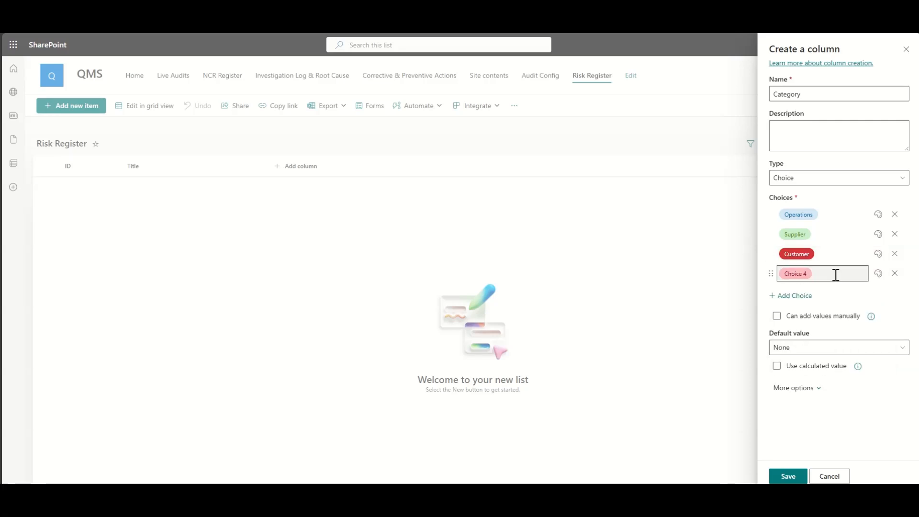
left_click(877, 273)
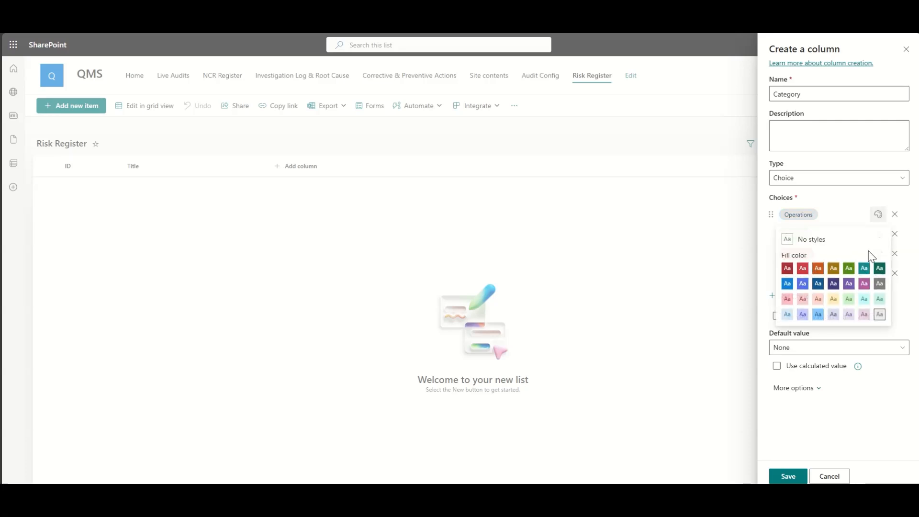
left_click(787, 475)
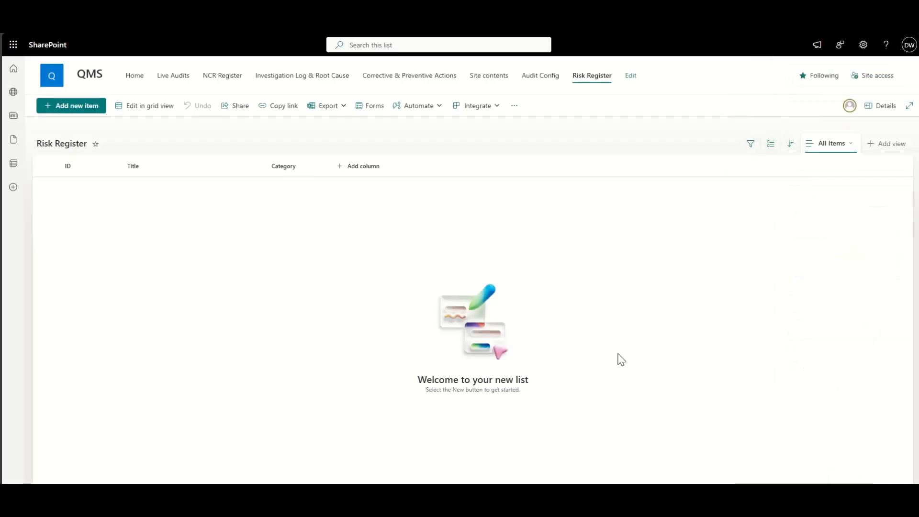
Add the Date Identified date column and choose a type for the Owner column.
left_click(362, 166)
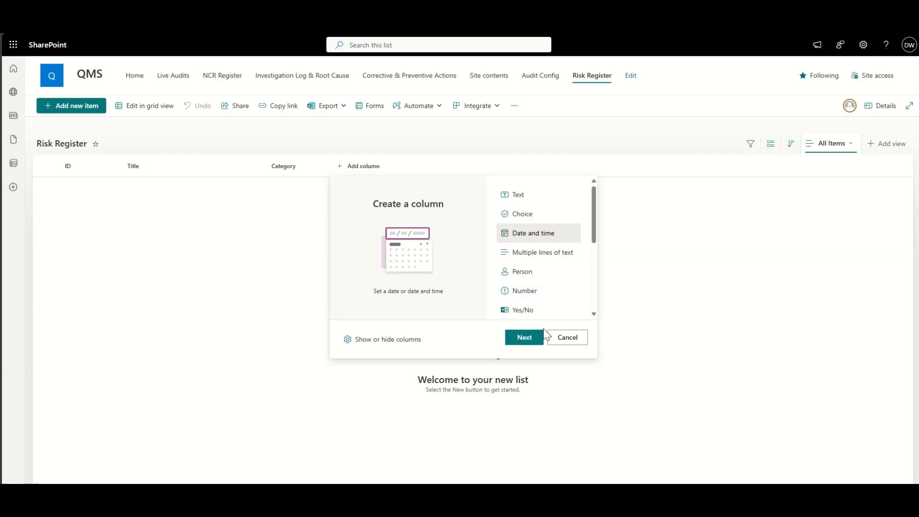
left_click(523, 337)
type("Date Identified")
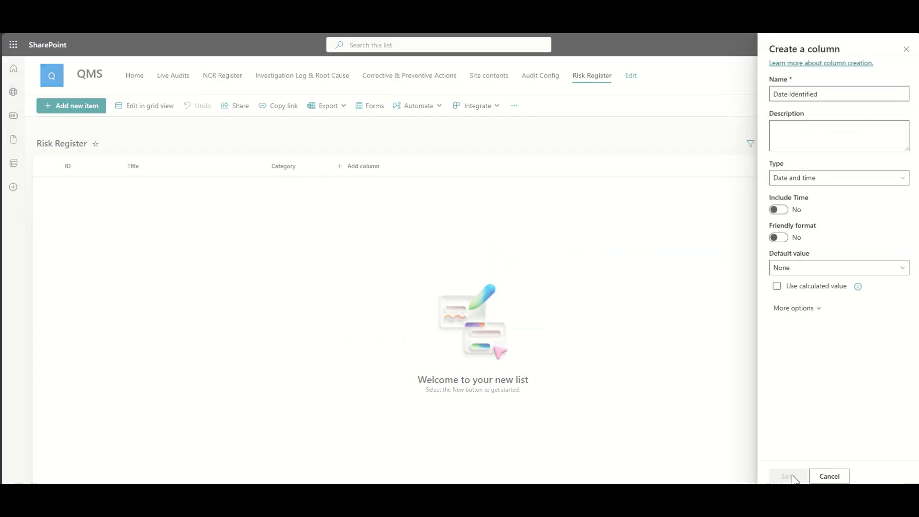
left_click(787, 475)
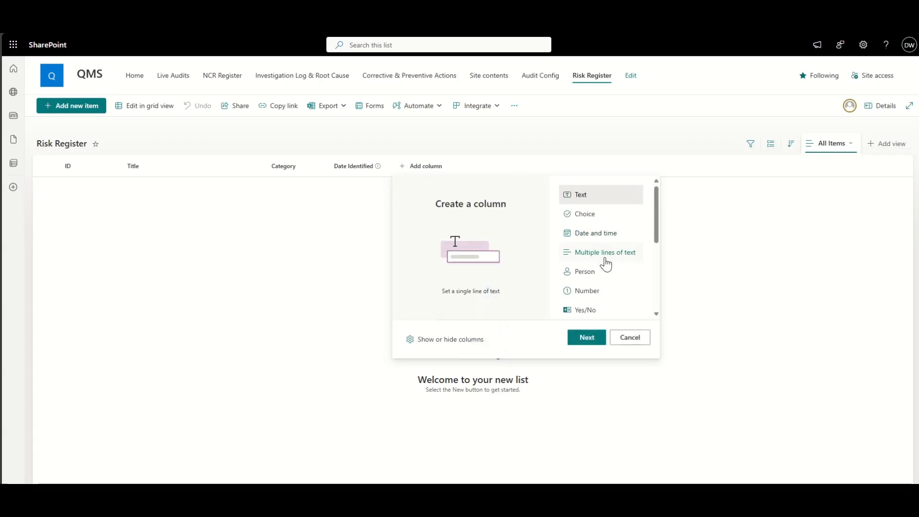
left_click(585, 337)
type("Risk Likelih")
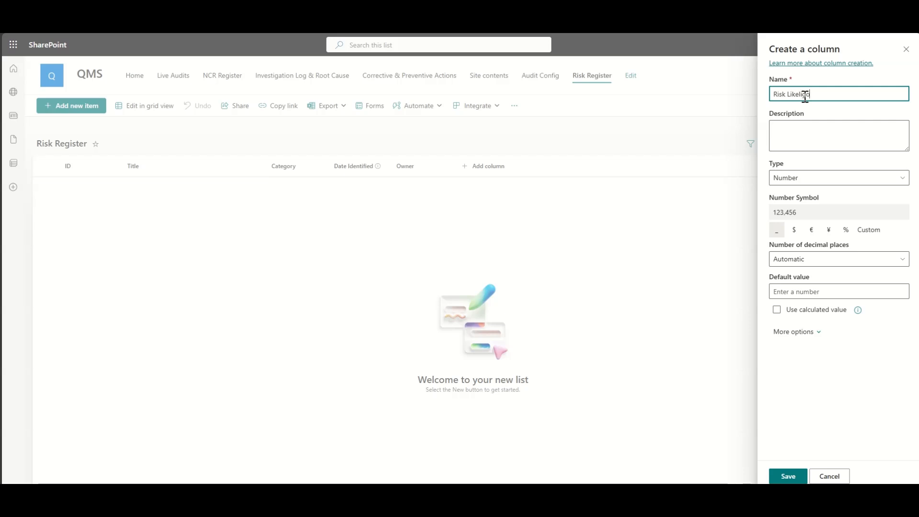
Name a choice column Risk Likelihood with options Low, Medium and High.
key("Backspace")
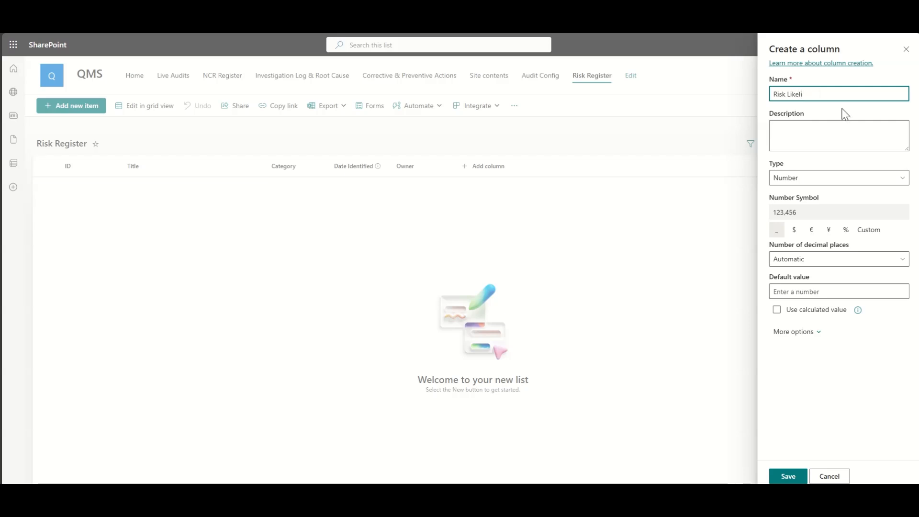
type("hood")
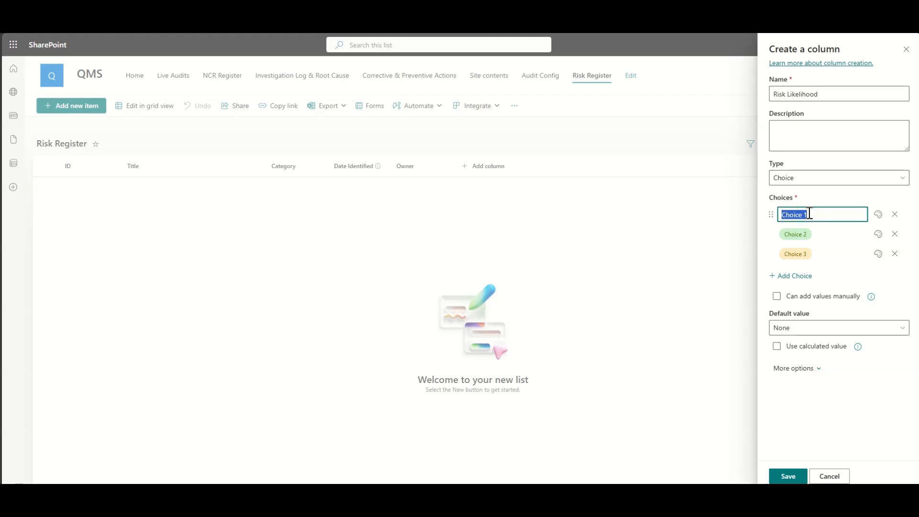
type("Medium")
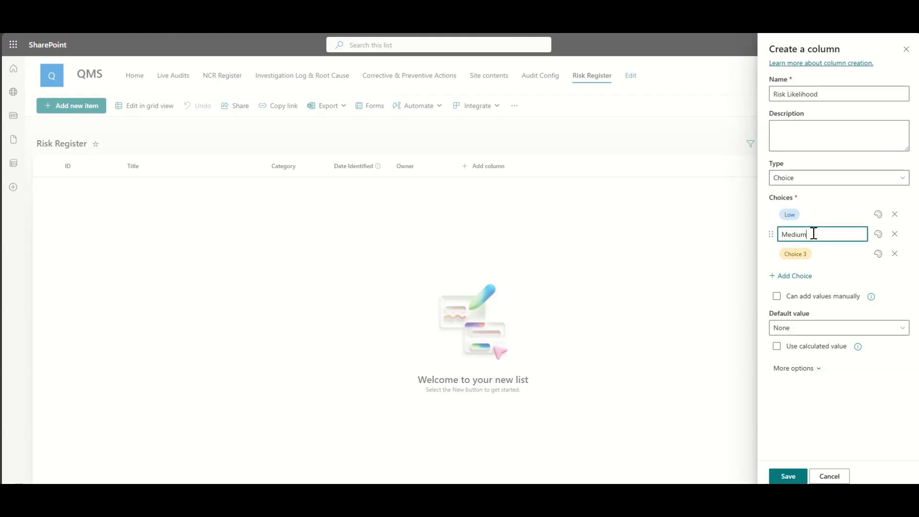
type("High")
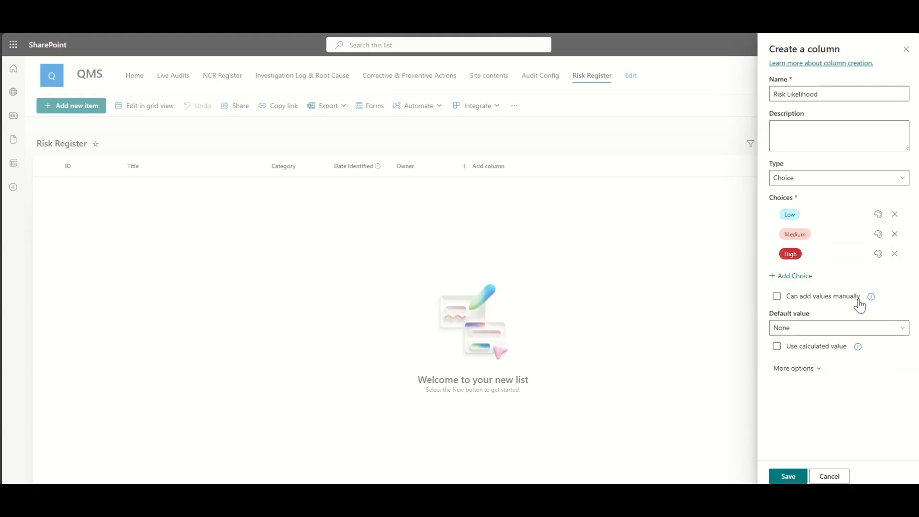
Save Risk Likelihood, then add a Risk Impact choice column with Low filled light green.
left_click(787, 476)
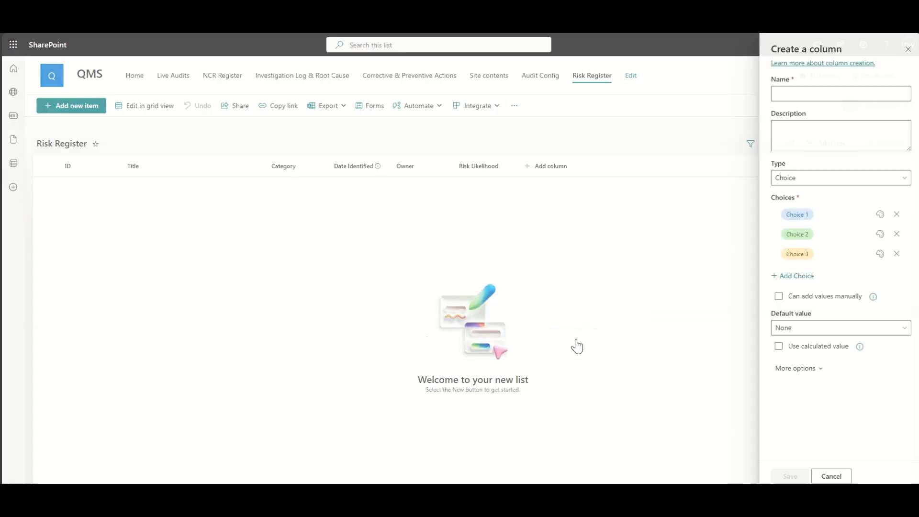
type("Risk Impact")
type("Low")
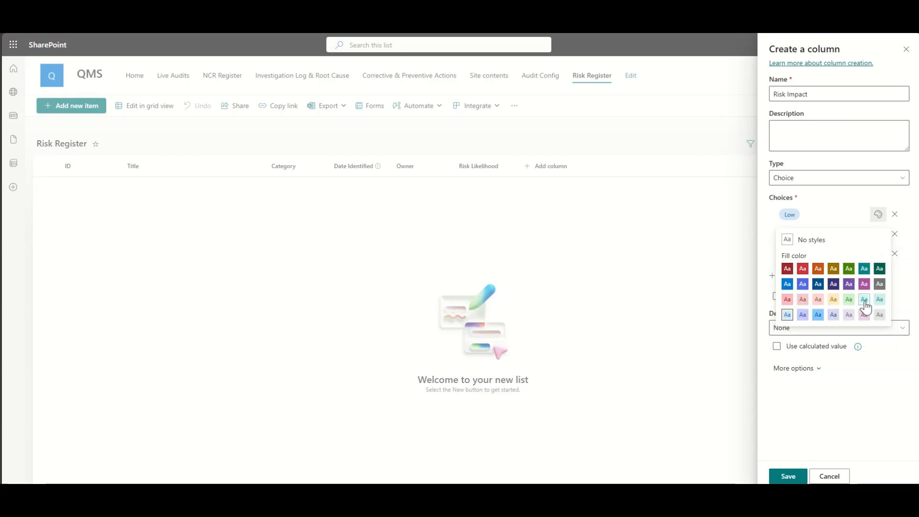
left_click(863, 299)
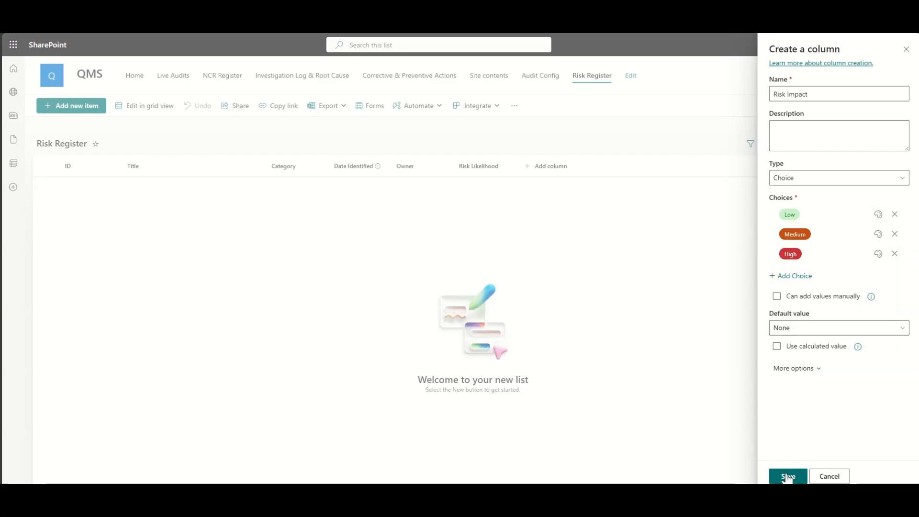
left_click(786, 476)
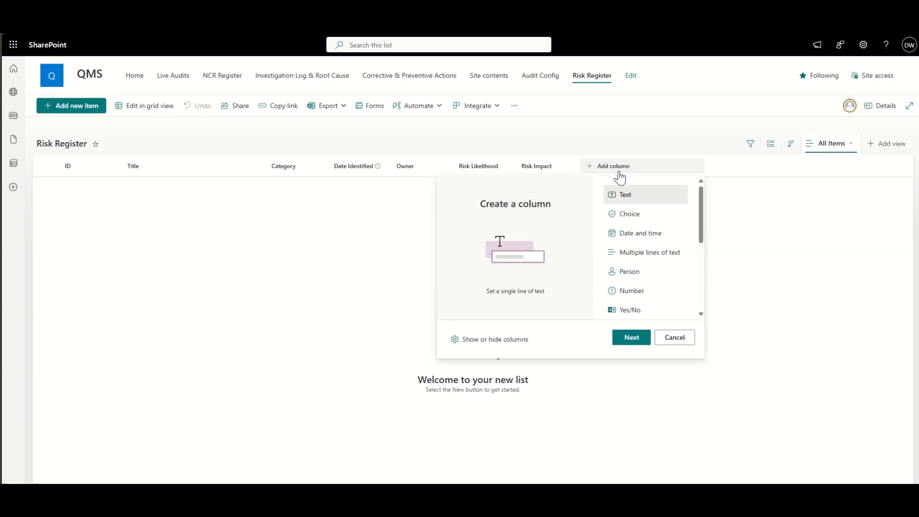
mouse_move(639, 206)
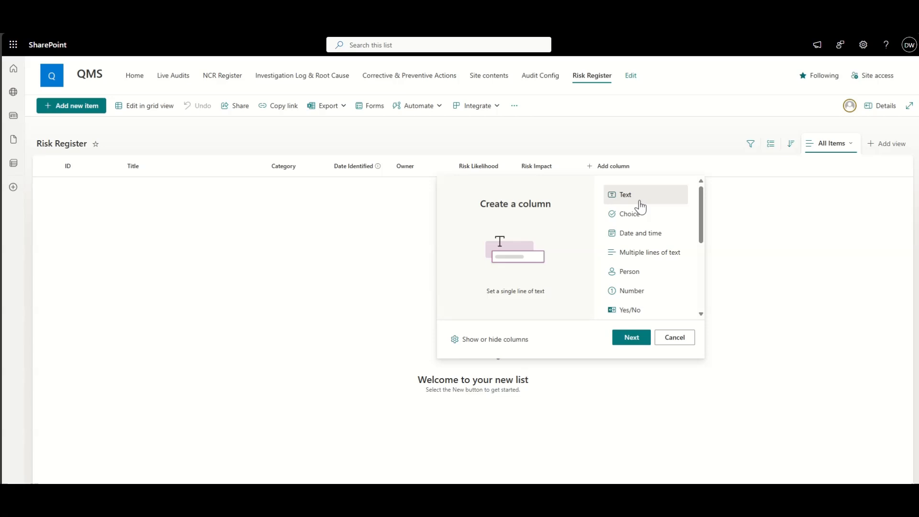
Add number columns Risk Likelihood 1to5 and Risk Impact 1to5, limited to values 1–5.
left_click(674, 337)
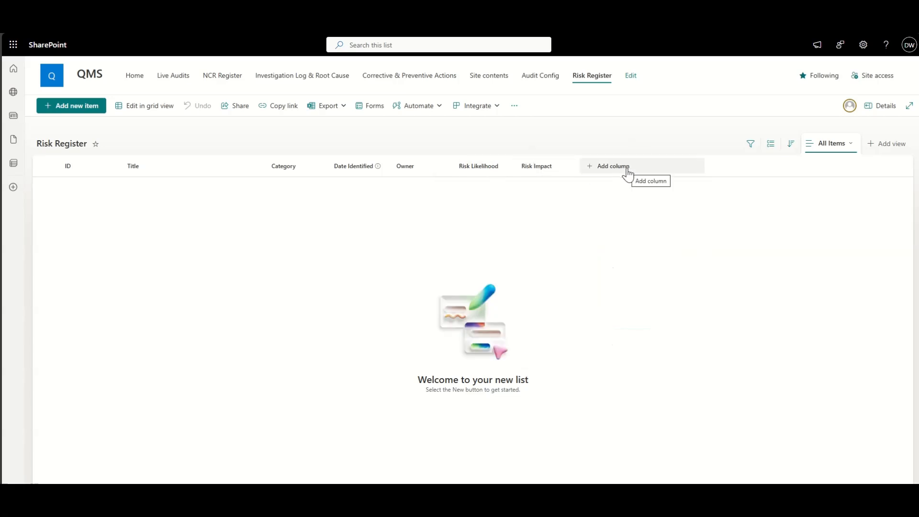
left_click(613, 166)
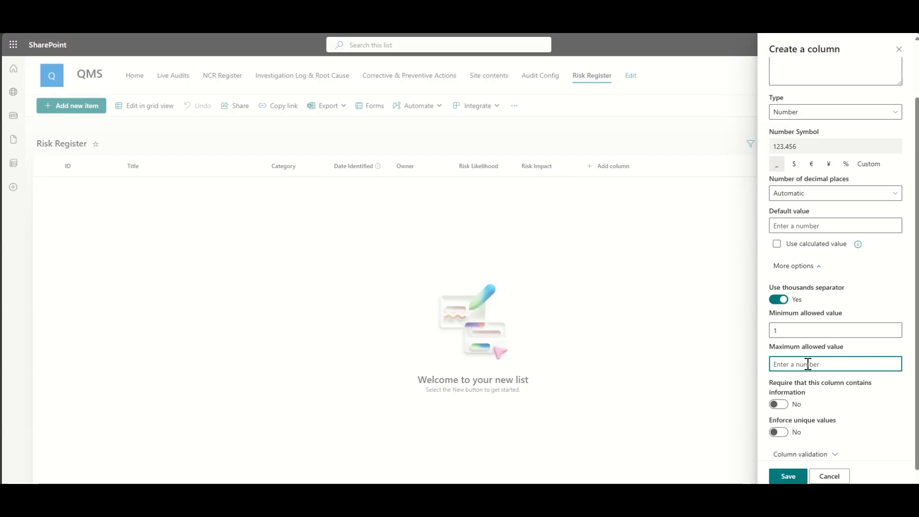
type("5")
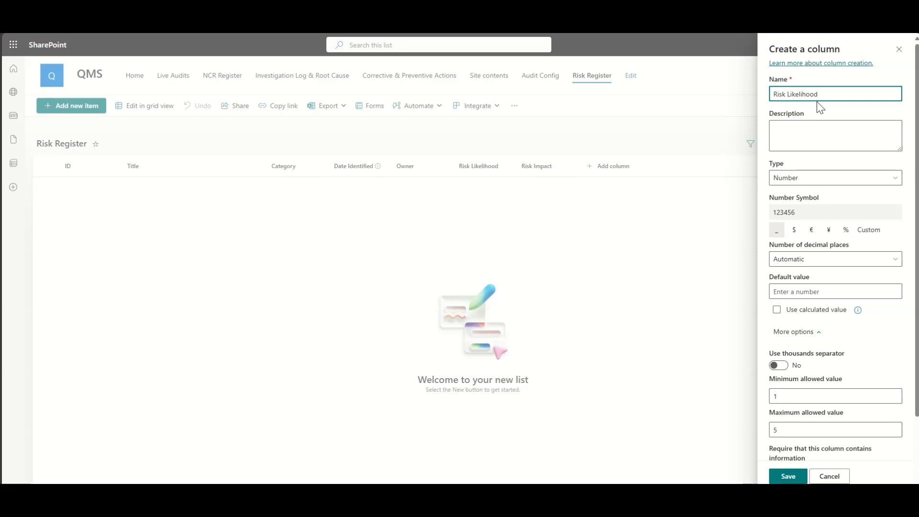
type("Value")
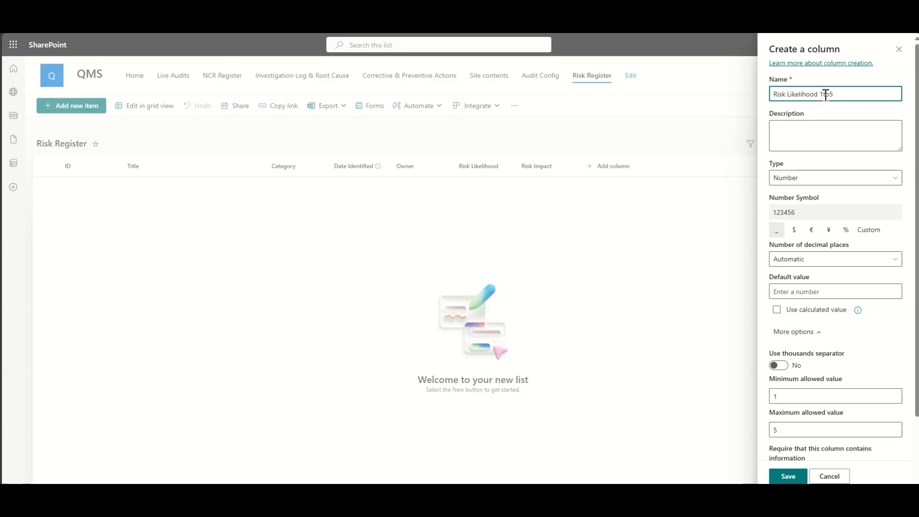
left_click(786, 475)
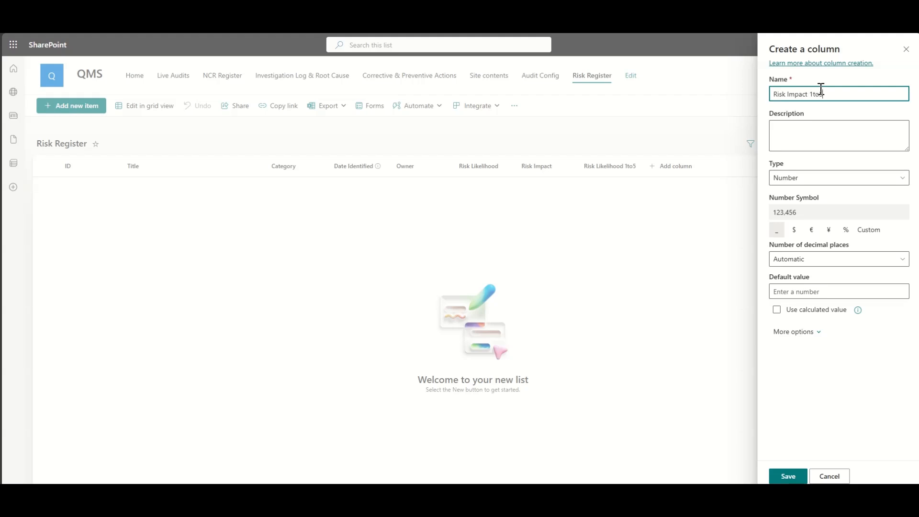
left_click(795, 332)
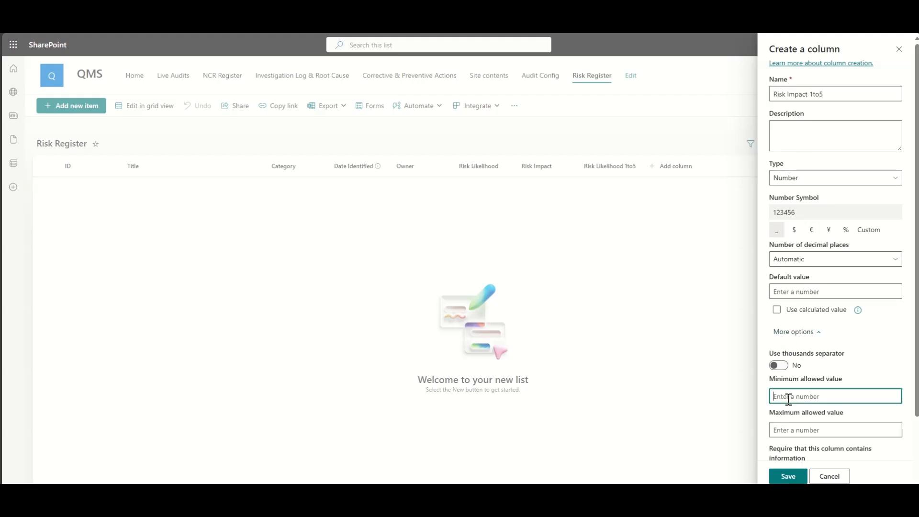
left_click(787, 475)
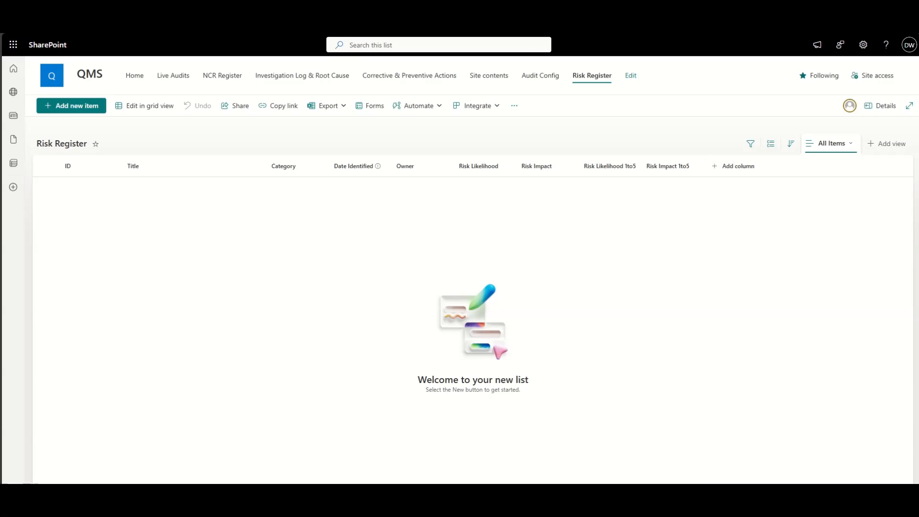
mouse_move(882, 70)
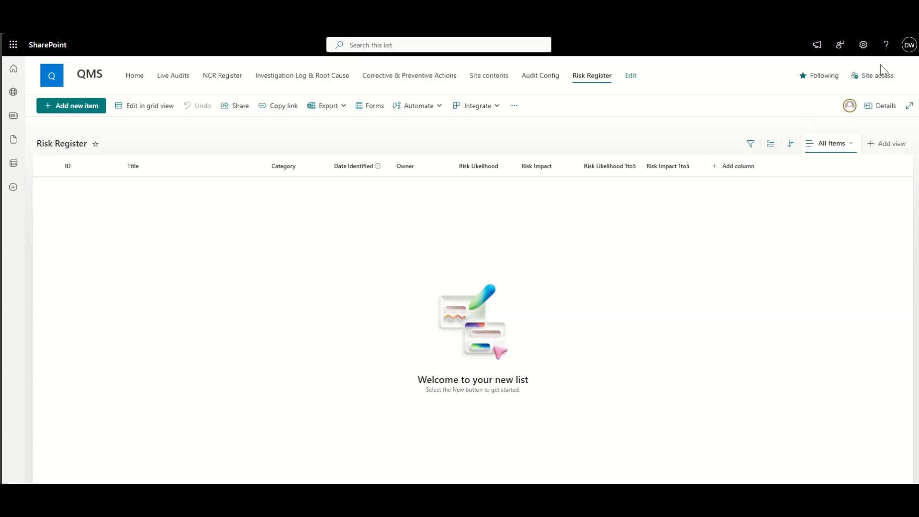
From the Risk Register's list settings, start a calculated column named Risk Score.
left_click(862, 44)
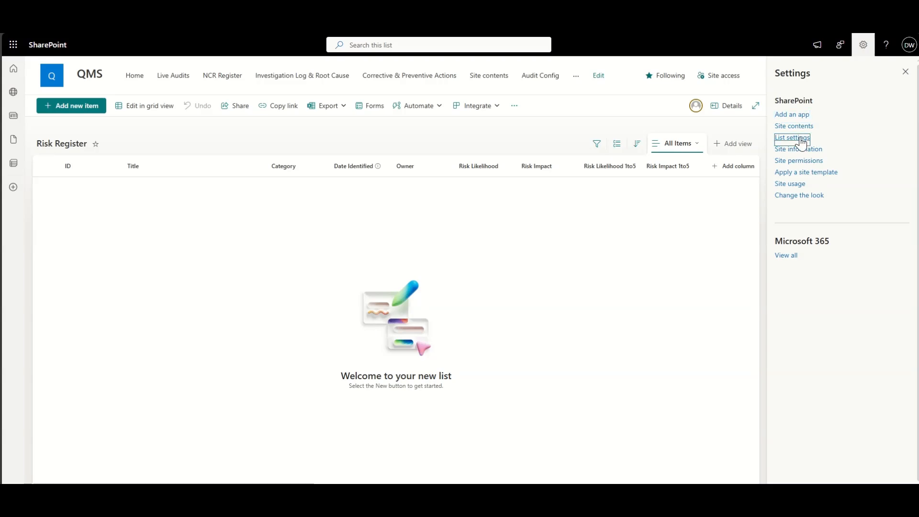
left_click(791, 138)
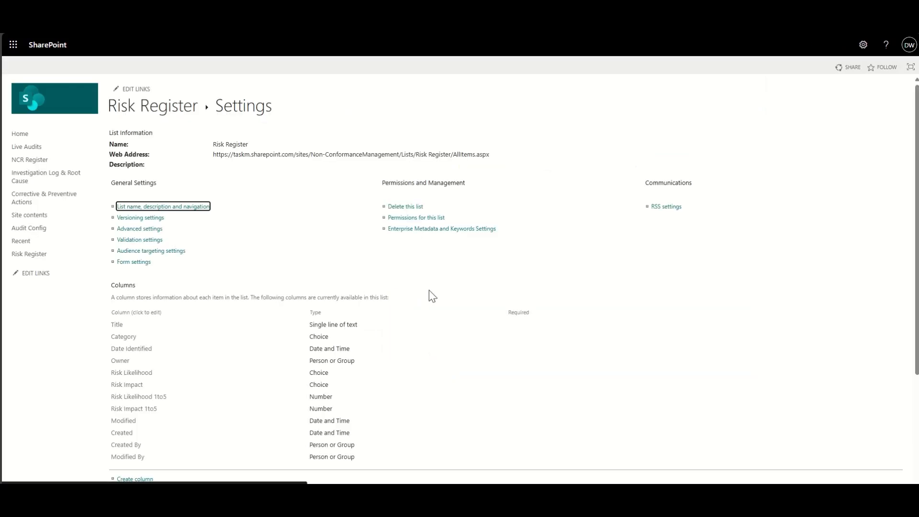
scroll("down", 3)
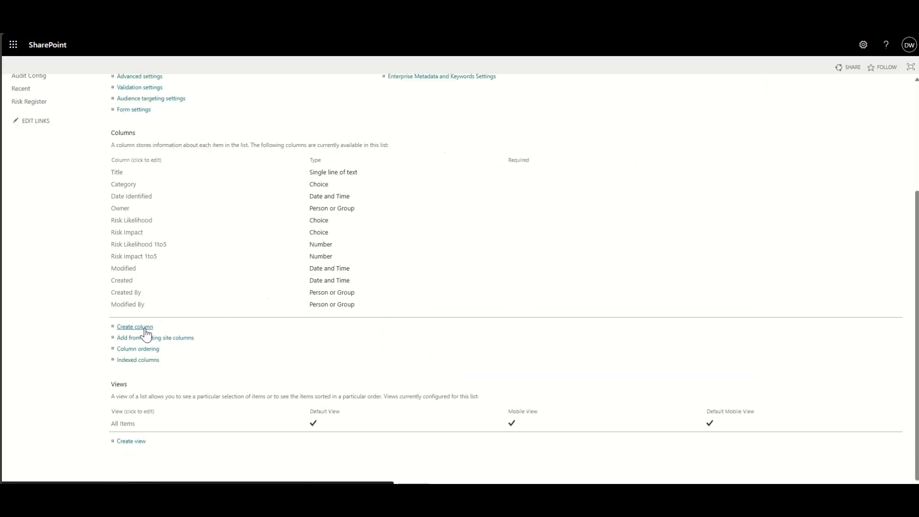
left_click(135, 326)
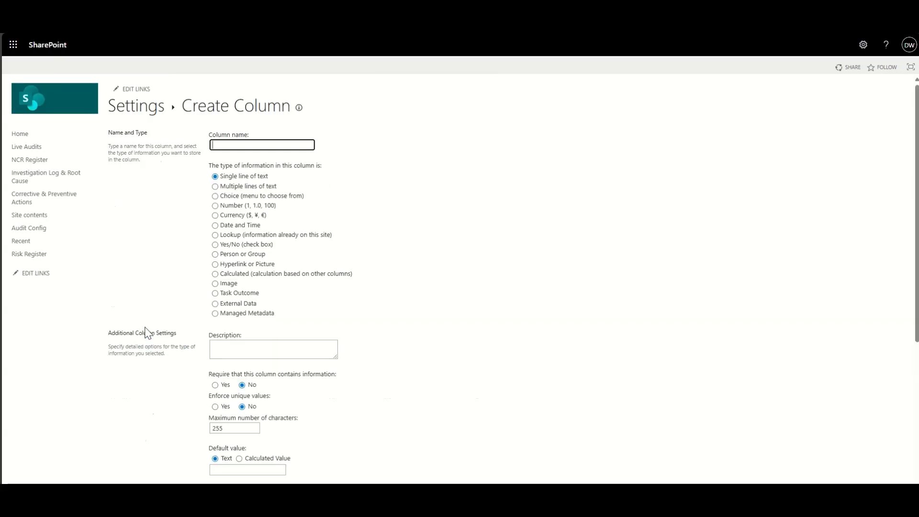
left_click(214, 274)
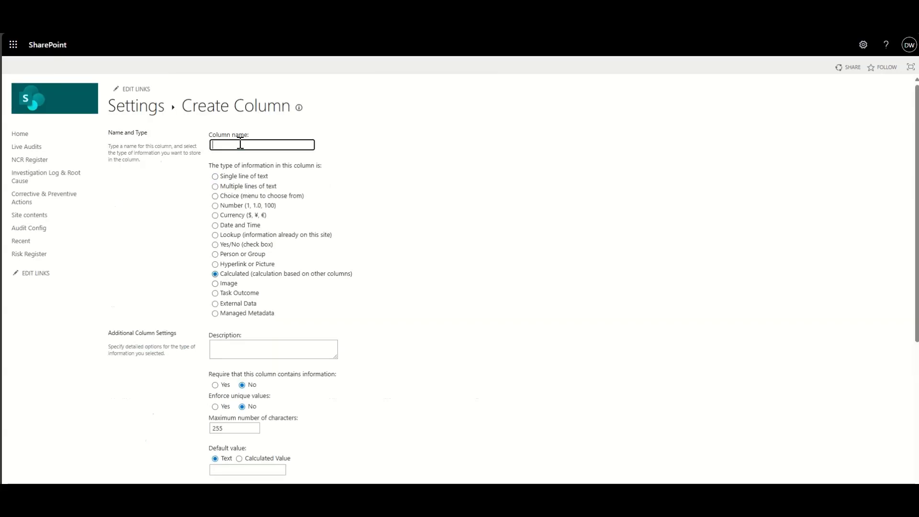
type("Risk Score")
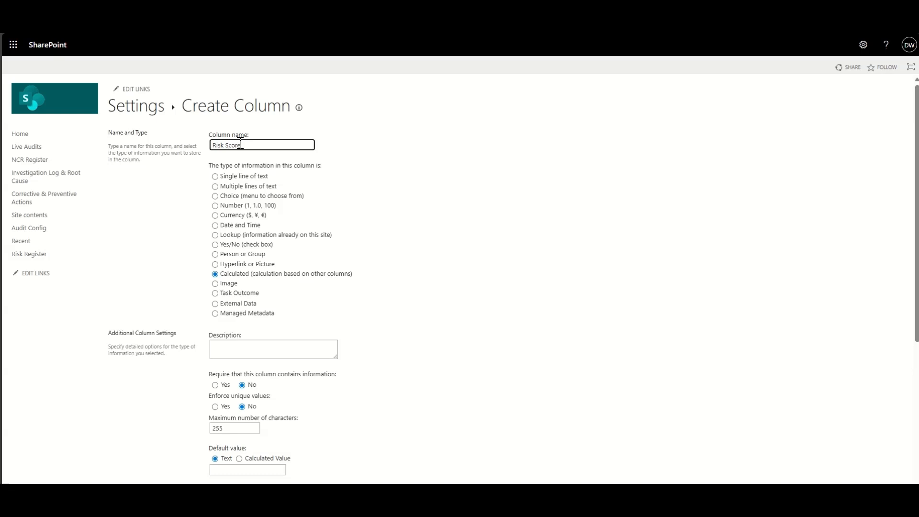
scroll("down", 3)
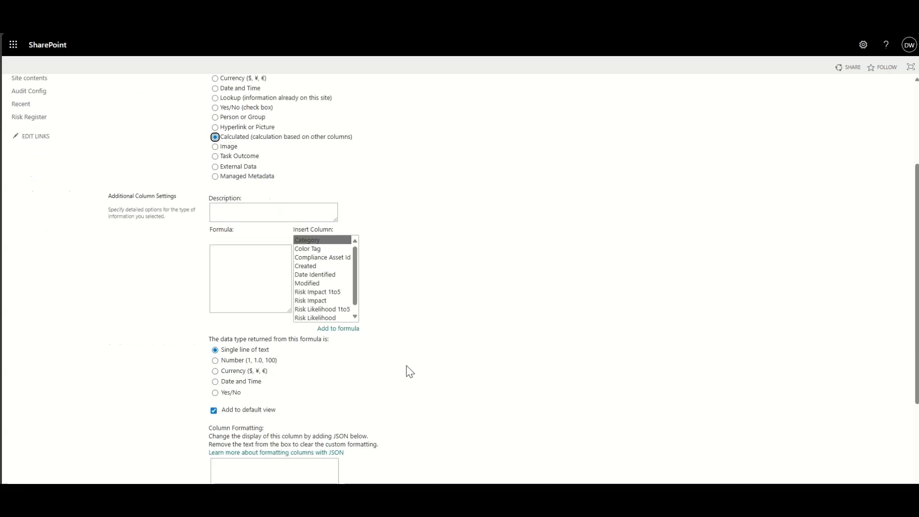
mouse_move(360, 263)
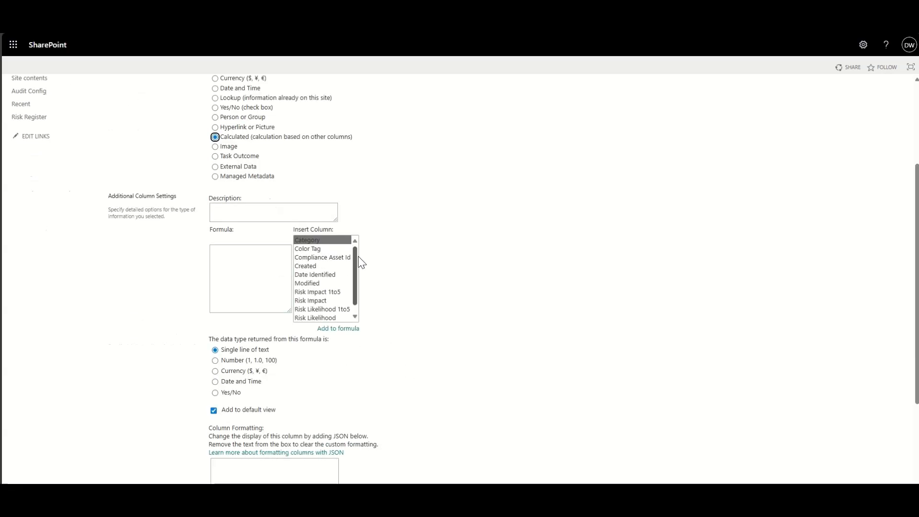
mouse_move(334, 295)
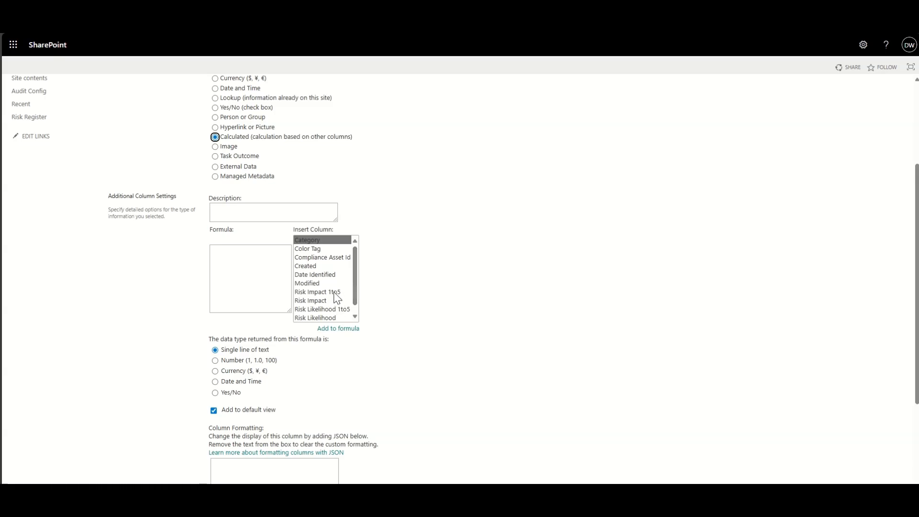
mouse_move(335, 313)
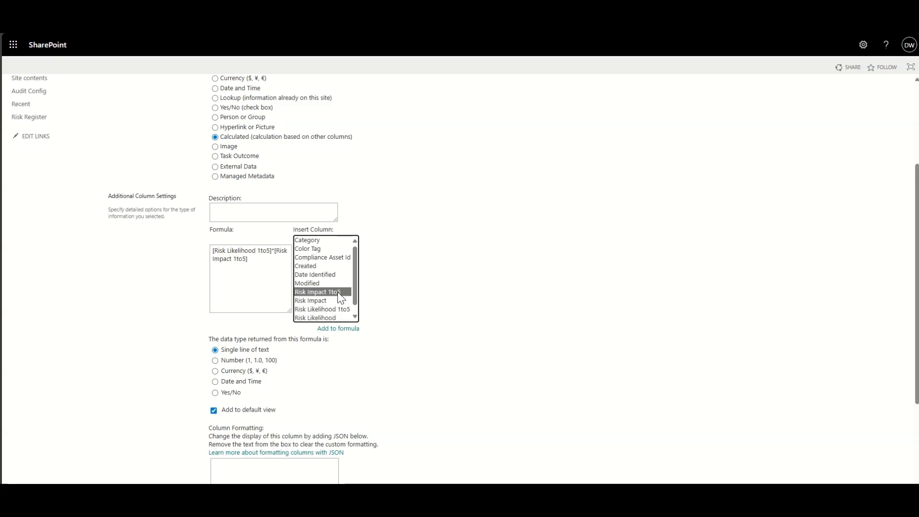
Set Risk Score to show 0 decimal places and re-enter the missing column name.
scroll("down", 3)
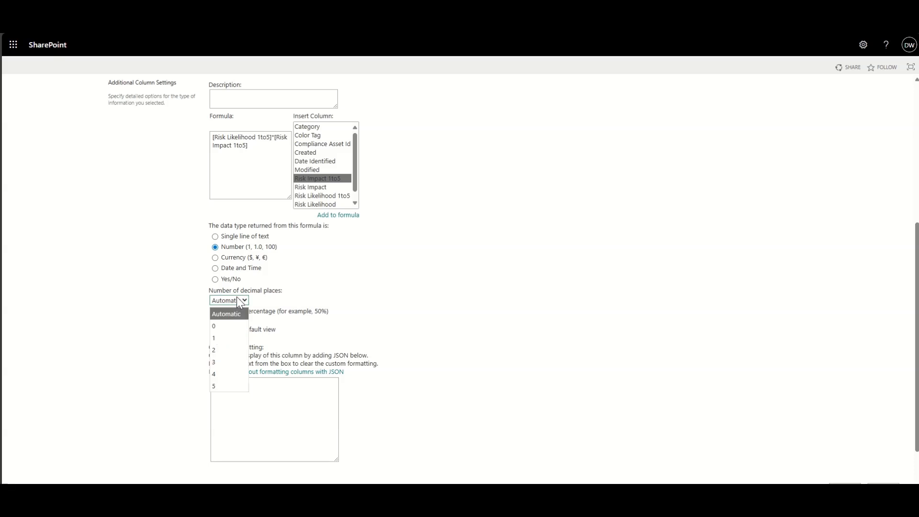
left_click(213, 325)
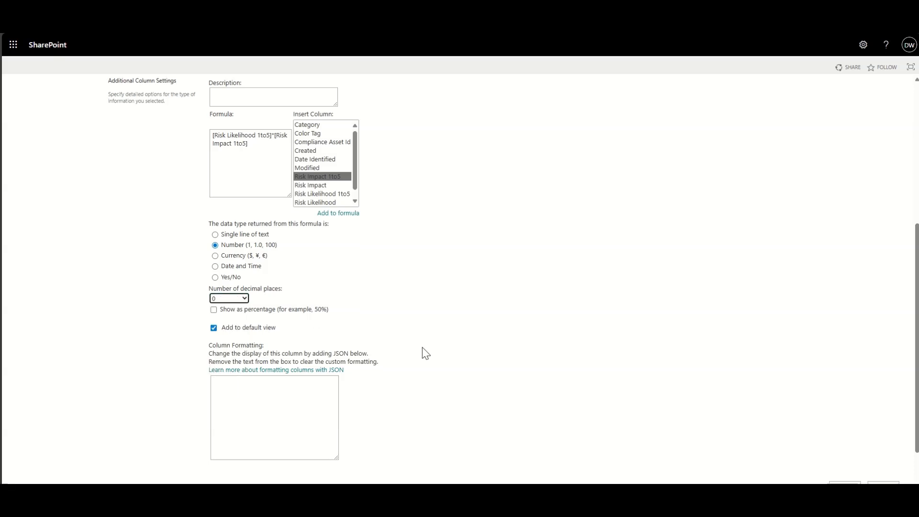
scroll("down", 3)
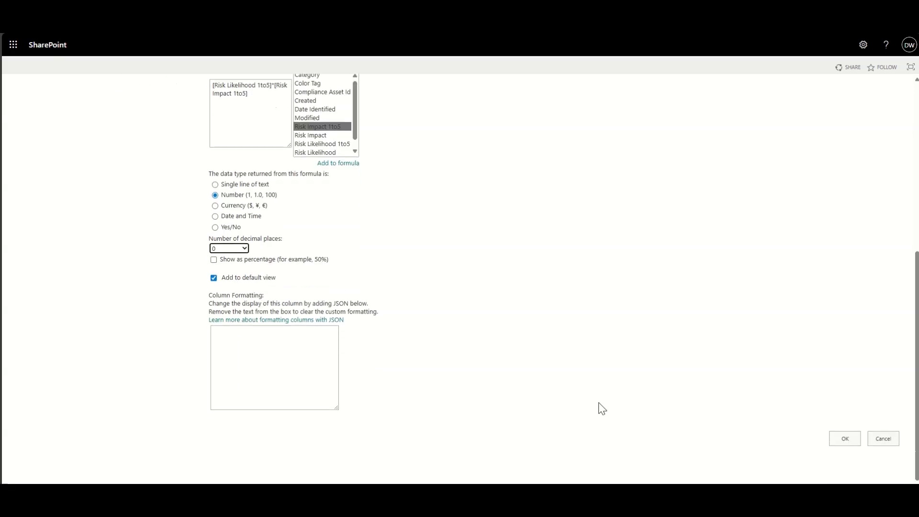
left_click(842, 438)
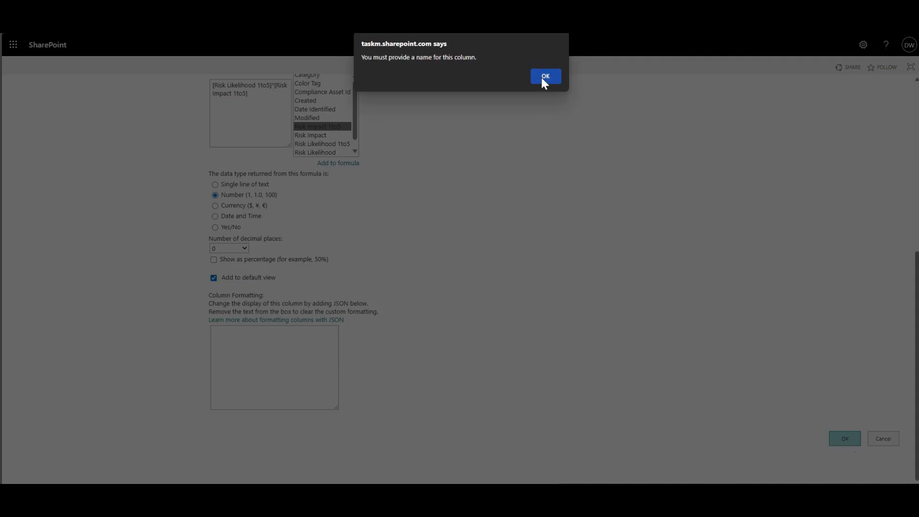
left_click(544, 76)
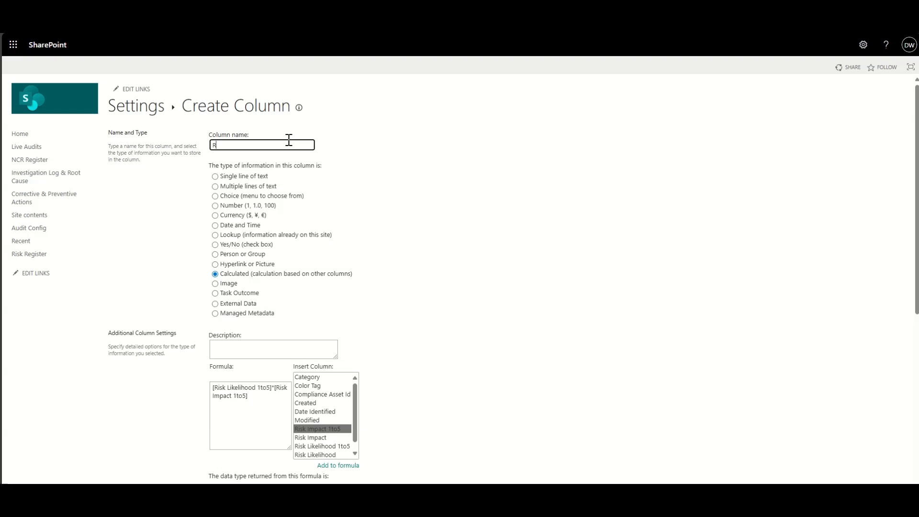
type("isk Score")
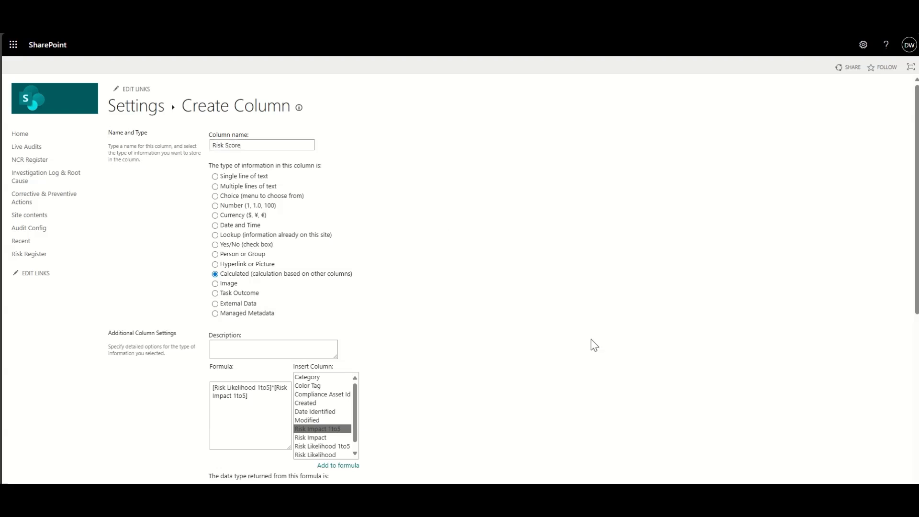
scroll("down", 3)
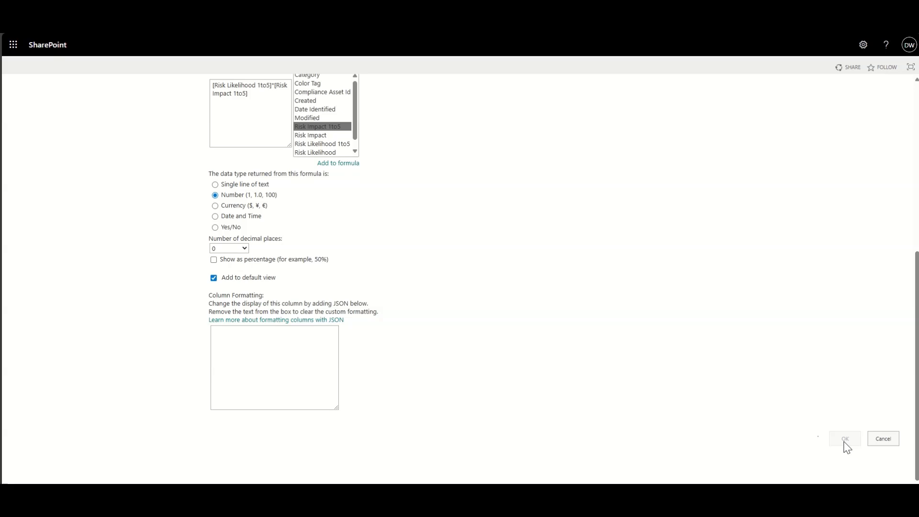
Create the Risk Score column, then add an item with likelihood 1 and impact 5.
left_click(843, 438)
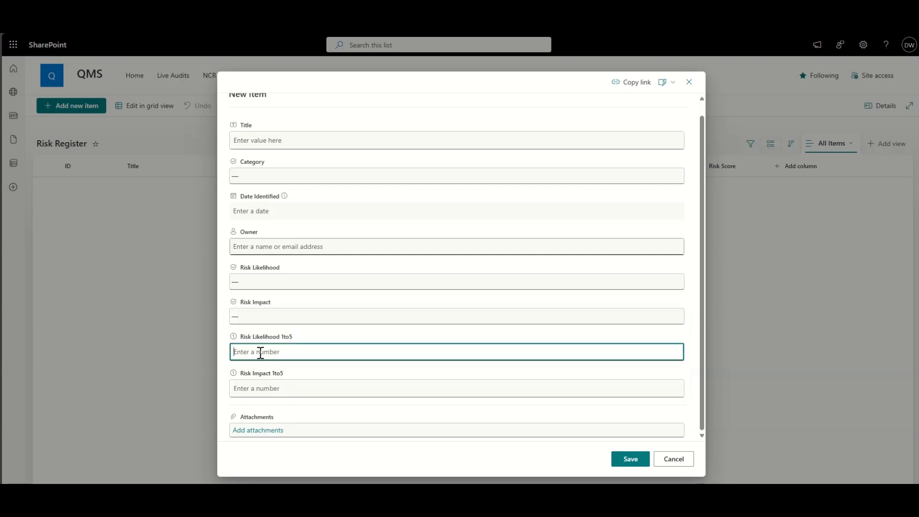
type("1")
left_click(456, 388)
type("6")
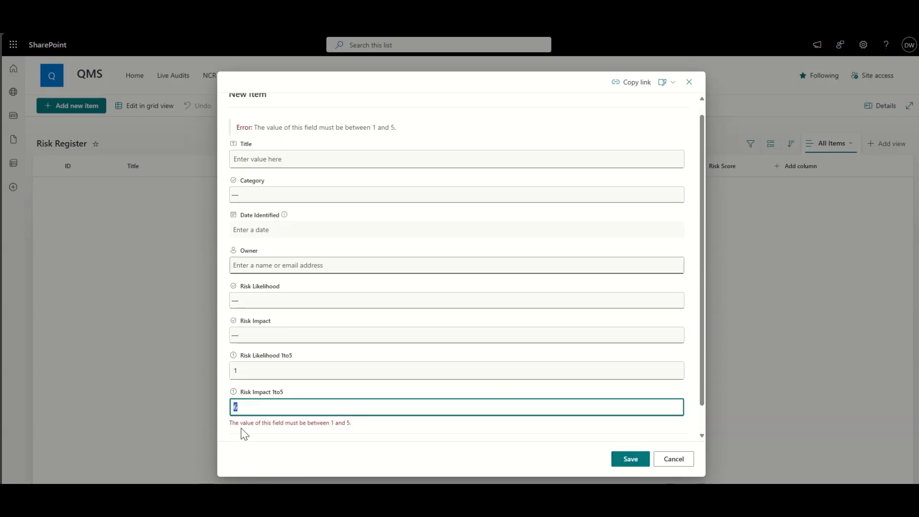
scroll("down", 3)
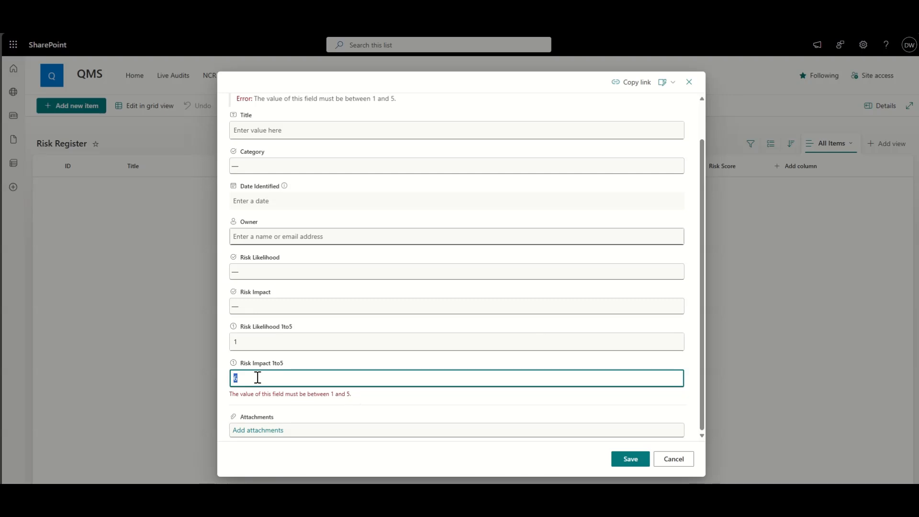
left_click(630, 458)
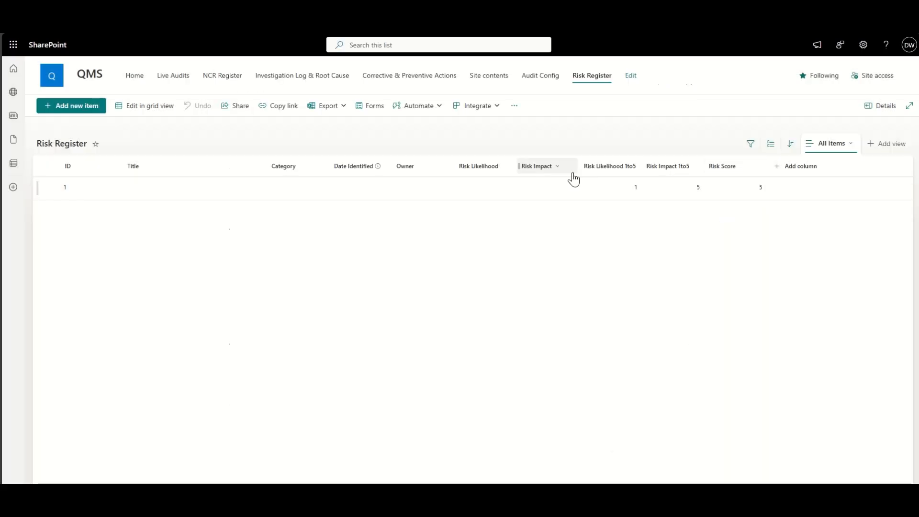
Delete the Risk Likelihood and Risk Impact choice columns, confirming each deletion.
left_click(478, 166)
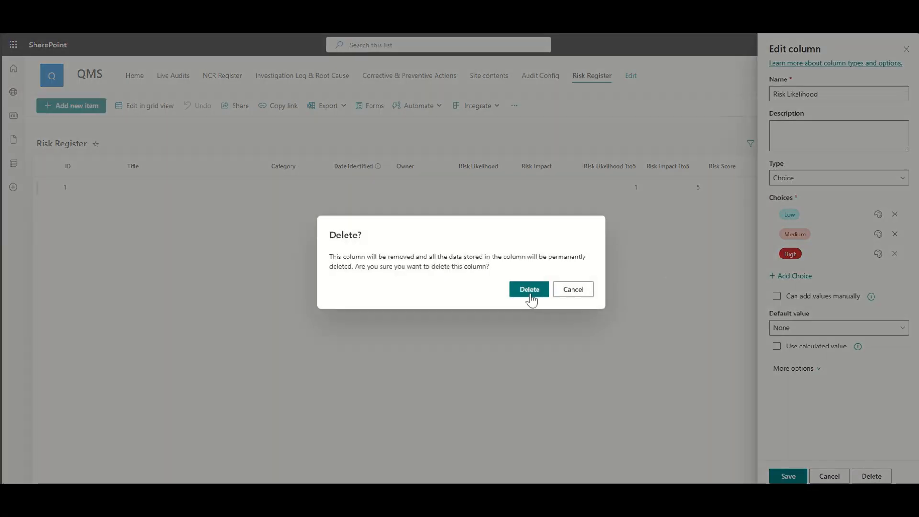
left_click(528, 289)
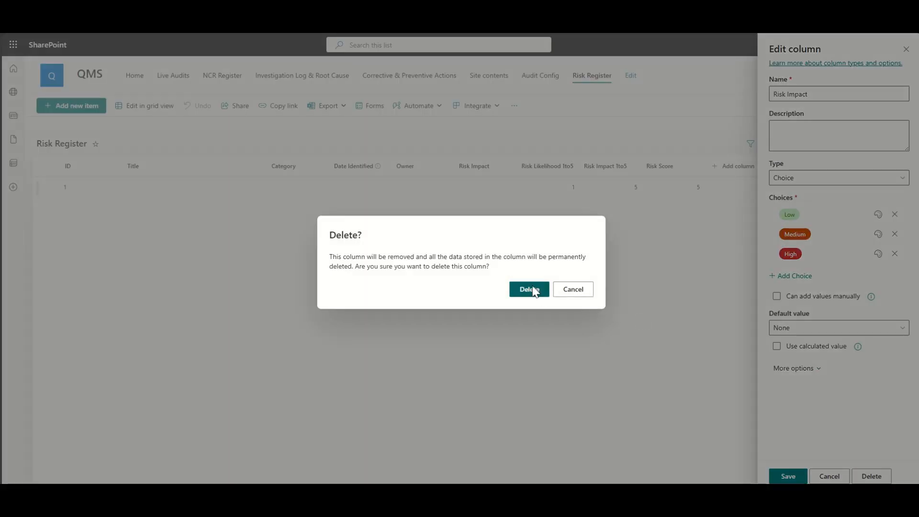
left_click(528, 289)
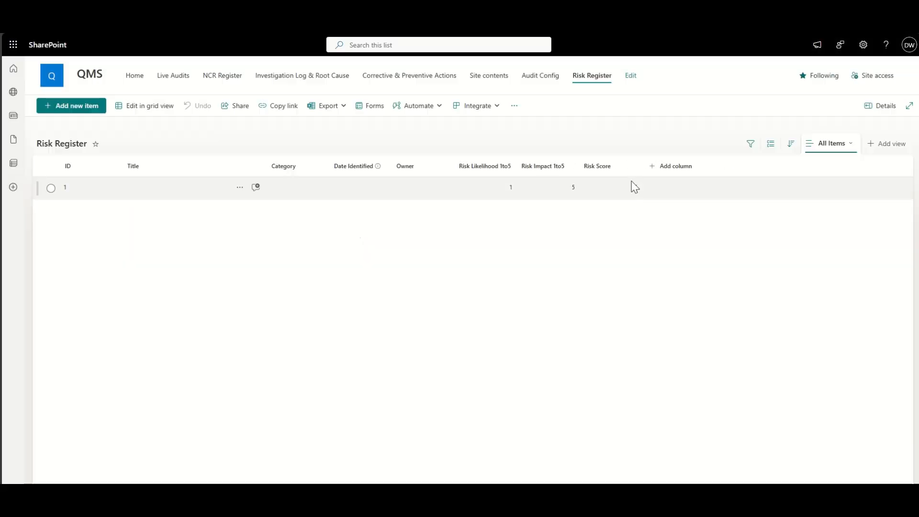
Add a Risk Score conditional formatting rule with red fill for values of 5 or more.
left_click(597, 166)
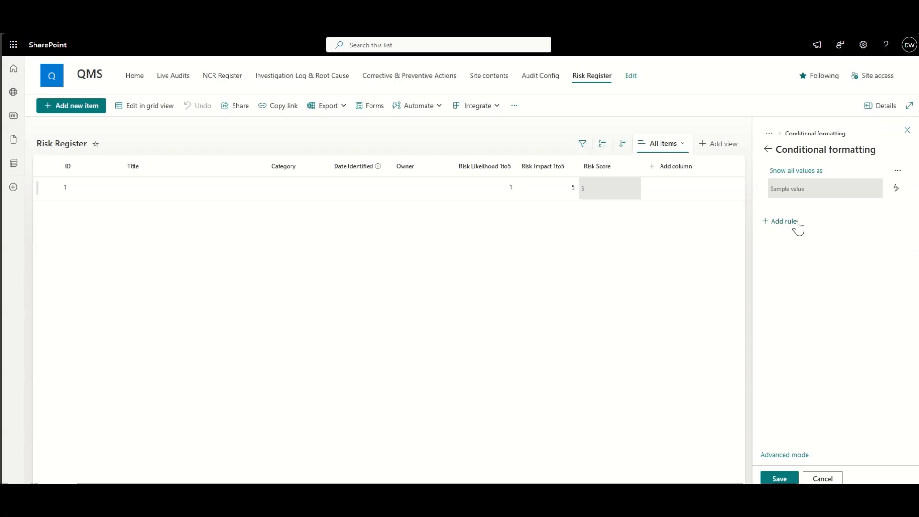
left_click(895, 188)
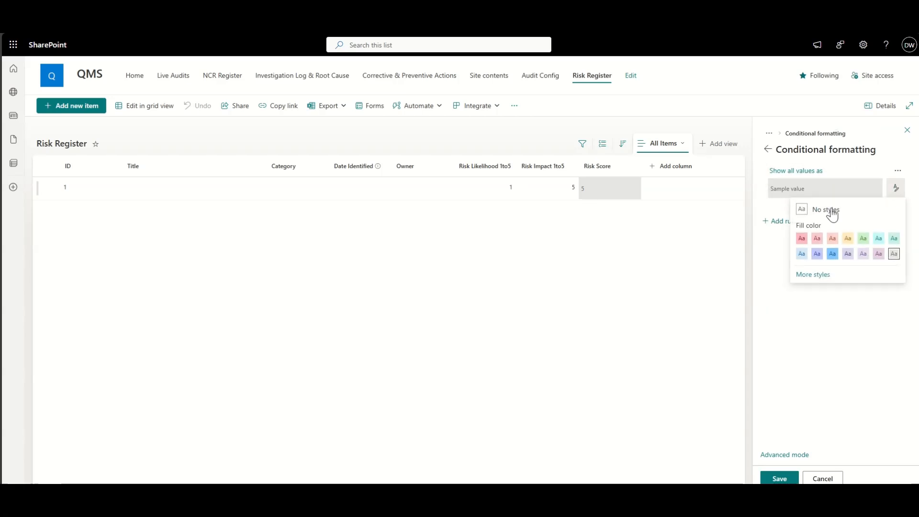
left_click(800, 238)
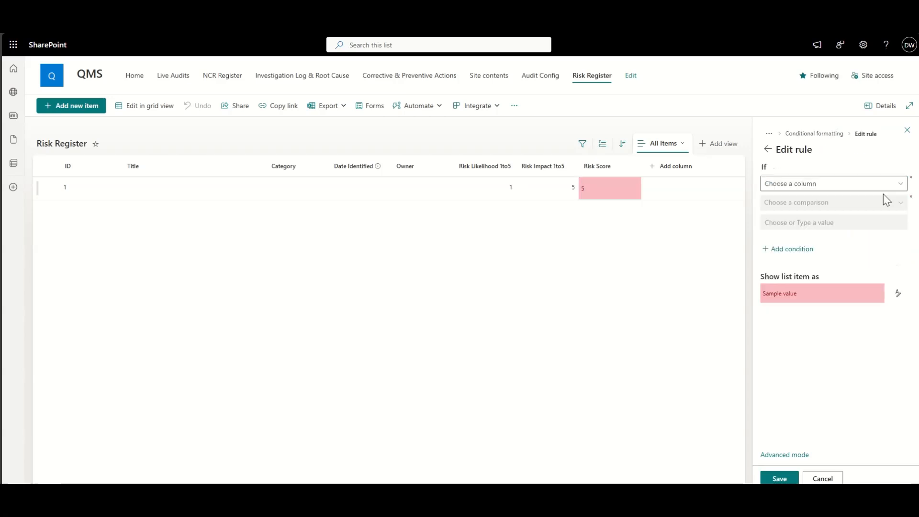
left_click(831, 183)
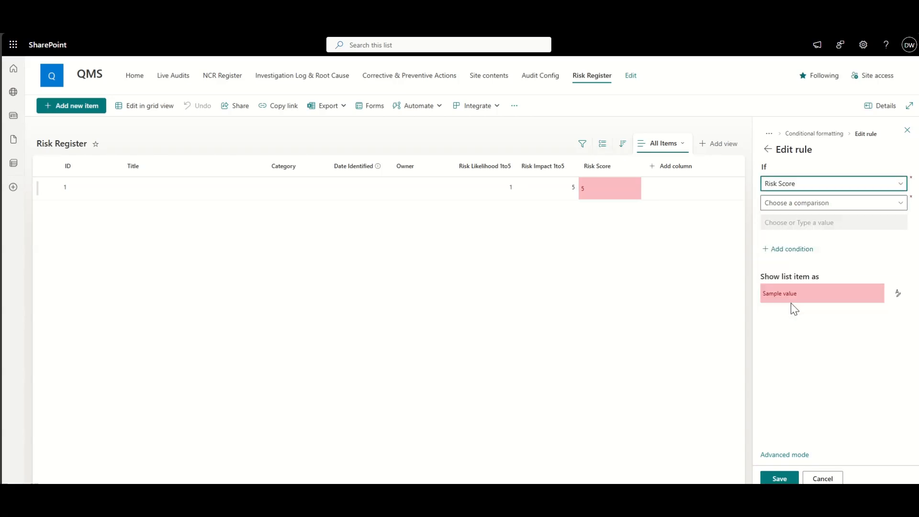
left_click(832, 201)
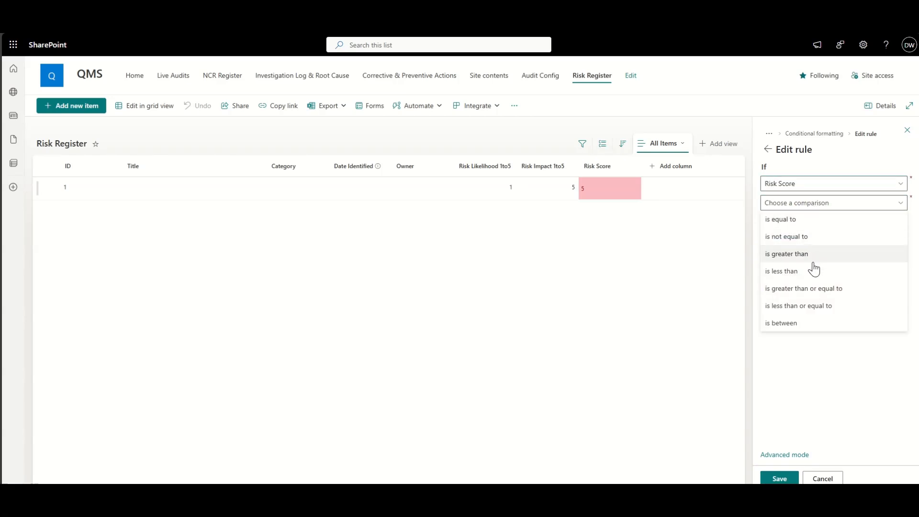
left_click(804, 288)
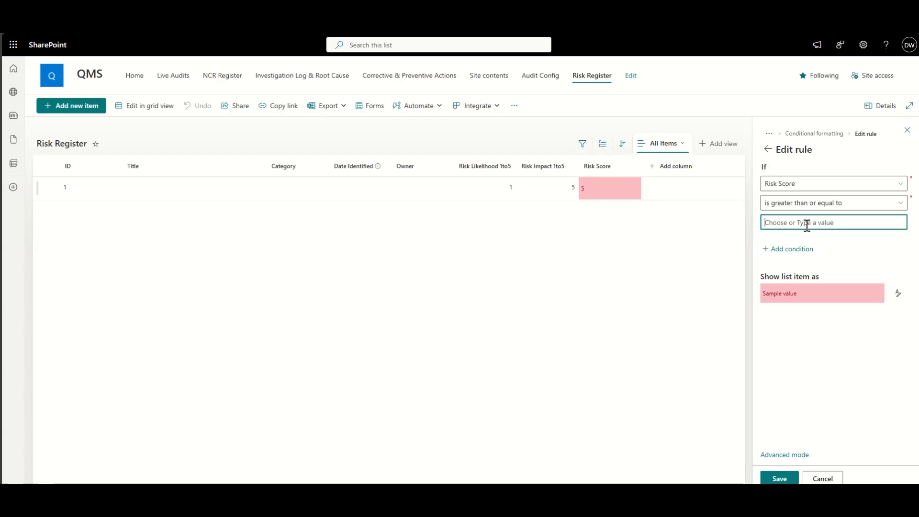
type("5")
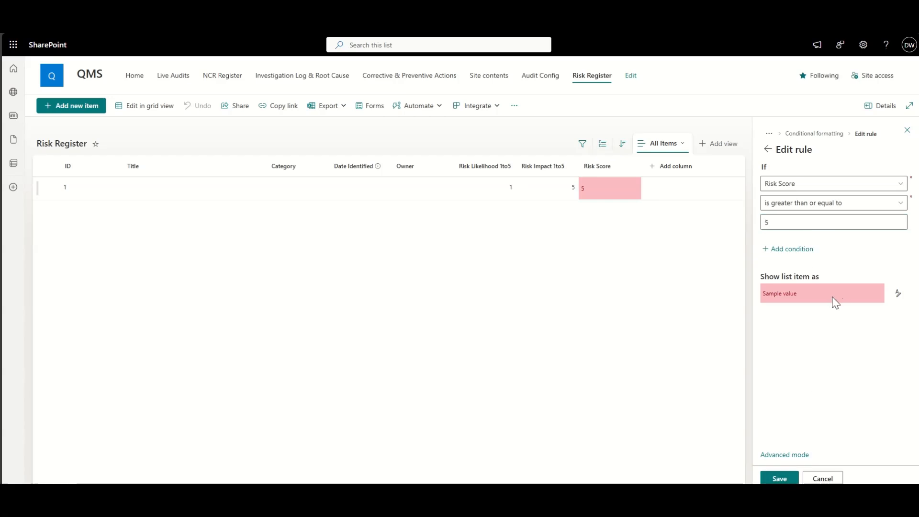
left_click(768, 150)
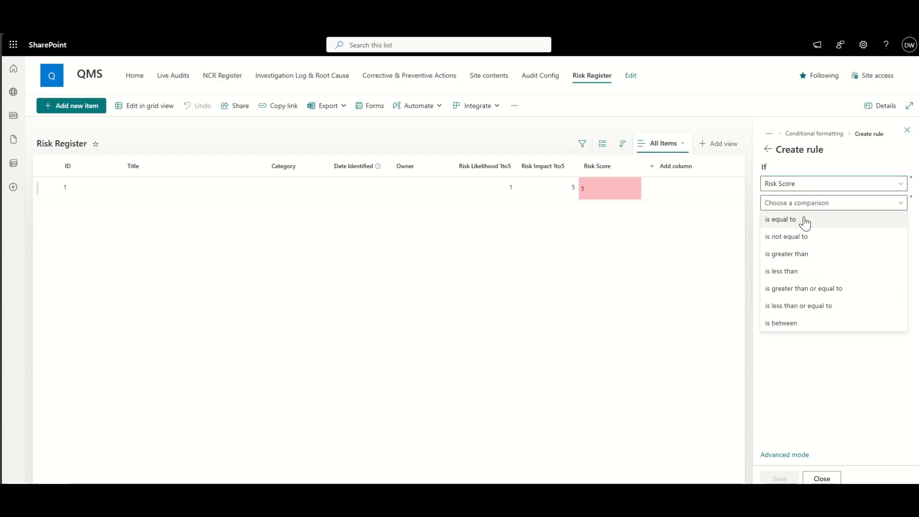
Add a green fill rule for Risk Score values of 4 or less and save.
left_click(797, 305)
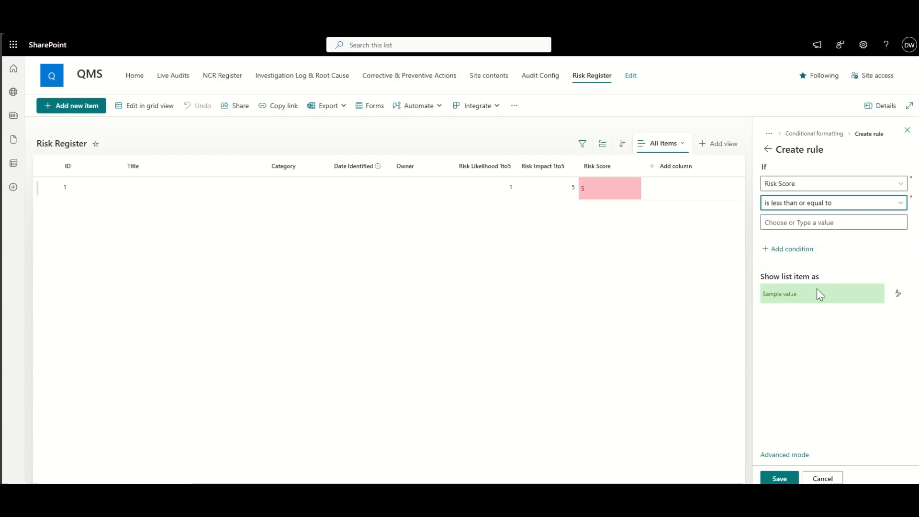
type("4")
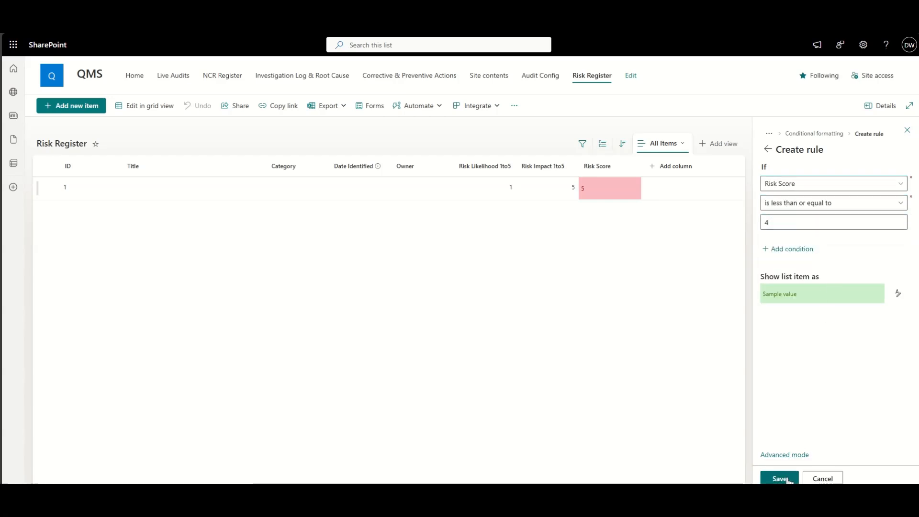
left_click(778, 478)
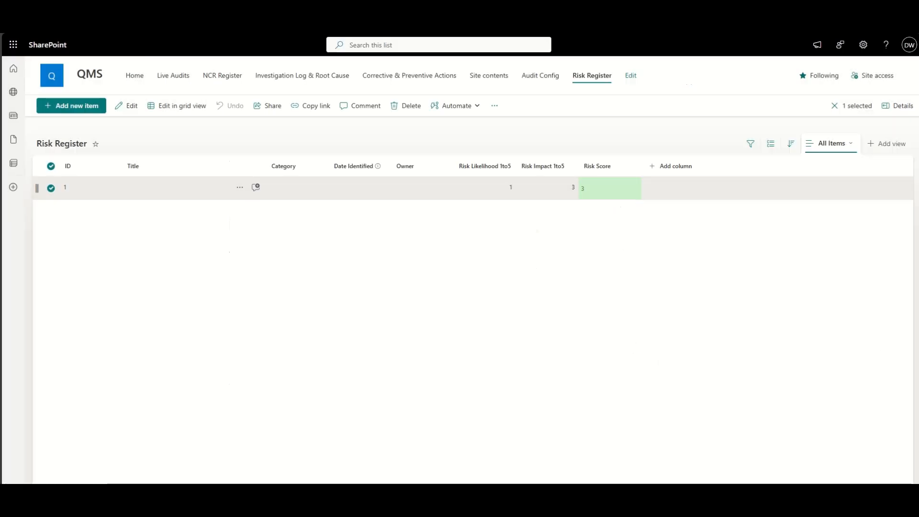
mouse_move(675, 166)
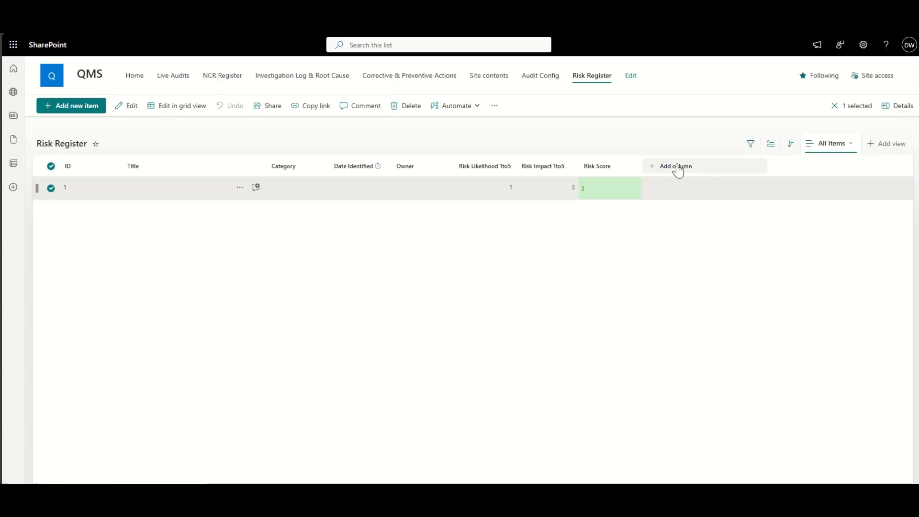
Add Existing Controls and Mitigation Actions multi-line text columns to the Risk Register.
left_click(674, 166)
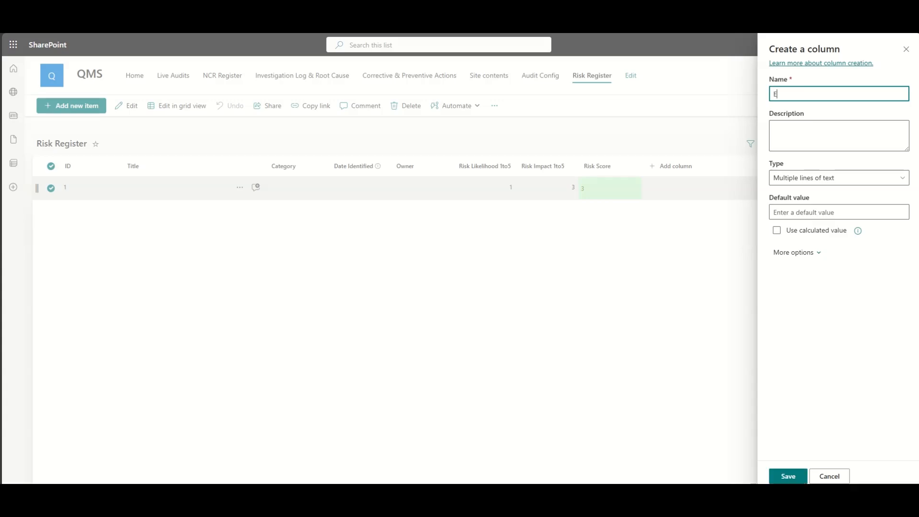
type("Existing Controls")
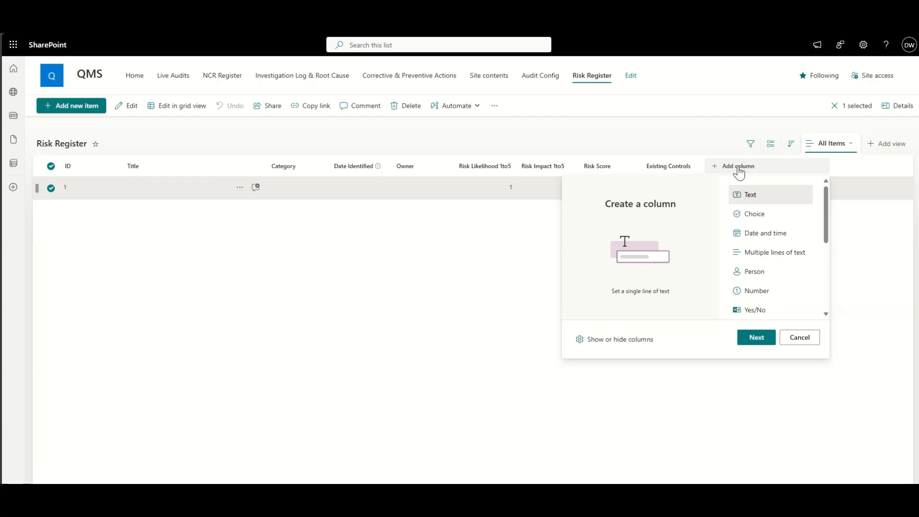
left_click(775, 252)
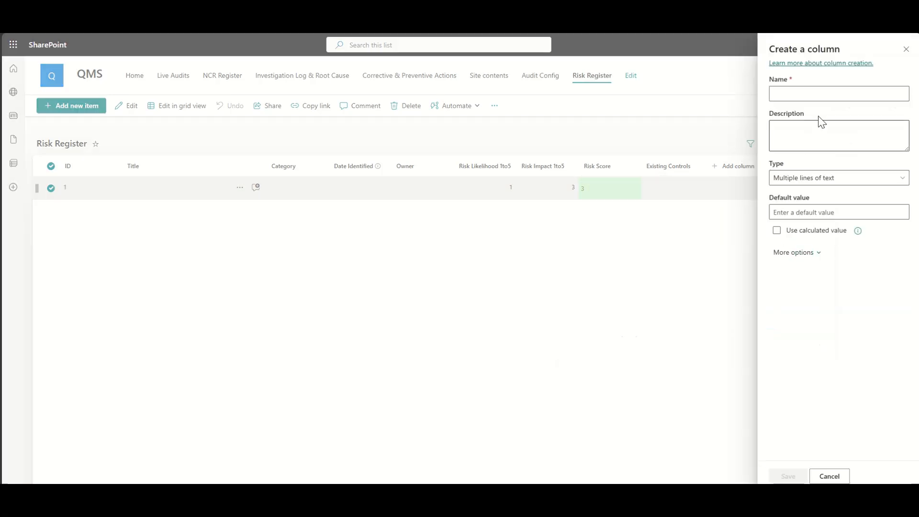
type("Mitigation Actions")
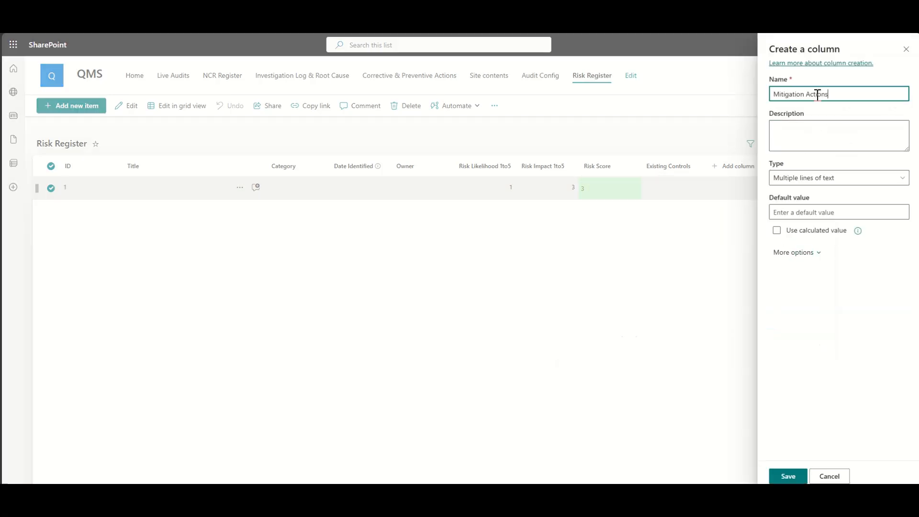
left_click(787, 476)
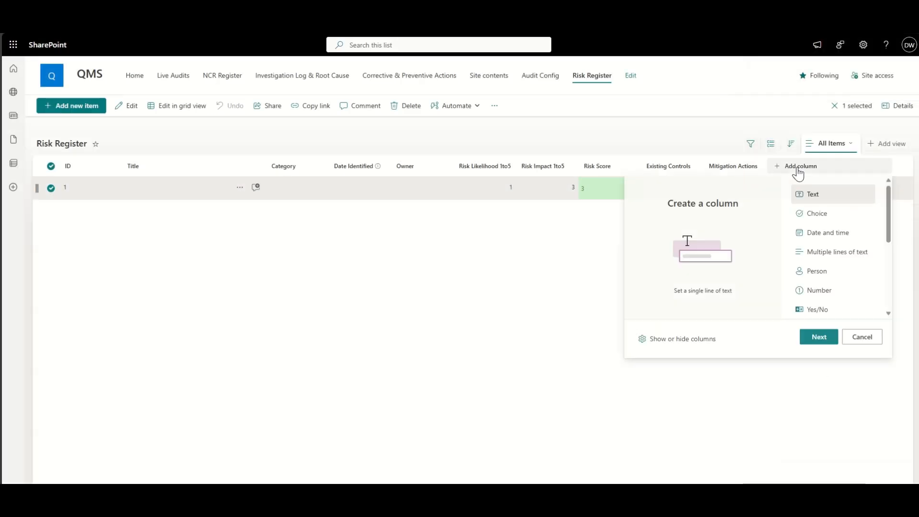
Add a Mitigation Owner person column.
left_click(816, 272)
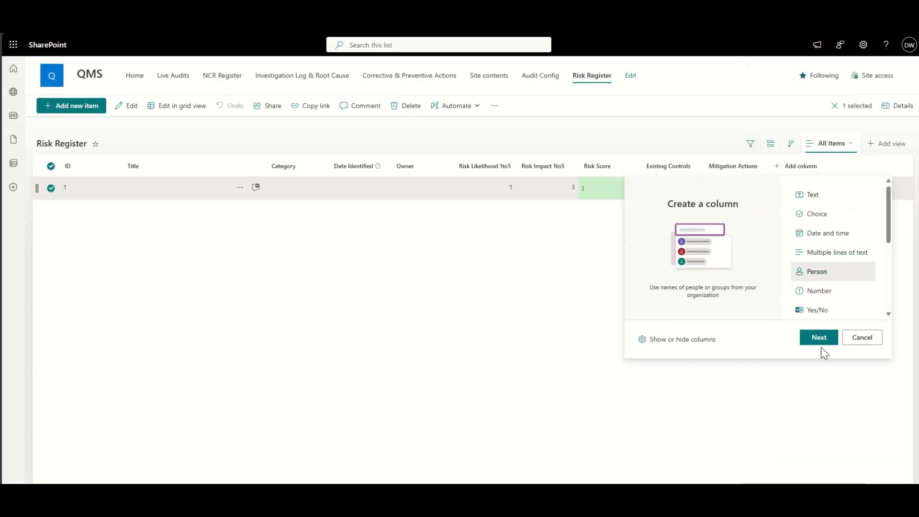
left_click(818, 337)
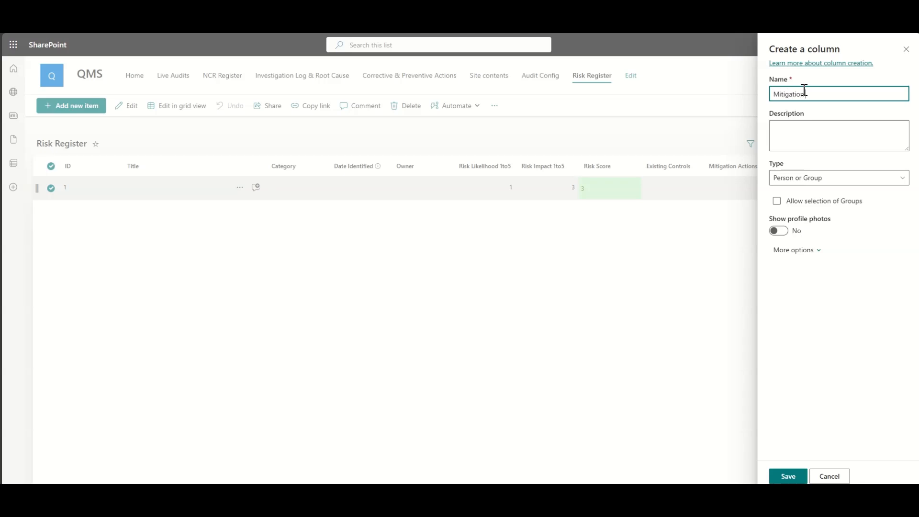
left_click(787, 476)
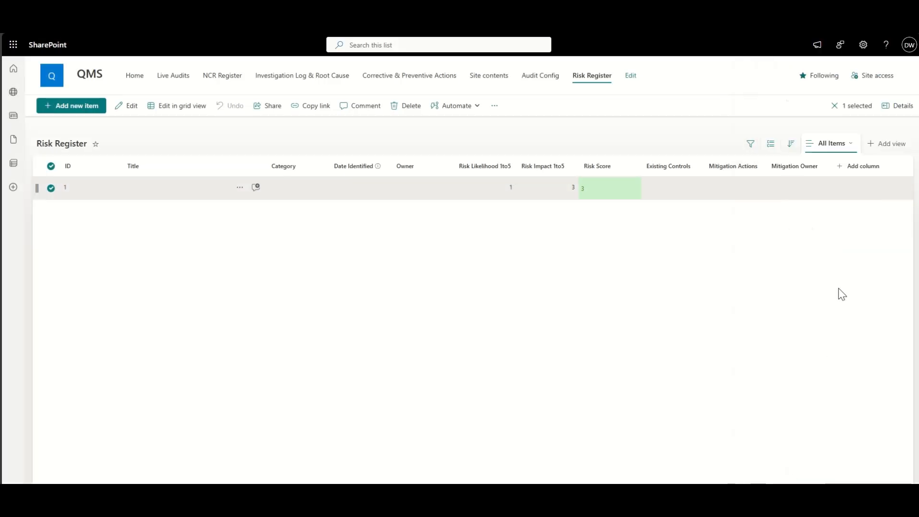
Add a Status choice column with Open, In Progress and Closed.
left_click(861, 166)
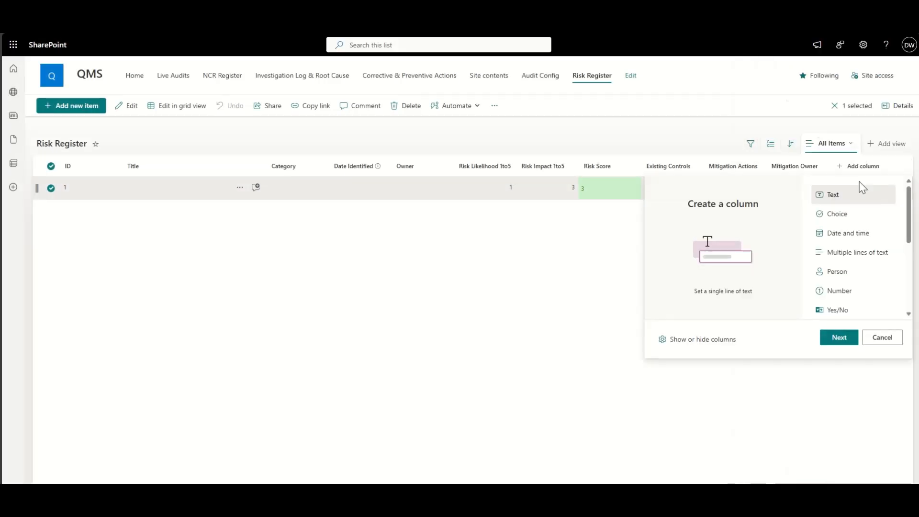
left_click(847, 232)
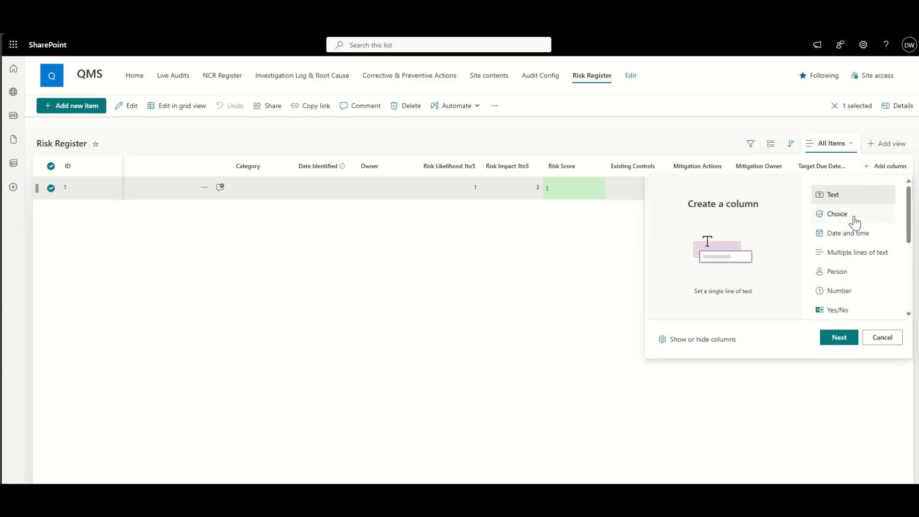
left_click(837, 214)
type("Open")
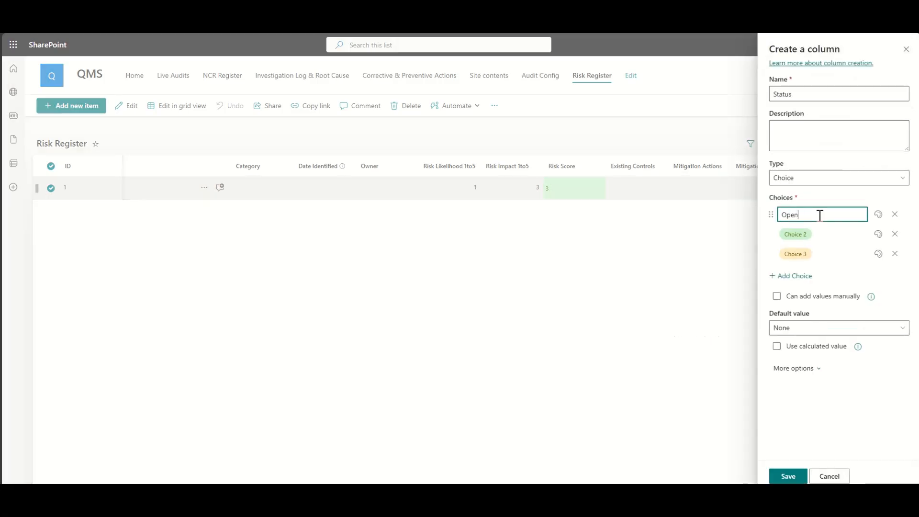
type("In Progress")
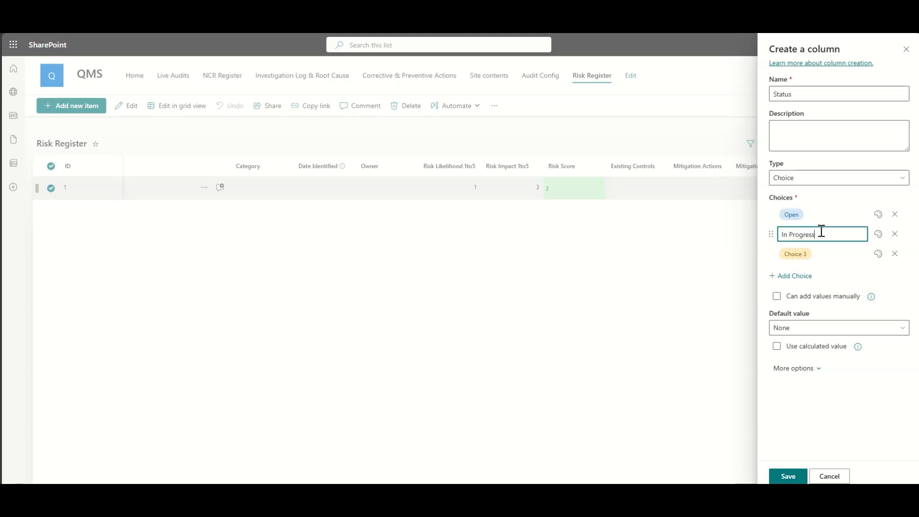
left_click(877, 233)
type("Closed")
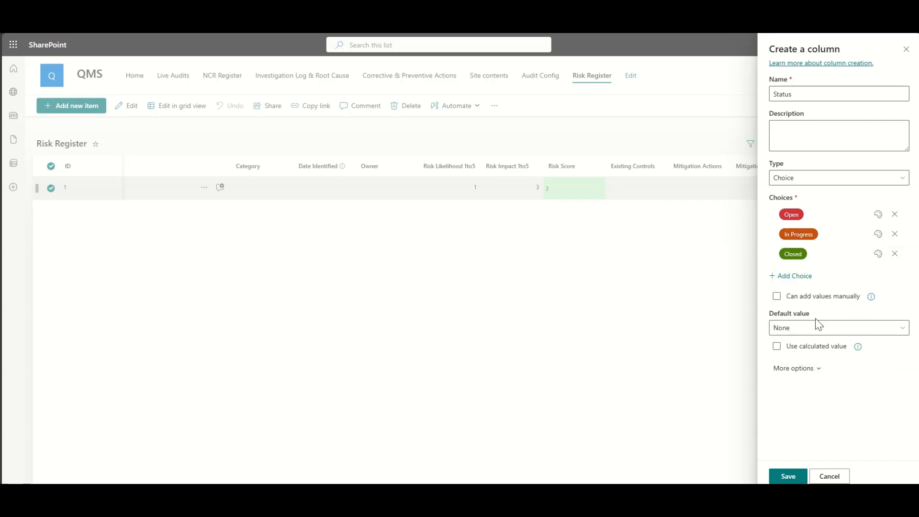
left_click(787, 475)
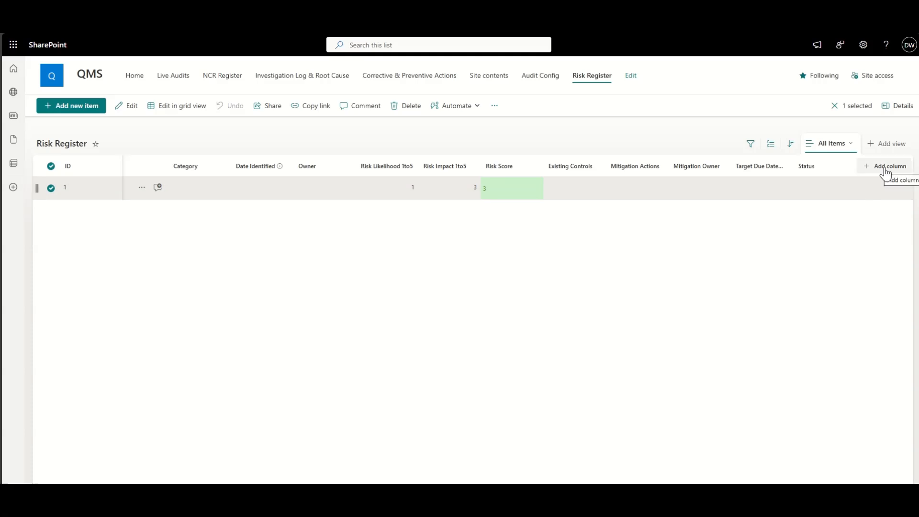
Add a Review Date column describing its automated review-notification workflow.
left_click(889, 166)
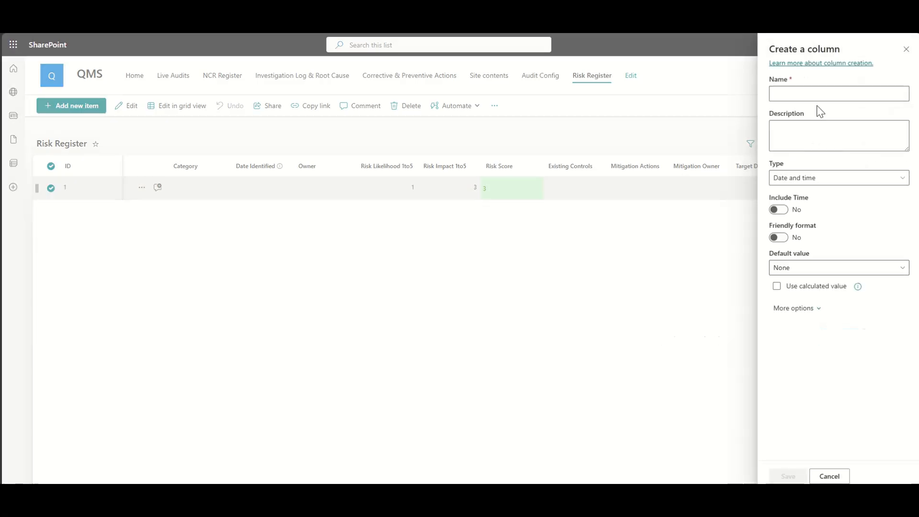
type("Review Date")
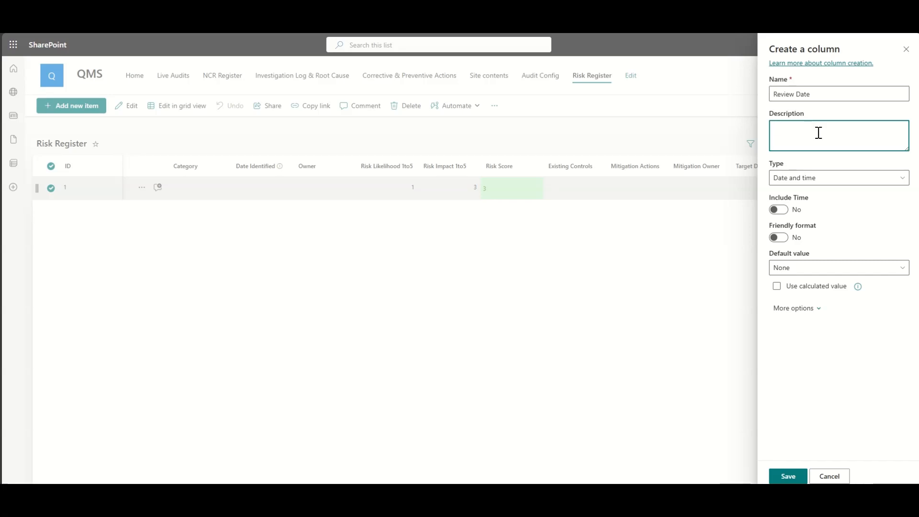
type("This will drive an automated workfl")
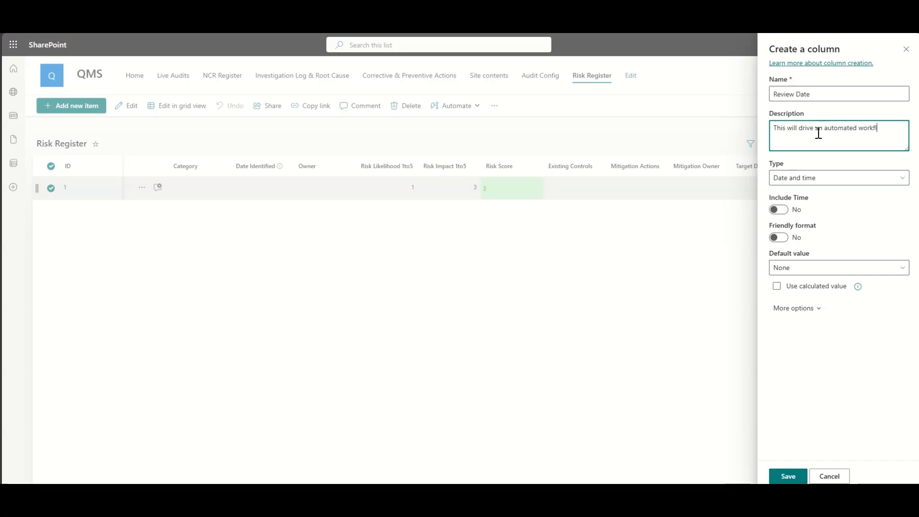
type("workflow to send a notification to both the owner and mitigation owner")
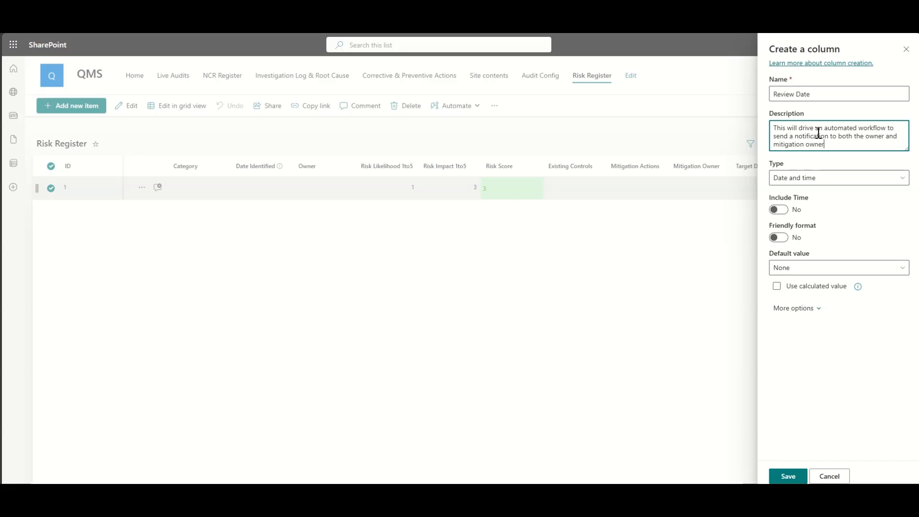
type("to review.")
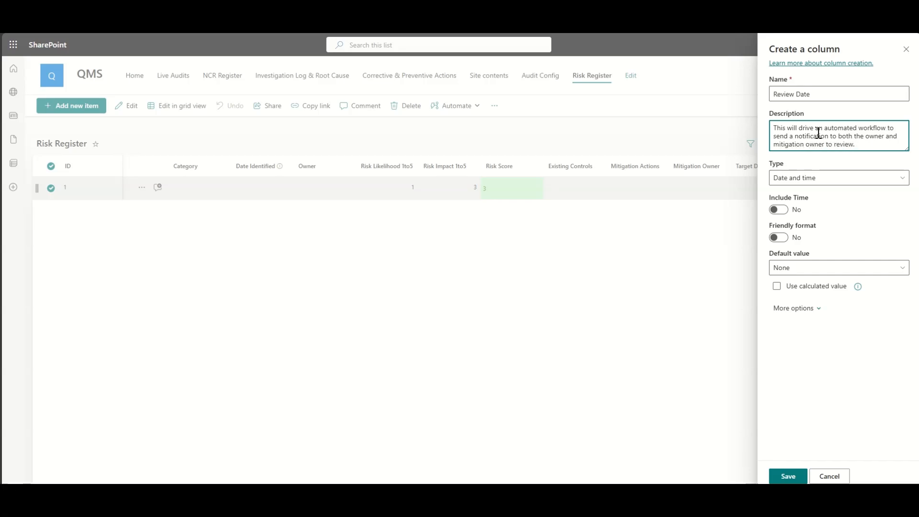
left_click(786, 475)
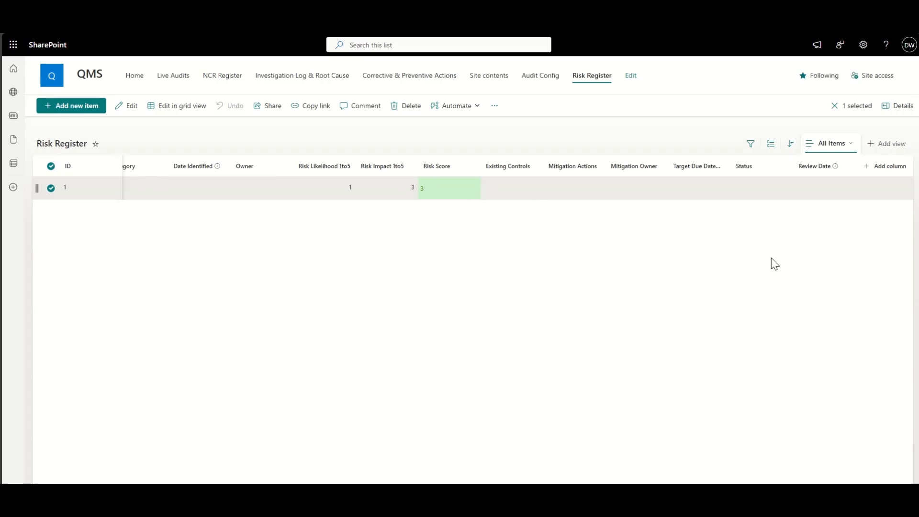
mouse_move(815, 243)
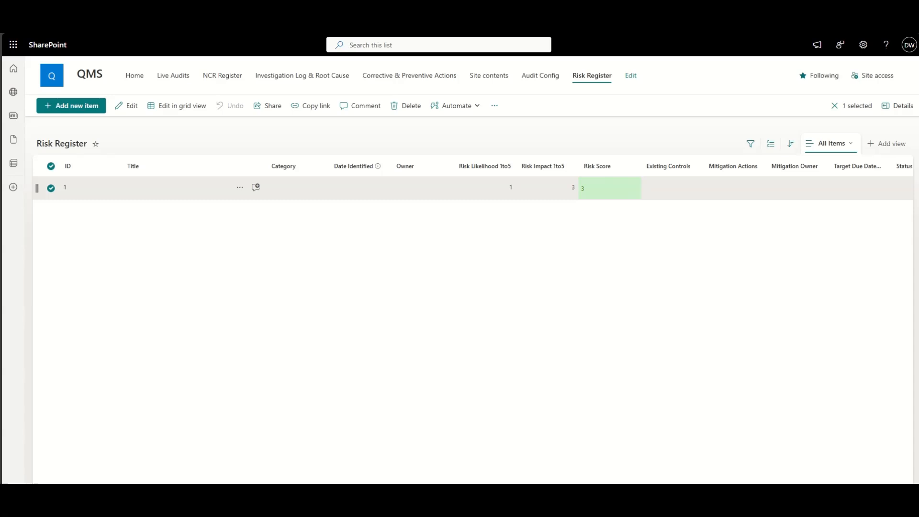
mouse_move(159, 223)
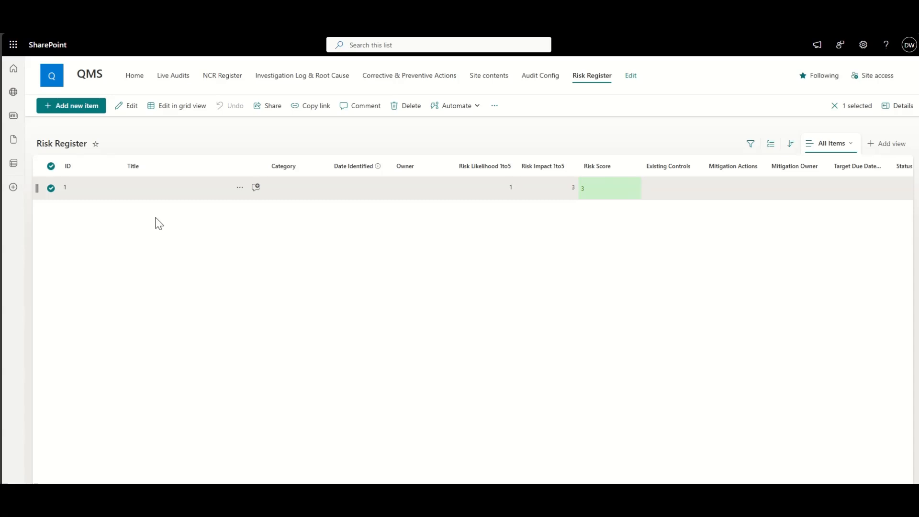
mouse_move(162, 209)
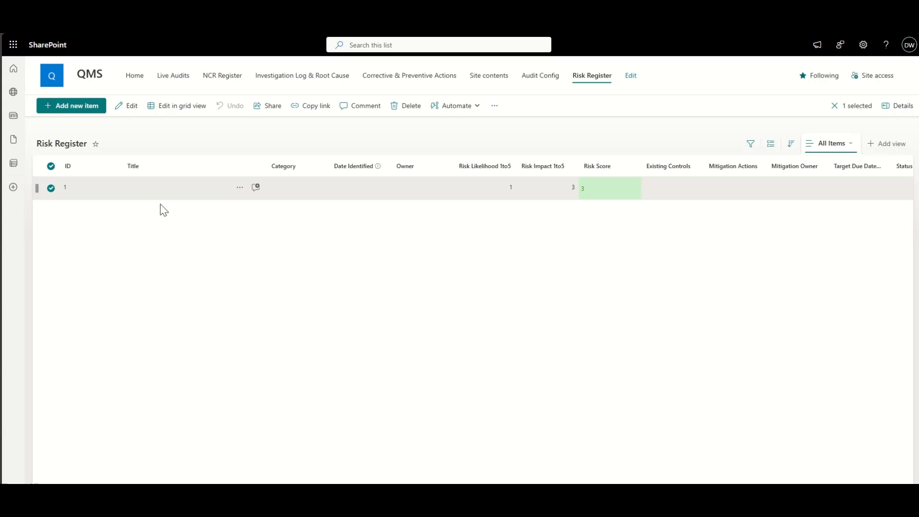
Create the Supplier-category risk: impact 5, due 10/24/2025, review 10/31/2025.
left_click(70, 105)
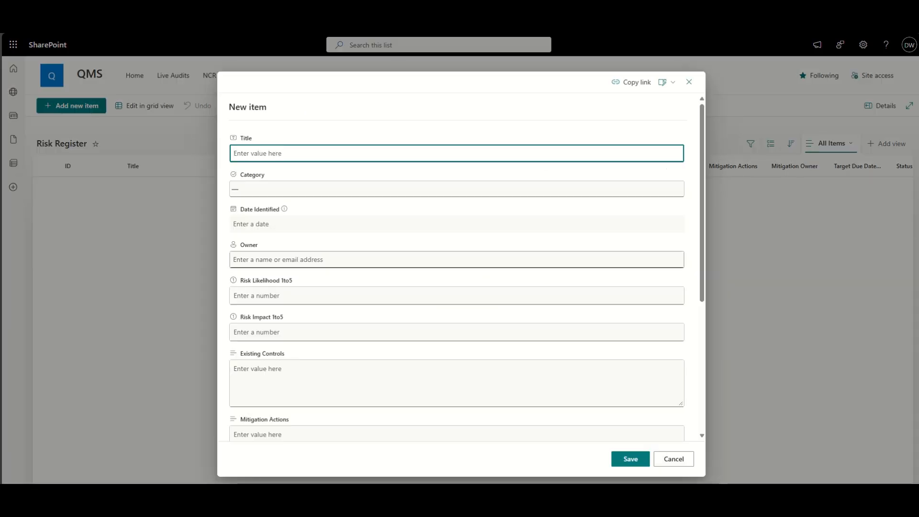
mouse_move(325, 80)
type("Delayed Supplier Deliveries")
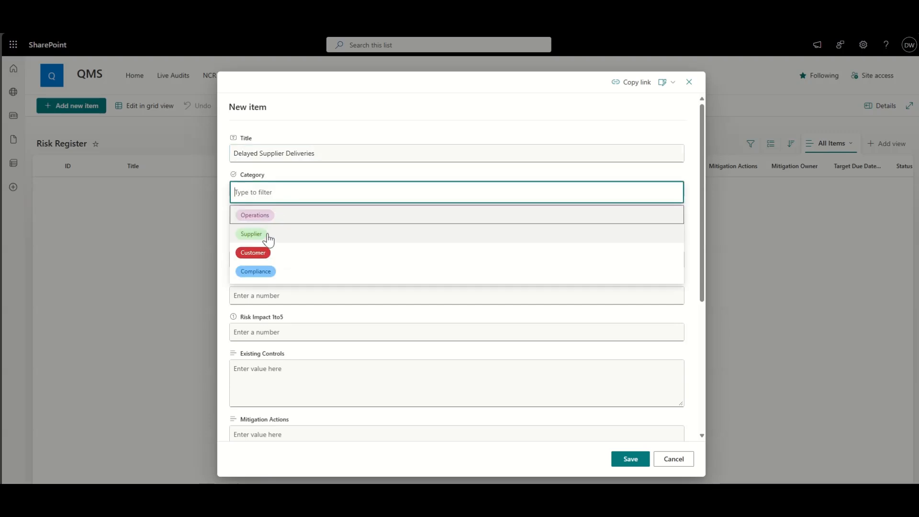
left_click(250, 234)
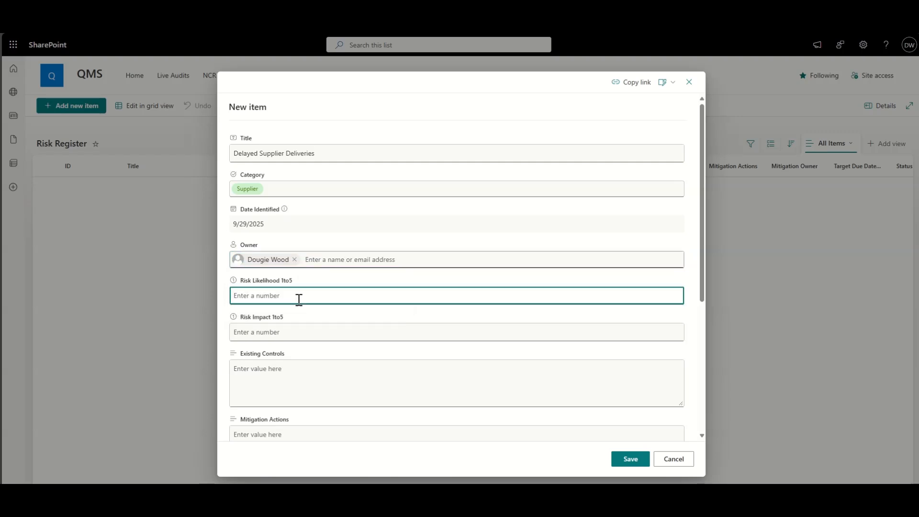
type("5")
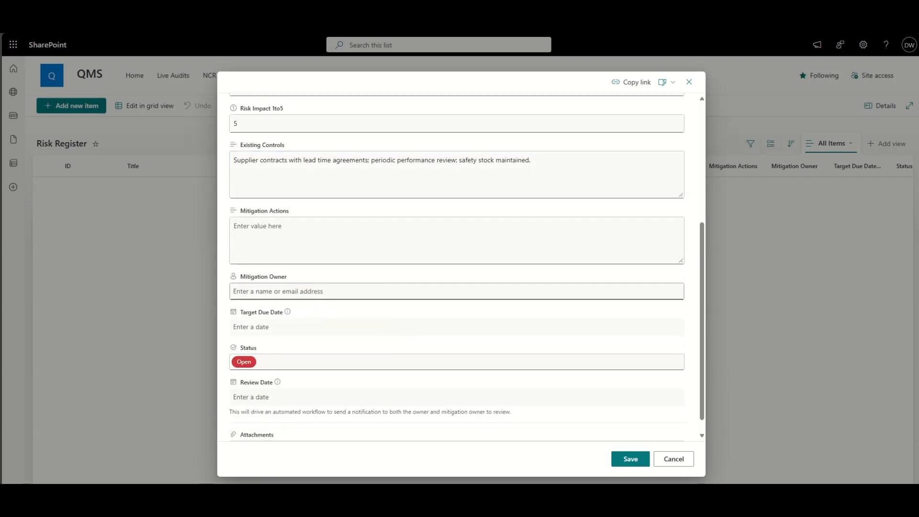
type("Develop secondary supplier options; implement advanced order tracking; review supplier KPIs monthly.")
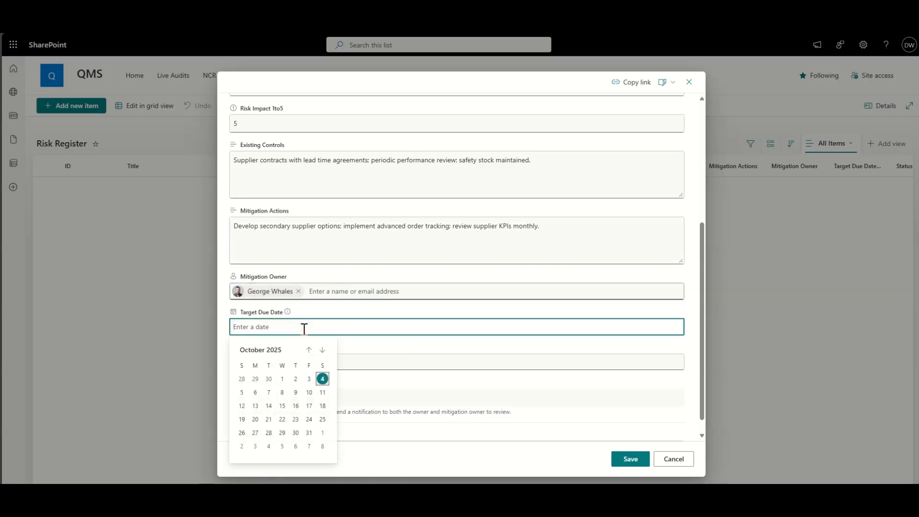
mouse_move(295, 419)
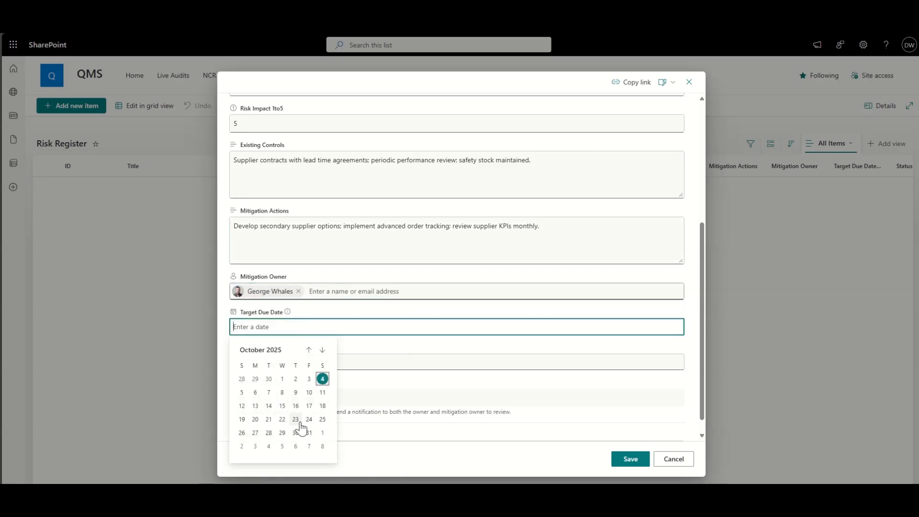
left_click(308, 419)
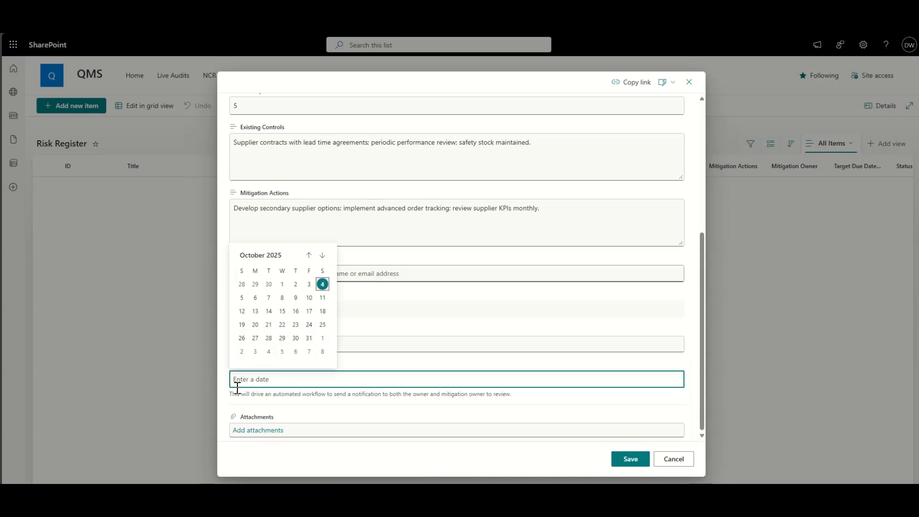
left_click(308, 338)
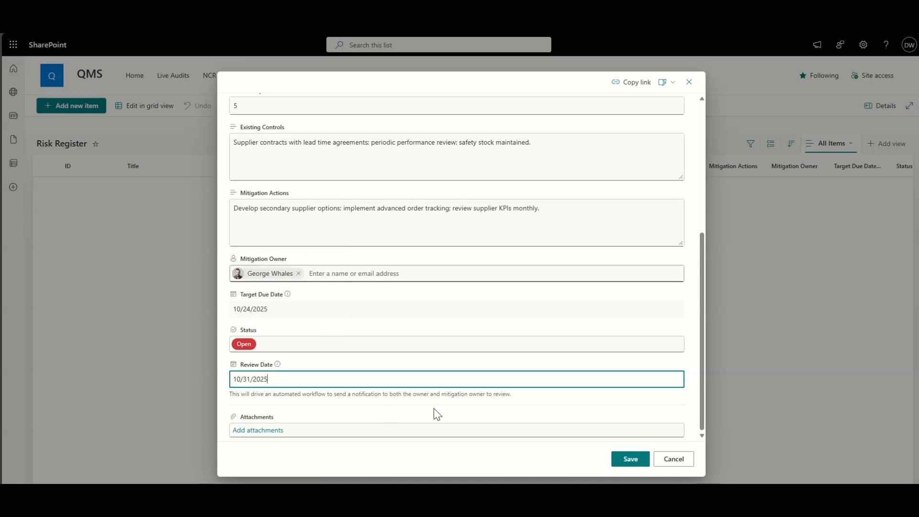
mouse_move(506, 463)
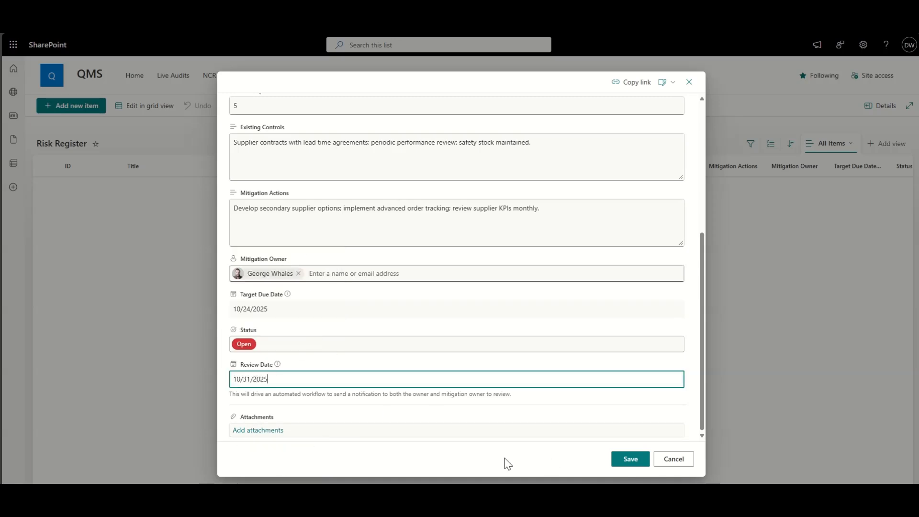
left_click(629, 458)
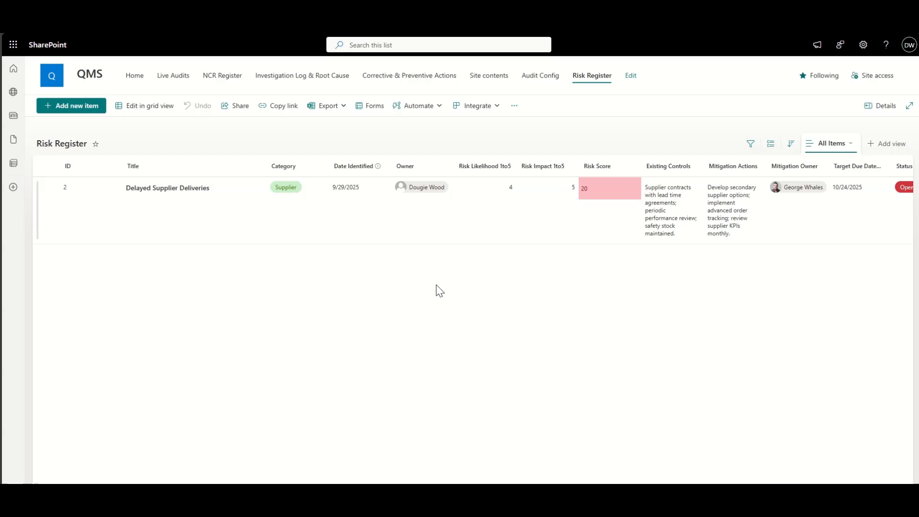
Add the Non-Conformance in Production risk: Operations, George as mitigation owner, due 11/28/2025.
left_click(71, 105)
type("Non-Conformance in Production")
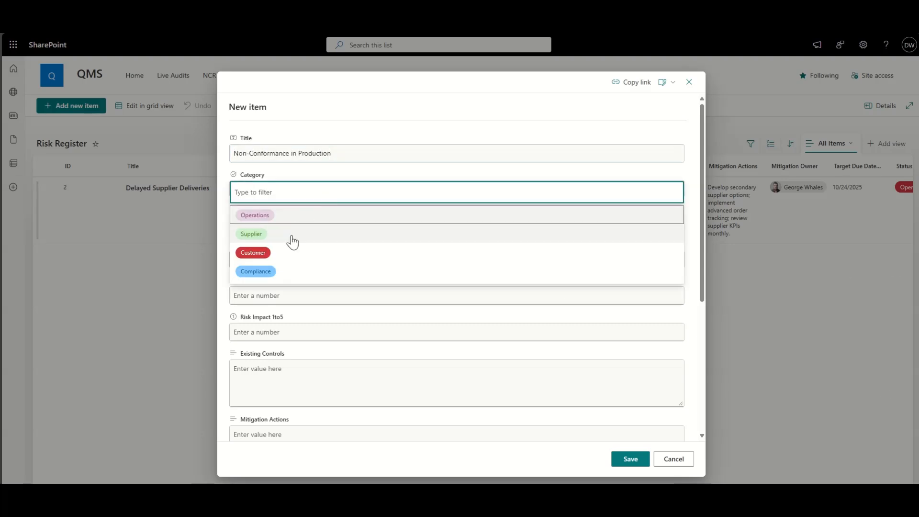
left_click(254, 214)
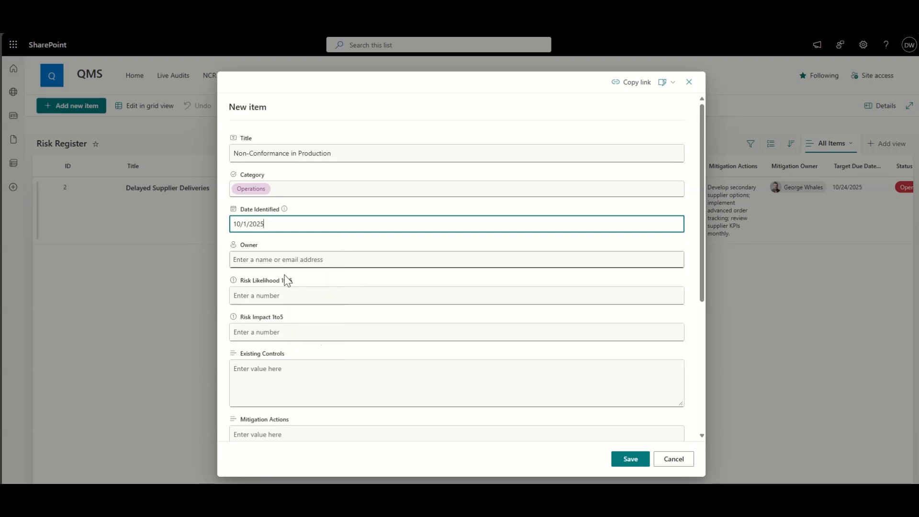
type("chri")
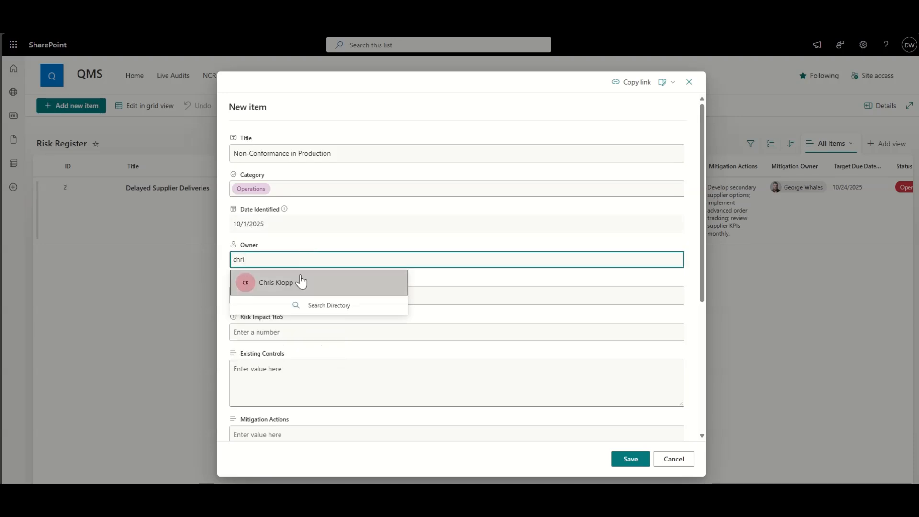
left_click(276, 282)
type("4")
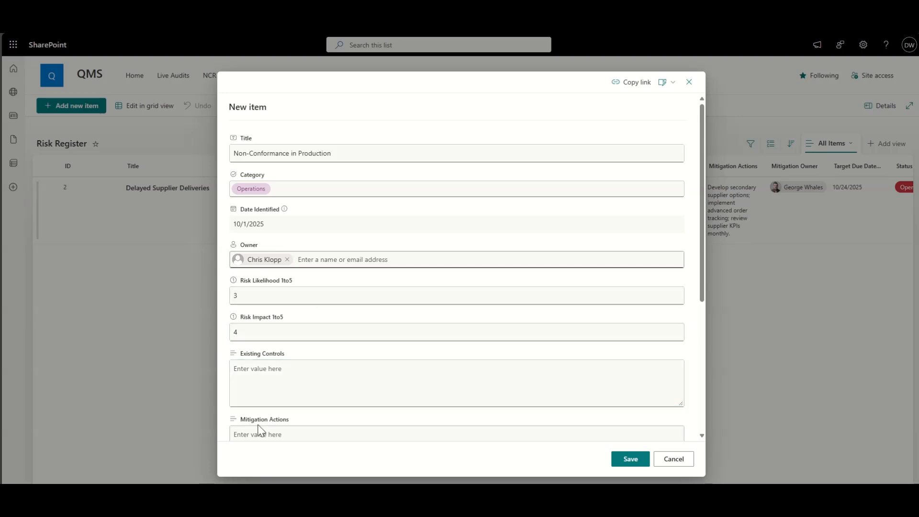
scroll("down", 3)
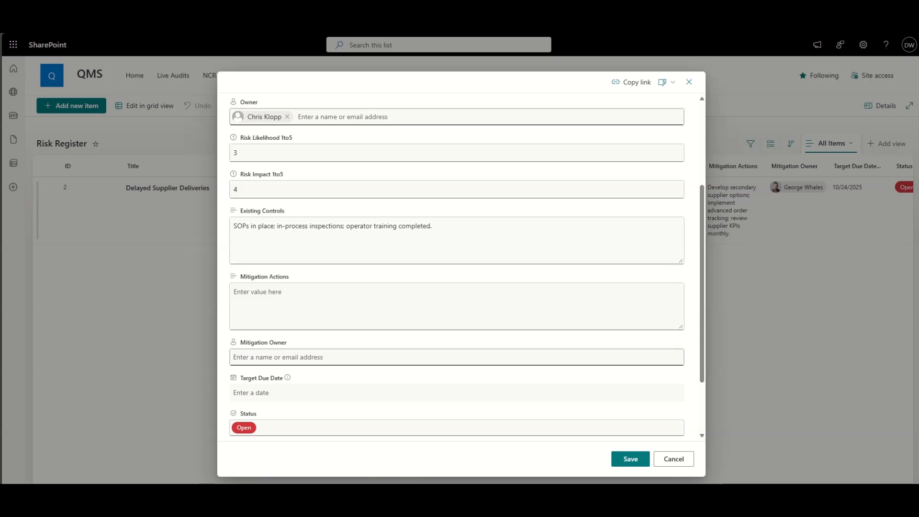
type("Introduce additional quality checkpoints; retrain operators on critical processes; update SOPs with lessons learned.")
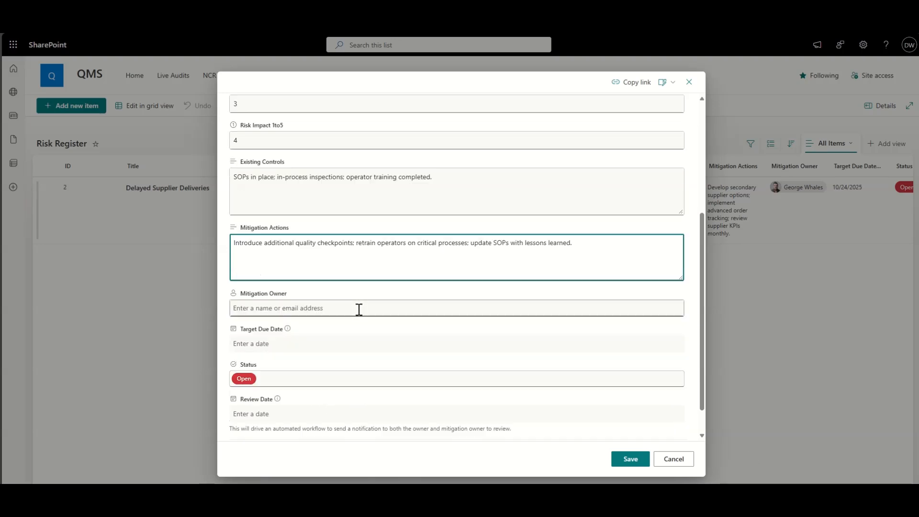
type("george Whales")
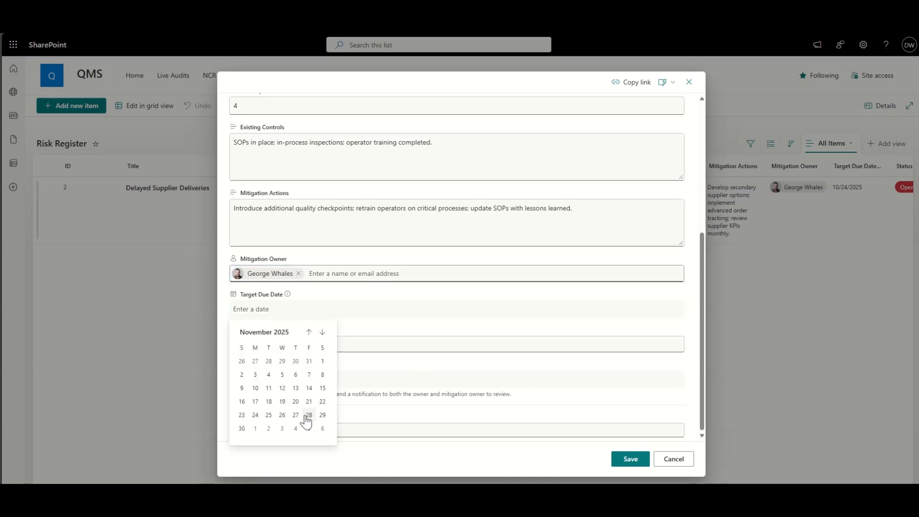
left_click(309, 415)
type("12/26/2025")
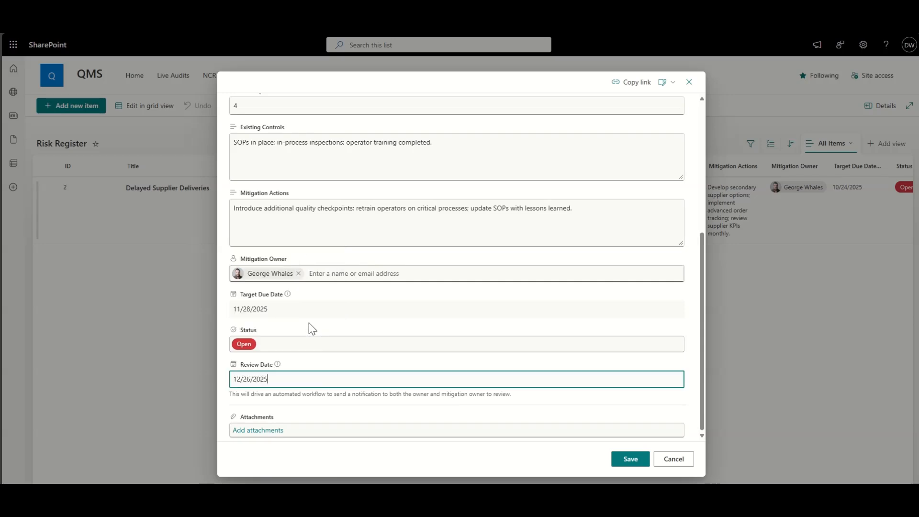
left_click(630, 458)
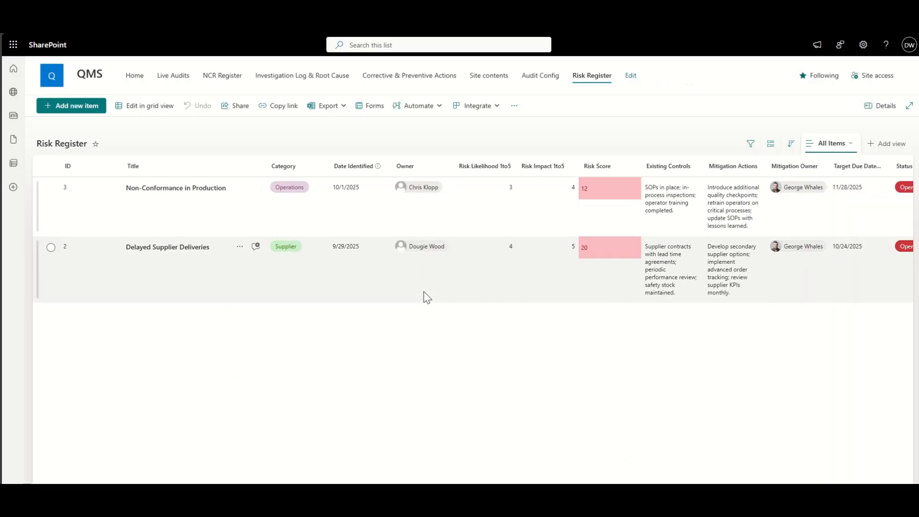
Add the IT System Downtime Affecting Document Control risk, identified October 6, 2025.
left_click(71, 105)
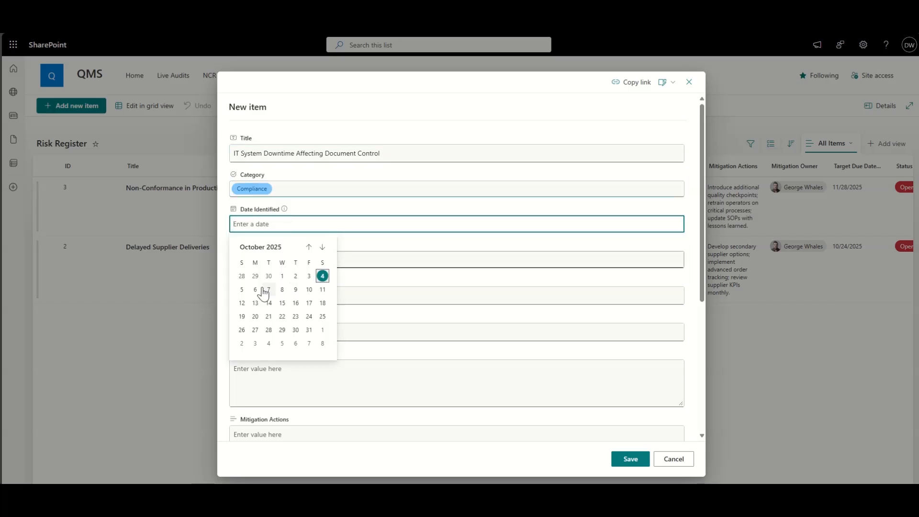
left_click(254, 289)
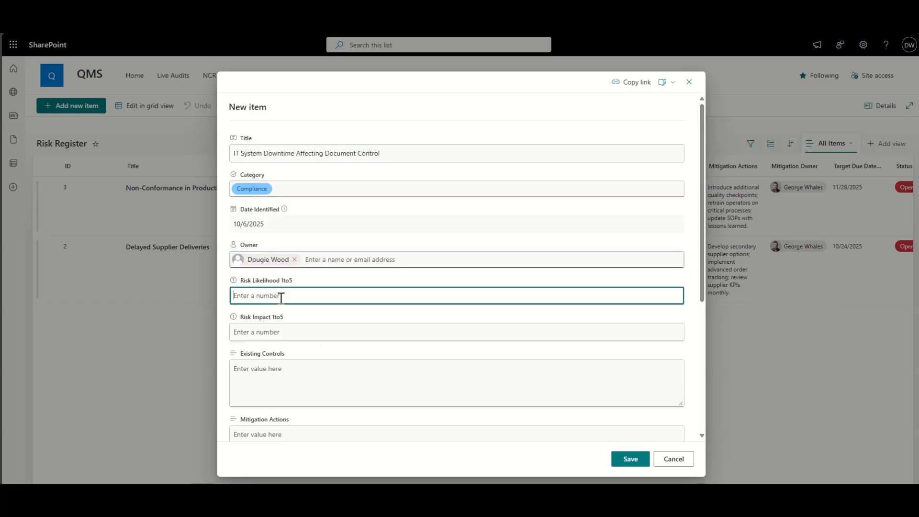
scroll("down", 3)
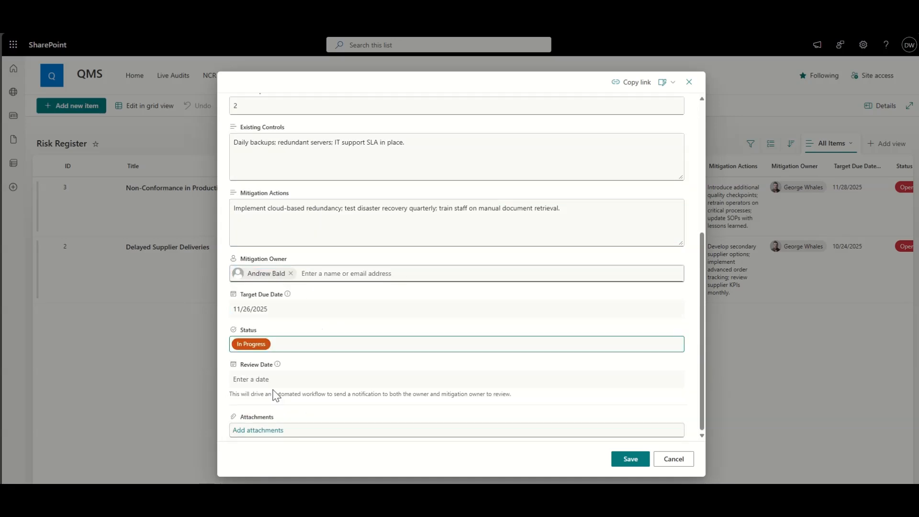
left_click(629, 459)
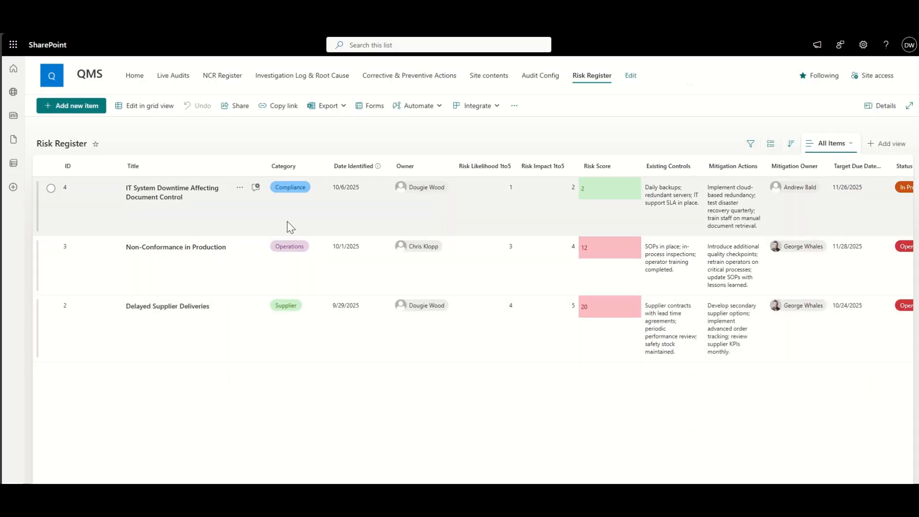
Filter the Owner column to Me and save the view as 'My Risk Items'.
left_click(405, 166)
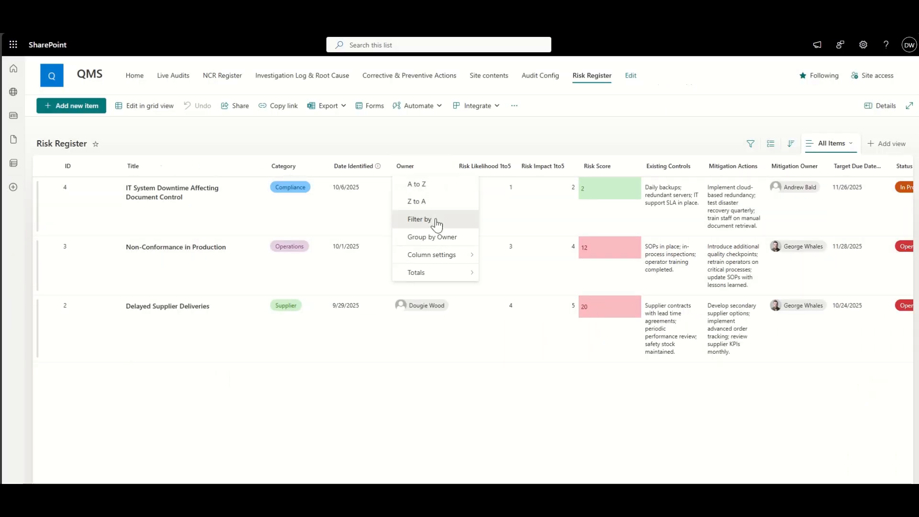
left_click(419, 219)
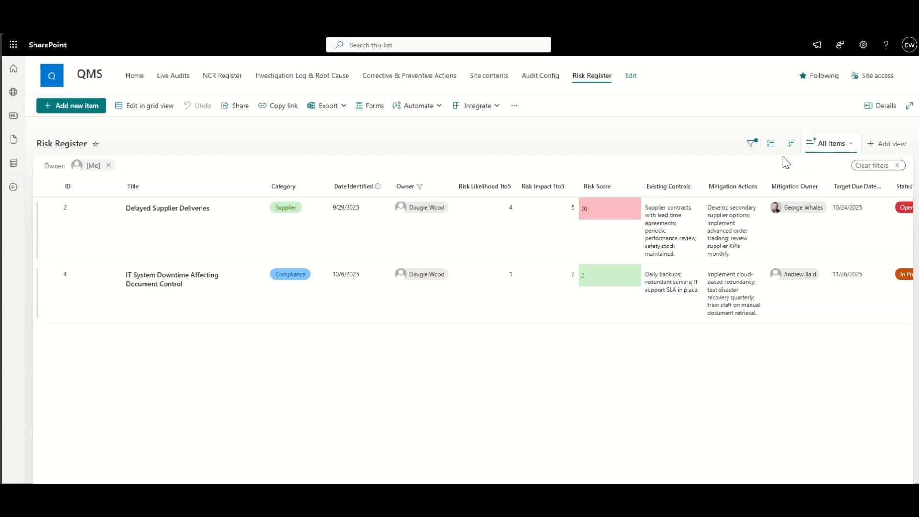
mouse_move(871, 238)
type("My Risk")
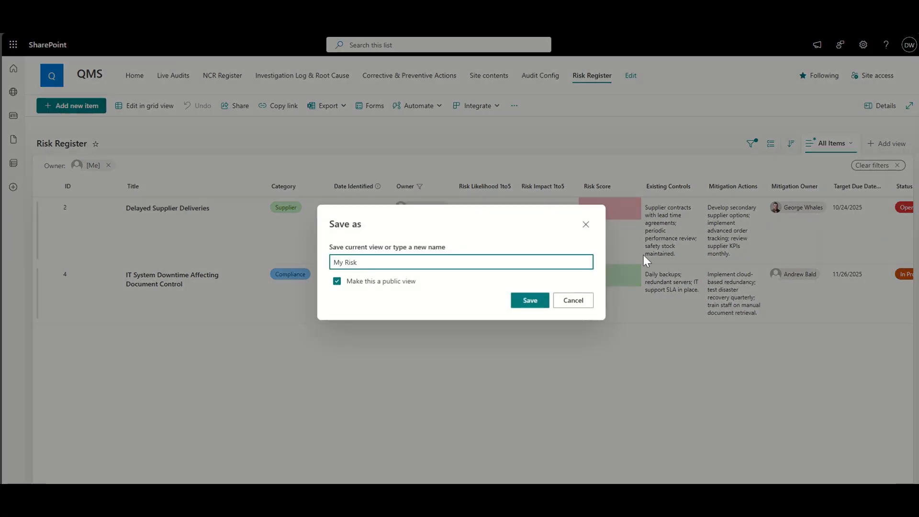
left_click(528, 300)
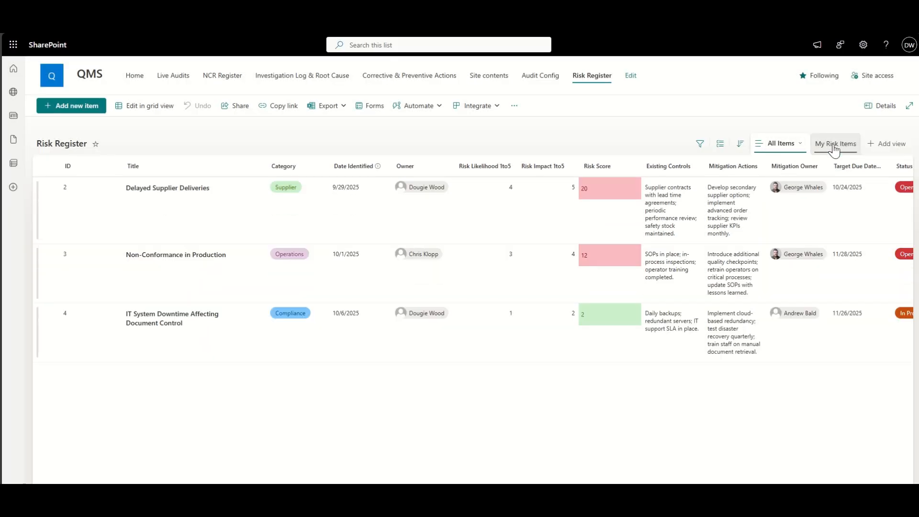
mouse_move(835, 134)
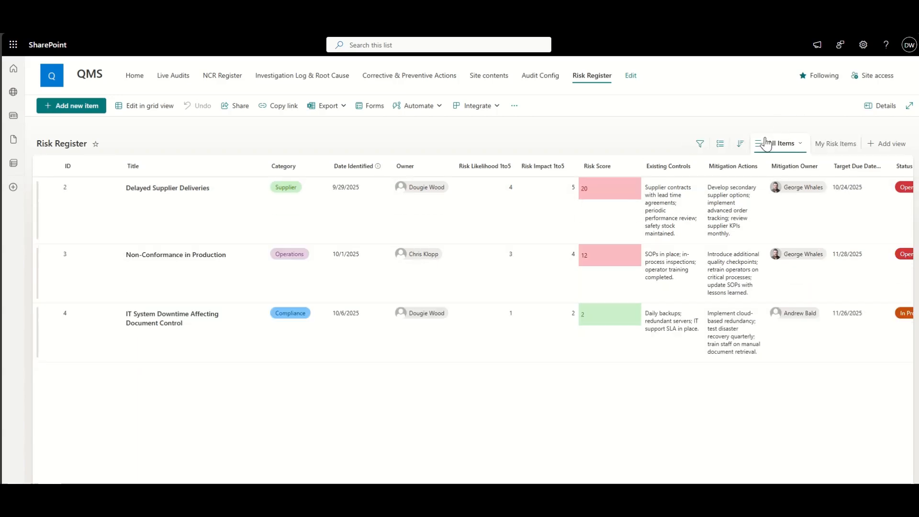
mouse_move(53, 204)
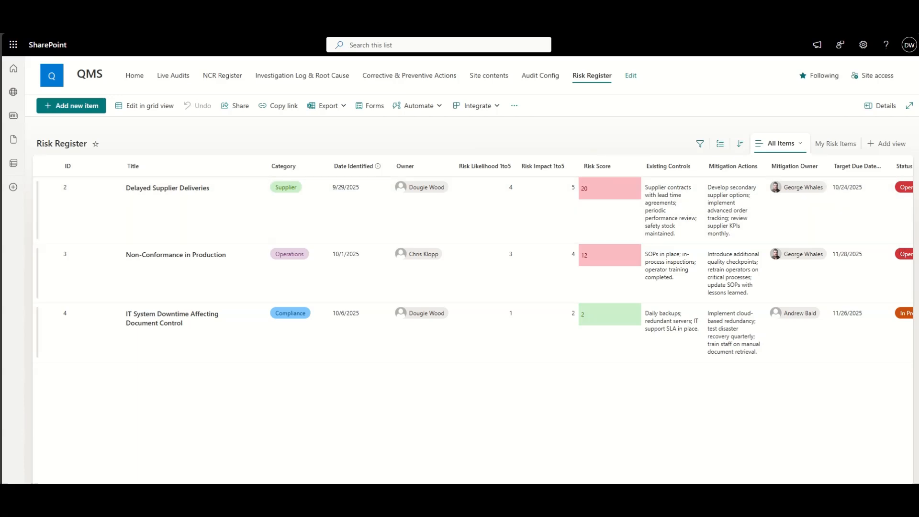
Create a blank list named 'FMEA List' from Site contents.
left_click(488, 75)
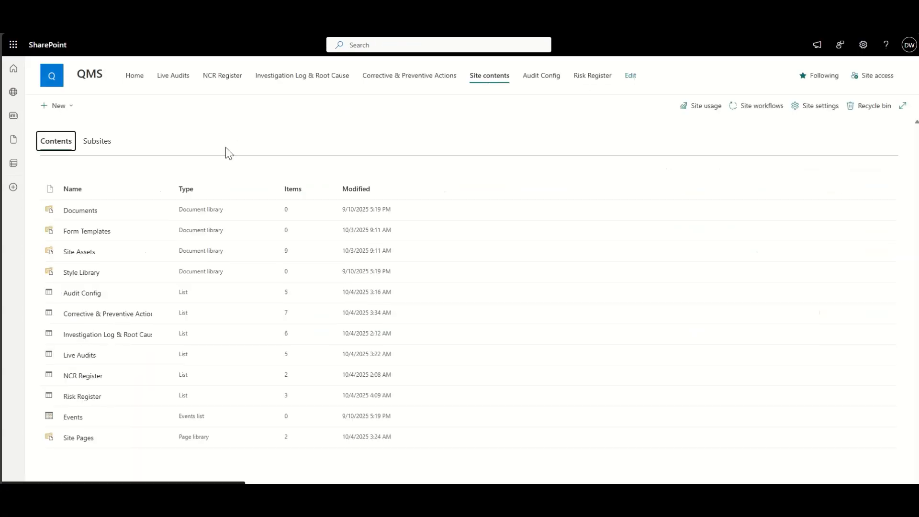
left_click(57, 106)
type("FMEA List")
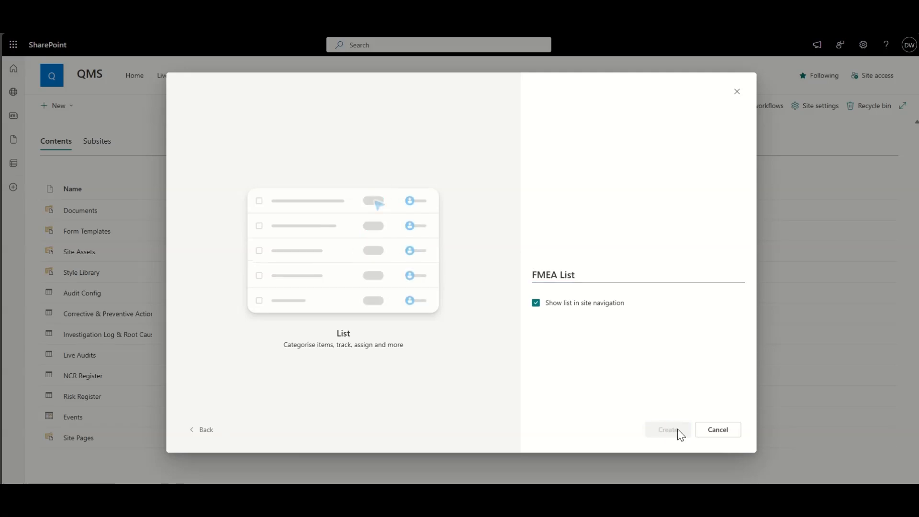
left_click(666, 428)
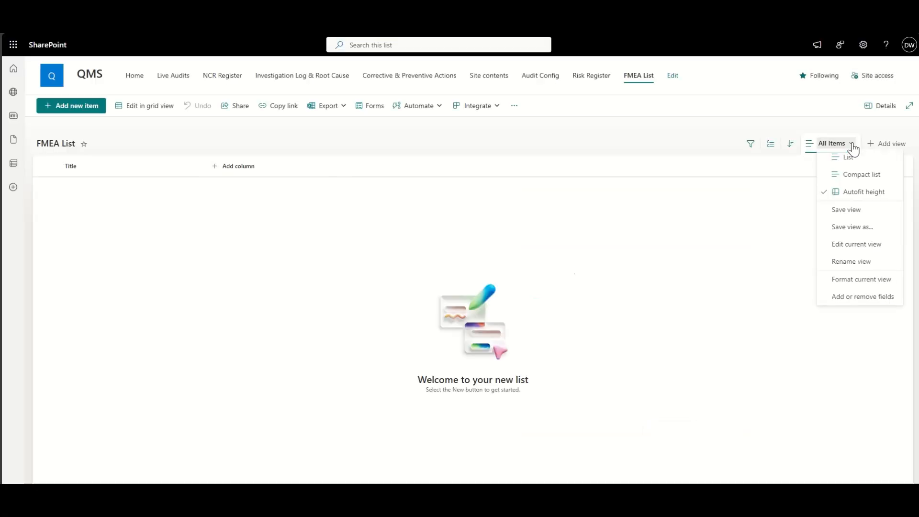
Add Process or Product, Failure Mode, Effect and Severity number columns to the FMEA List.
left_click(856, 244)
type("Proces")
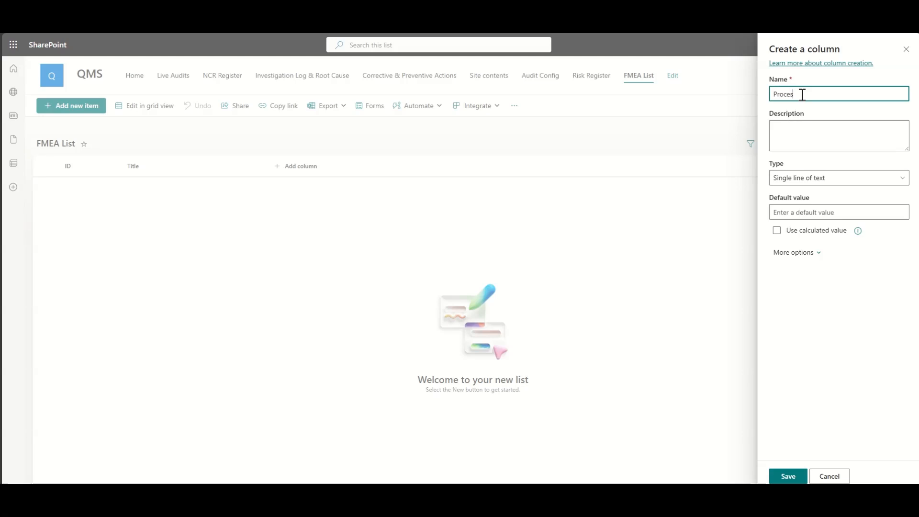
left_click(787, 475)
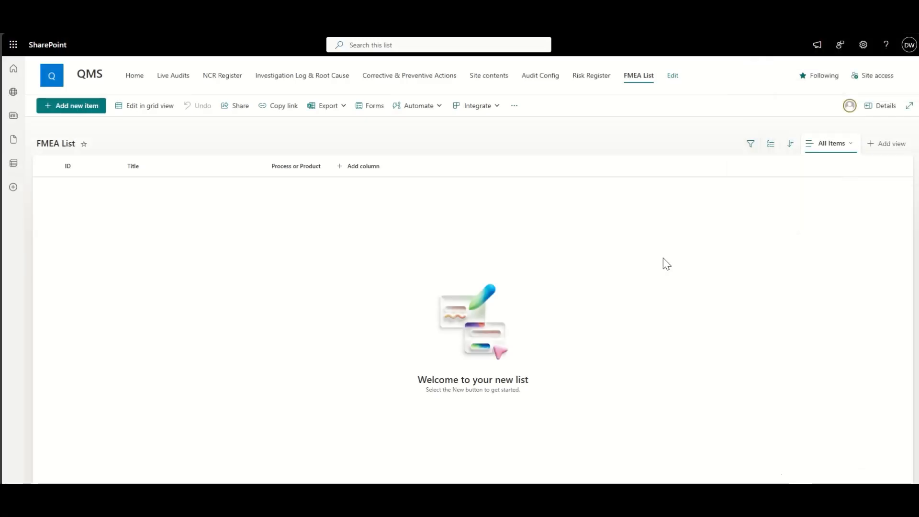
left_click(362, 166)
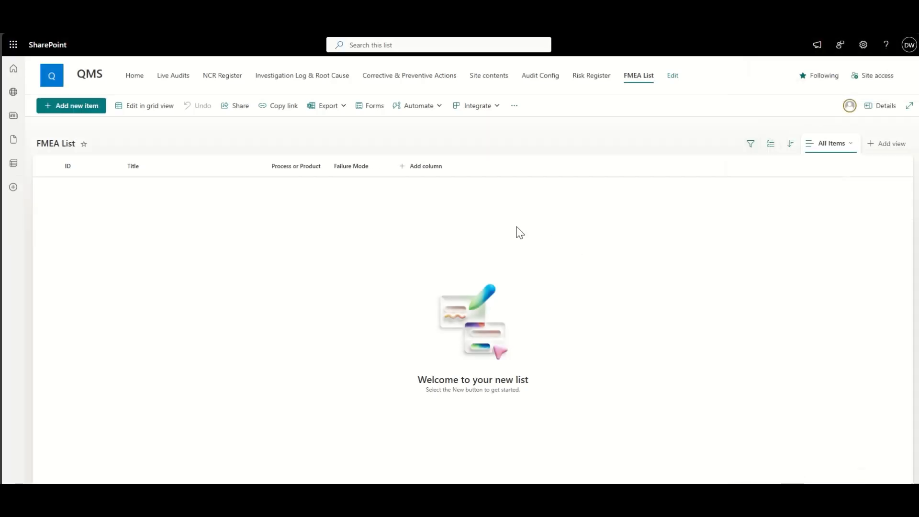
left_click(423, 166)
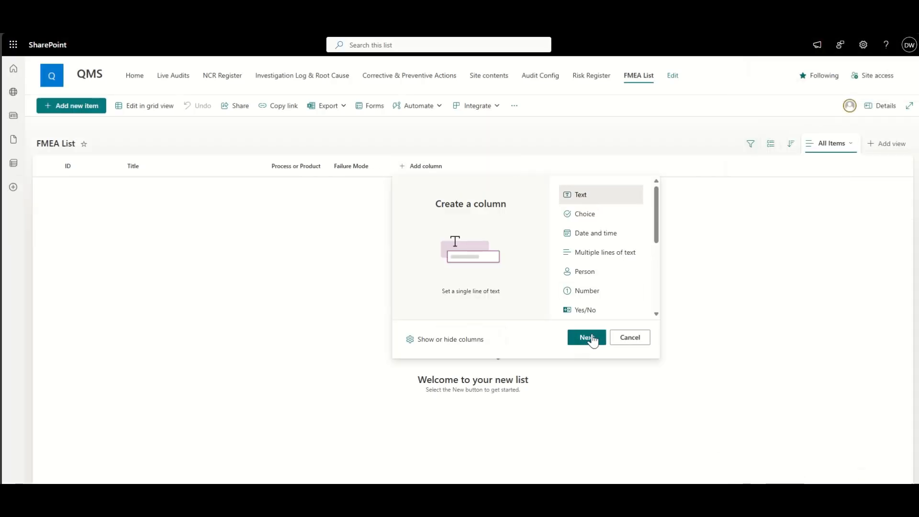
left_click(585, 337)
type("Severi")
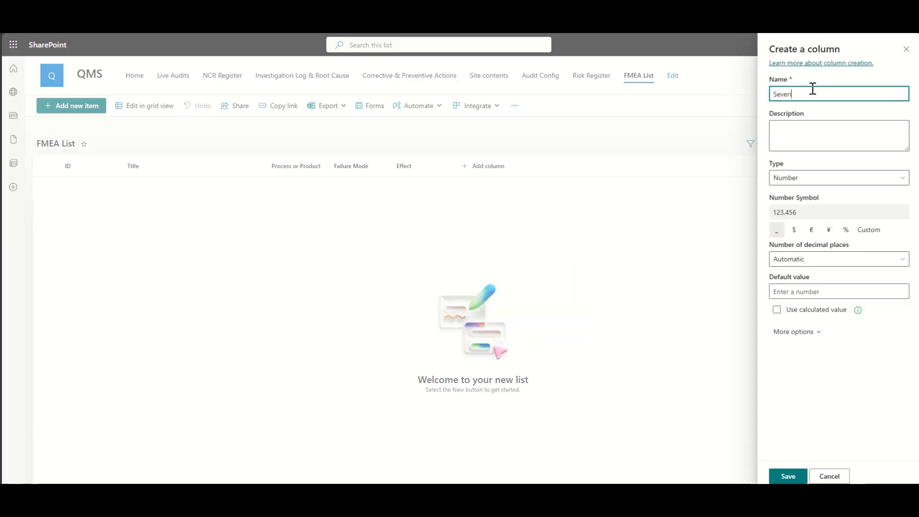
left_click(796, 331)
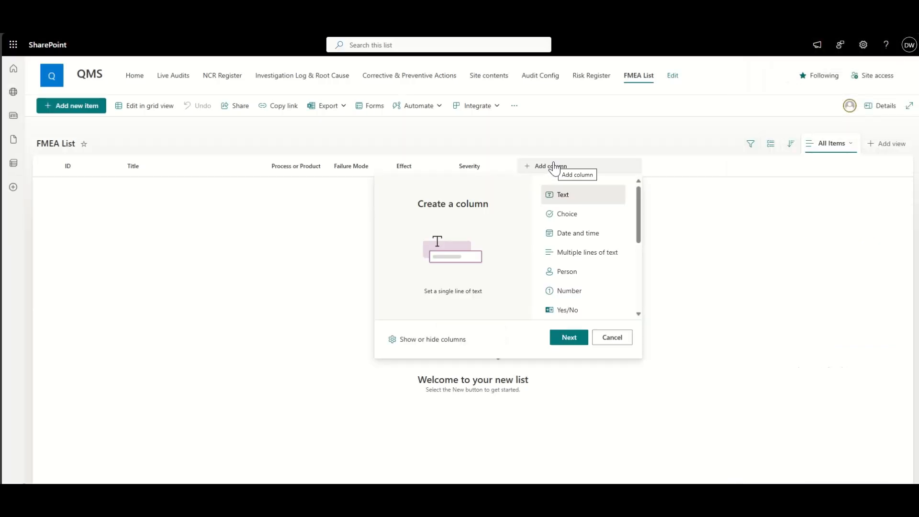
mouse_move(580, 257)
type("Cause")
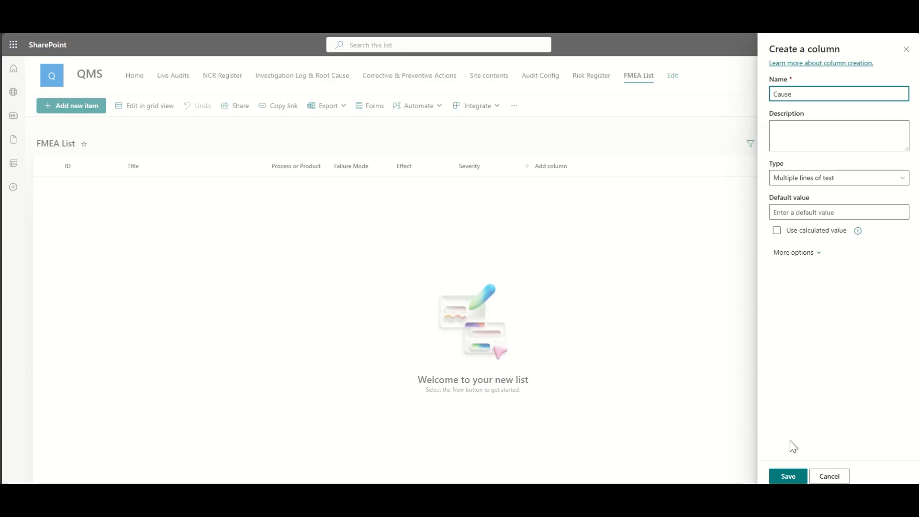
Add Cause, plus Occurrence and Detection number columns limited to 1–10.
left_click(786, 475)
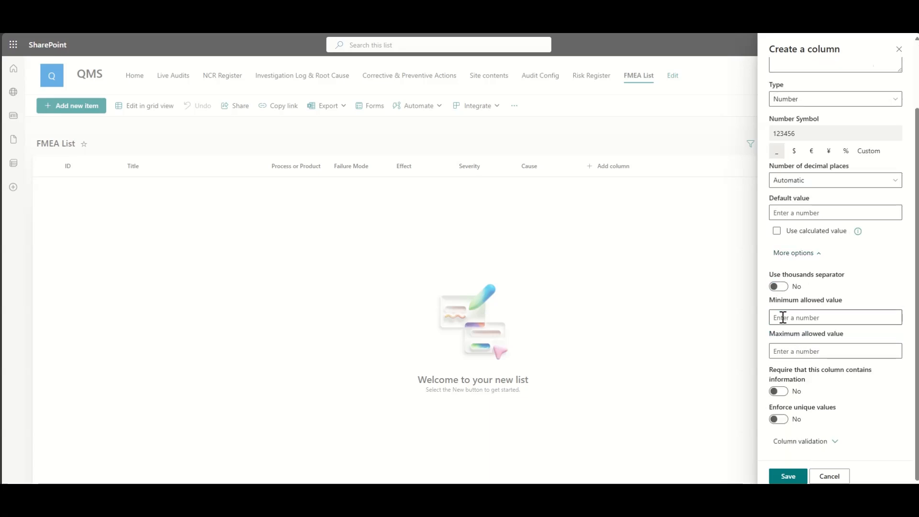
left_click(674, 166)
type("D")
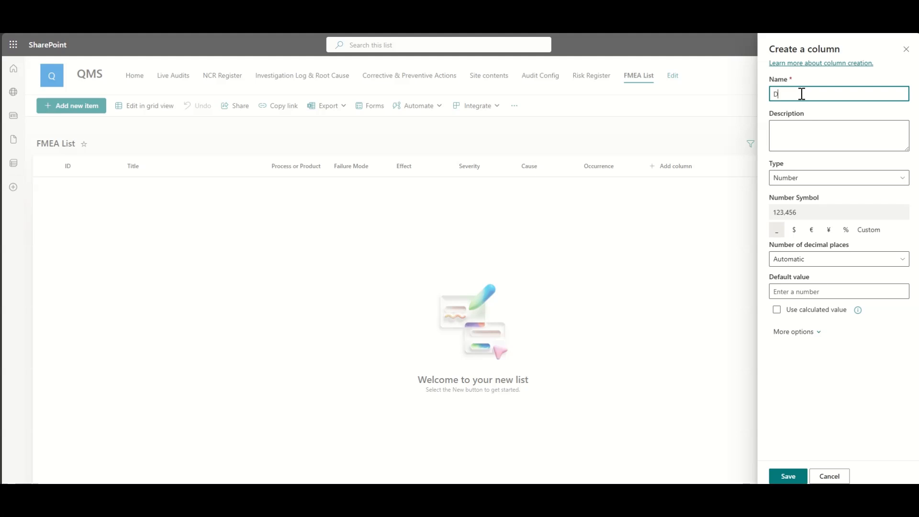
left_click(794, 331)
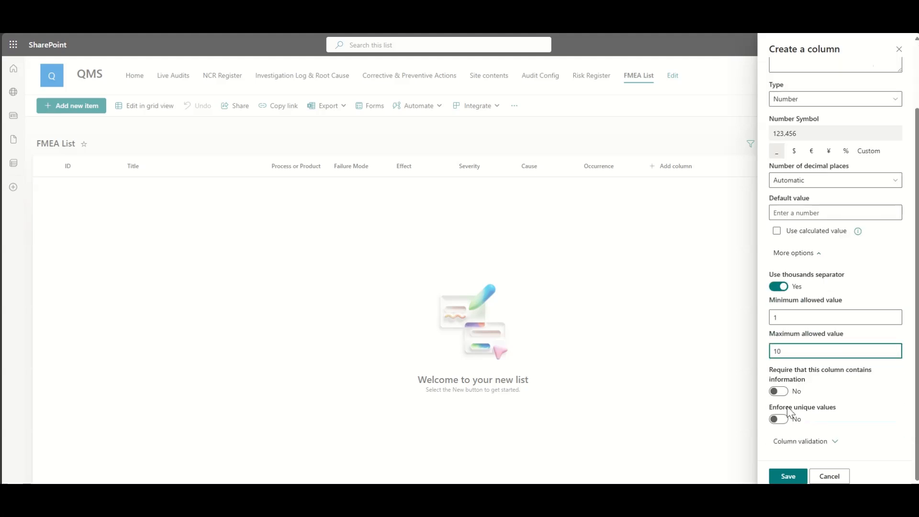
left_click(788, 475)
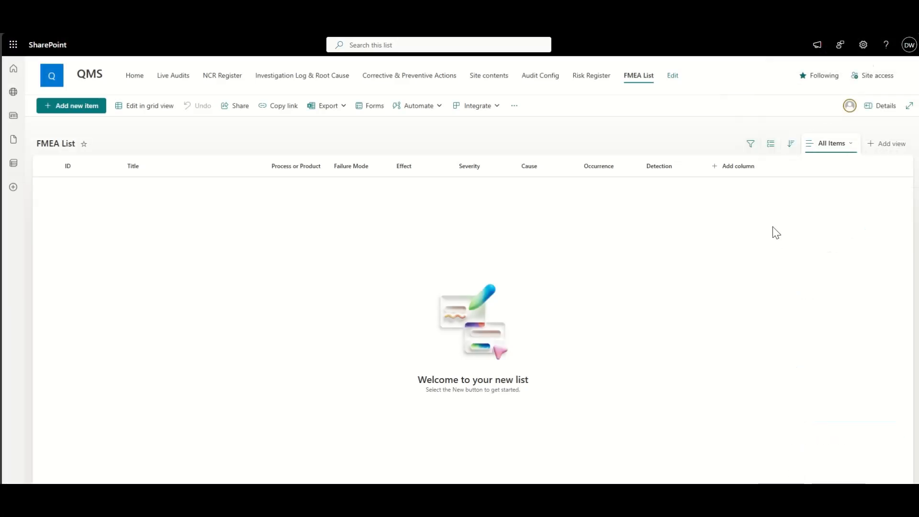
mouse_move(776, 232)
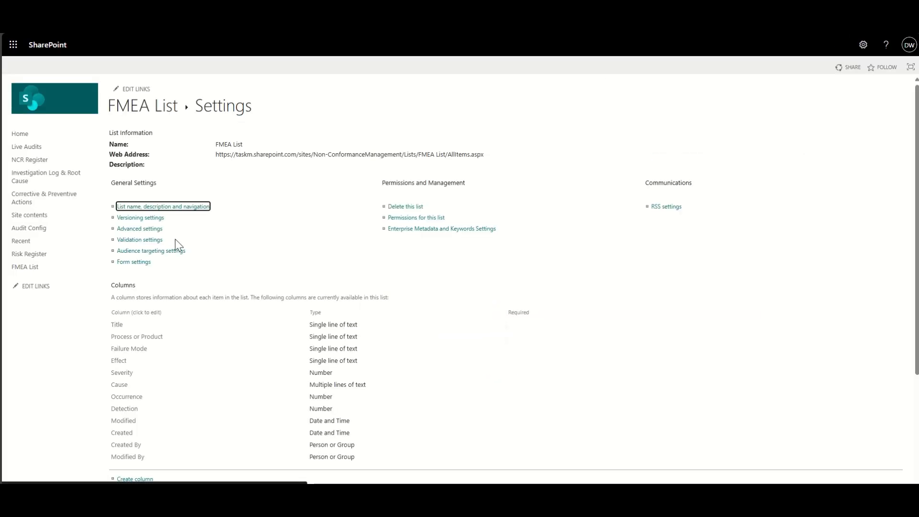
Create calculated RPN column [Severity]*[Occurrence]*[Detection], returning Number with 0 decimals.
left_click(134, 478)
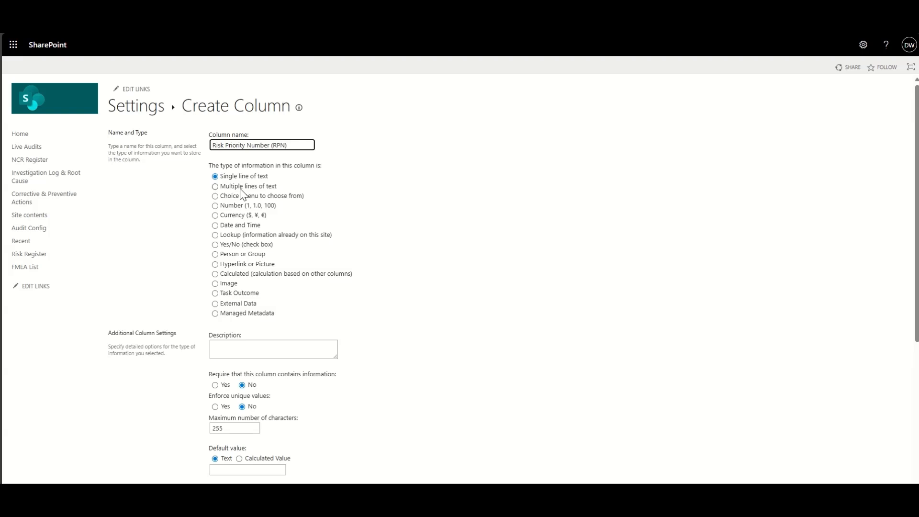
mouse_move(243, 216)
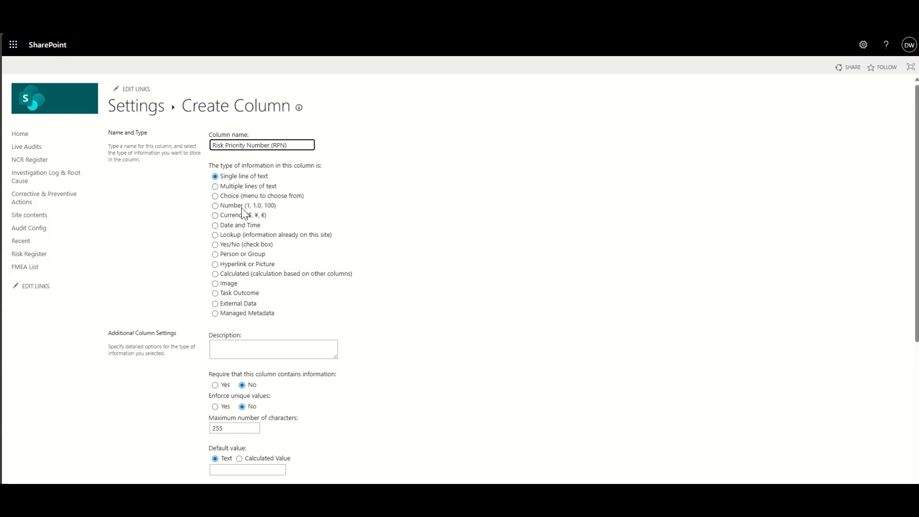
left_click(215, 274)
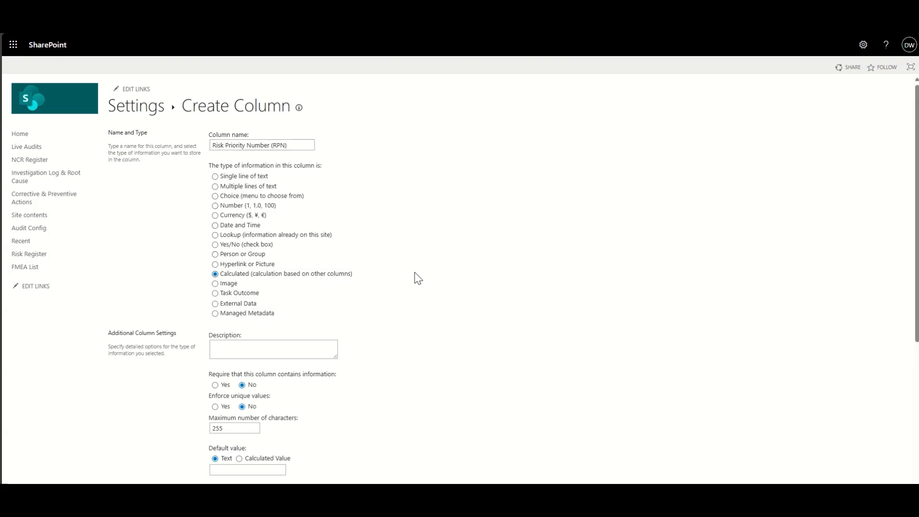
scroll("down", 3)
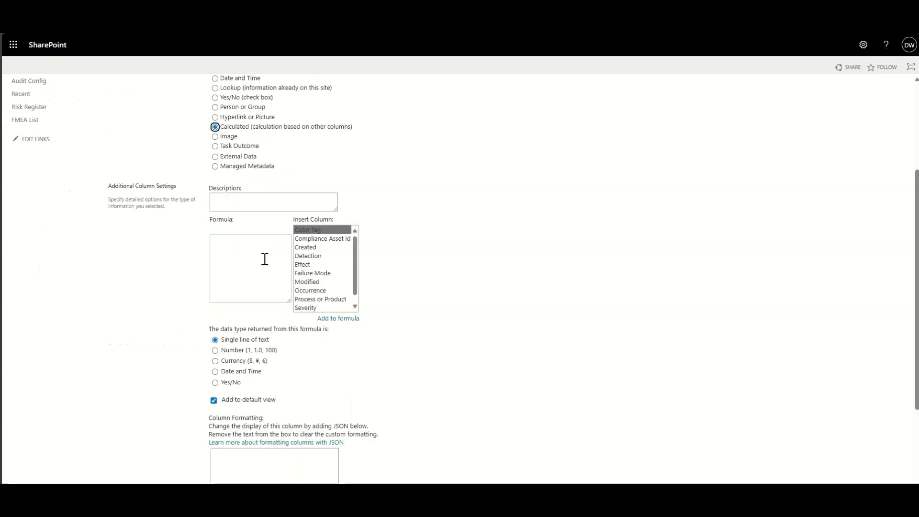
left_click(248, 267)
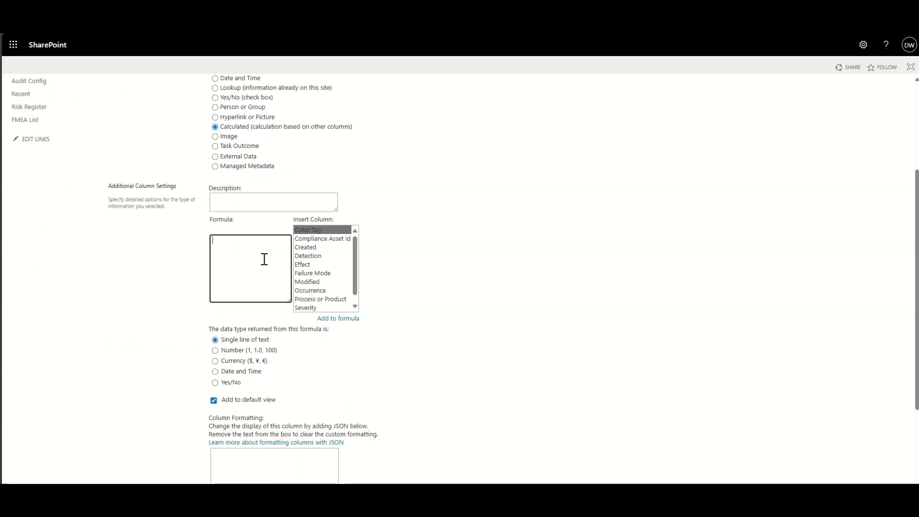
mouse_move(355, 260)
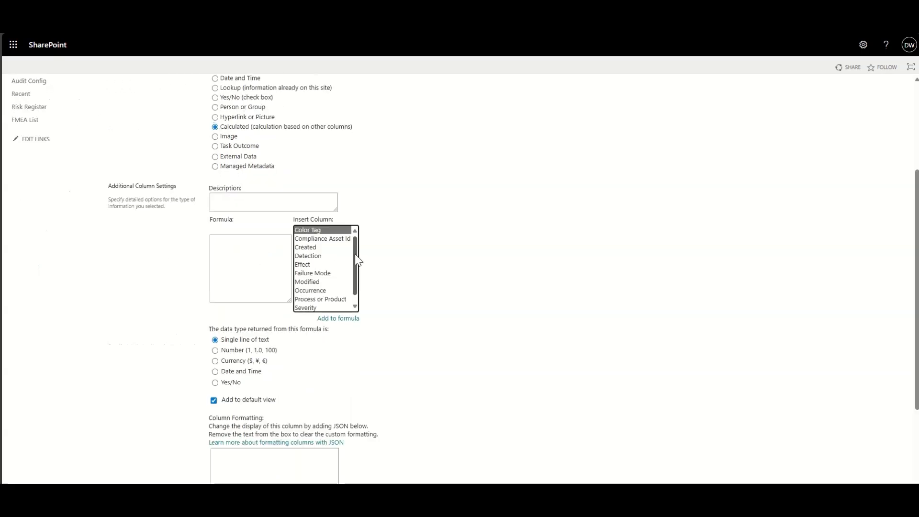
scroll("down", 3)
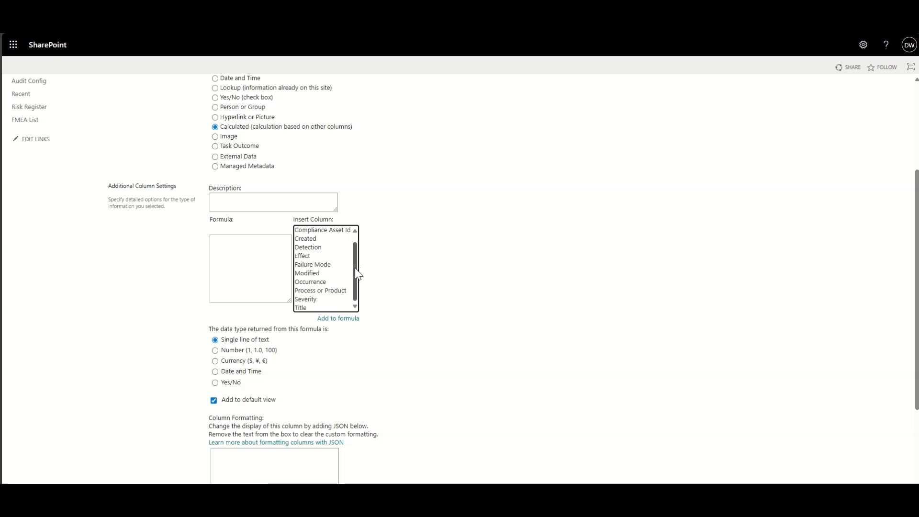
mouse_move(304, 299)
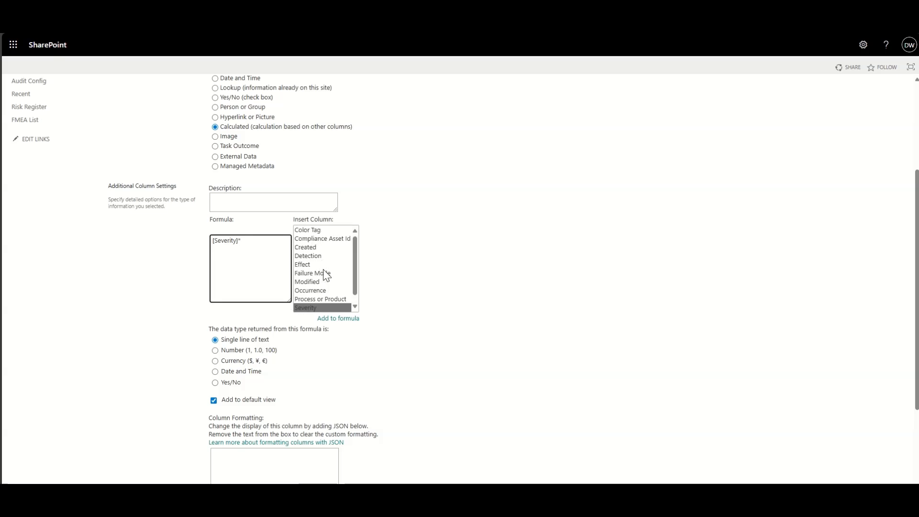
mouse_move(319, 269)
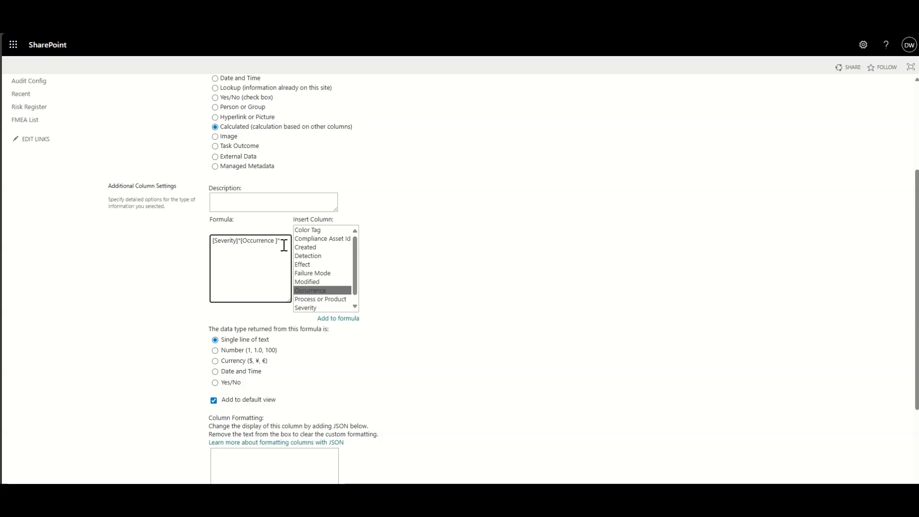
left_click(308, 256)
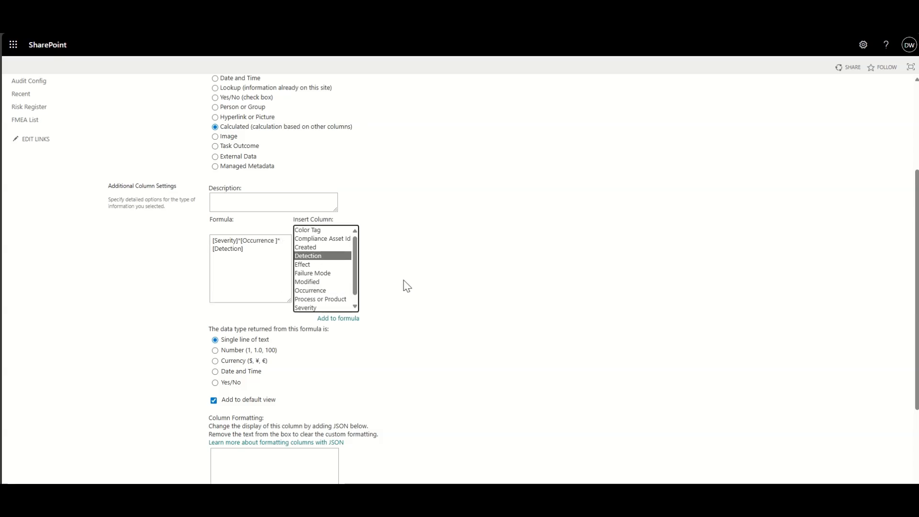
scroll("down", 3)
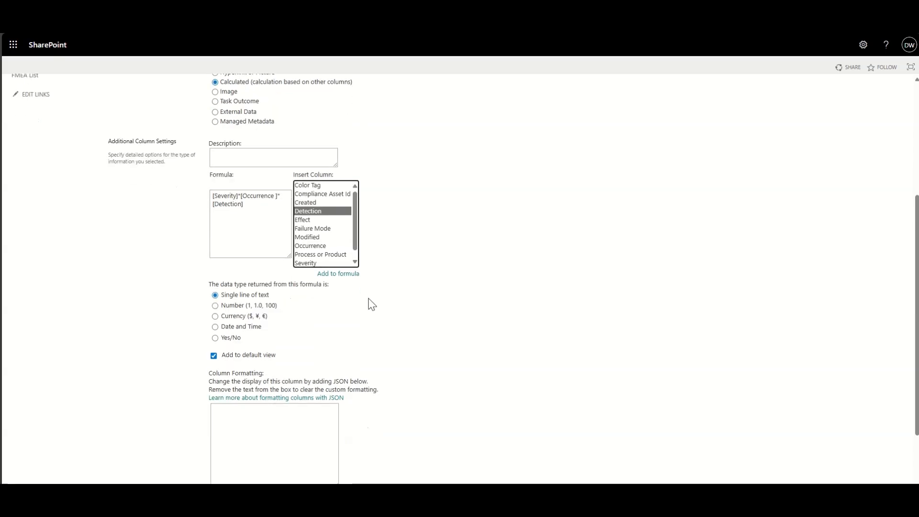
left_click(215, 305)
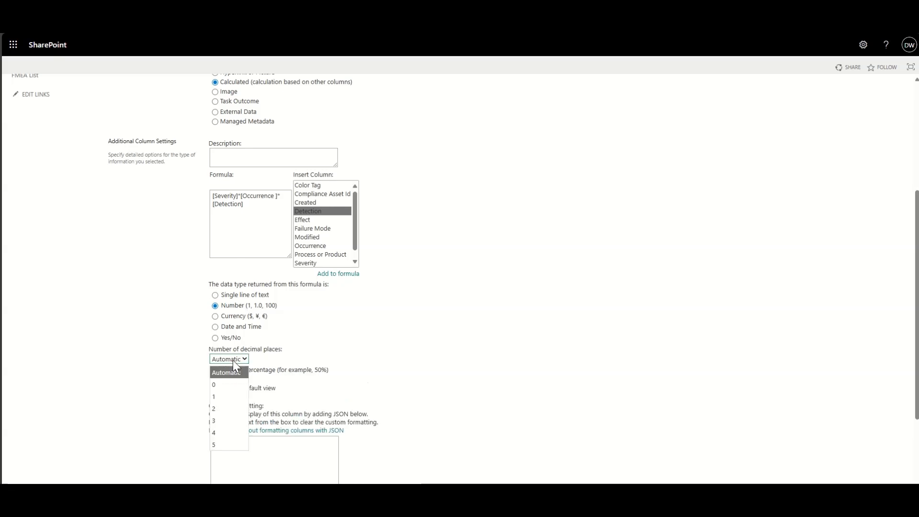
left_click(213, 384)
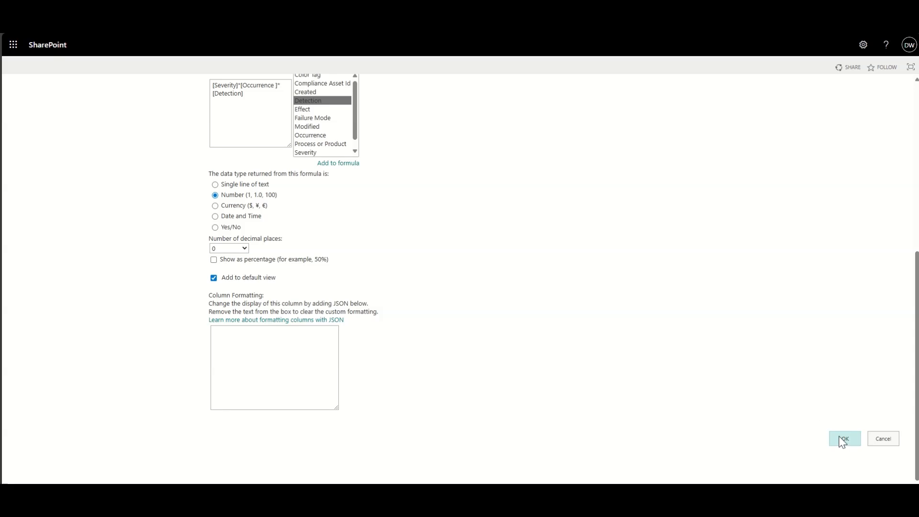
left_click(843, 438)
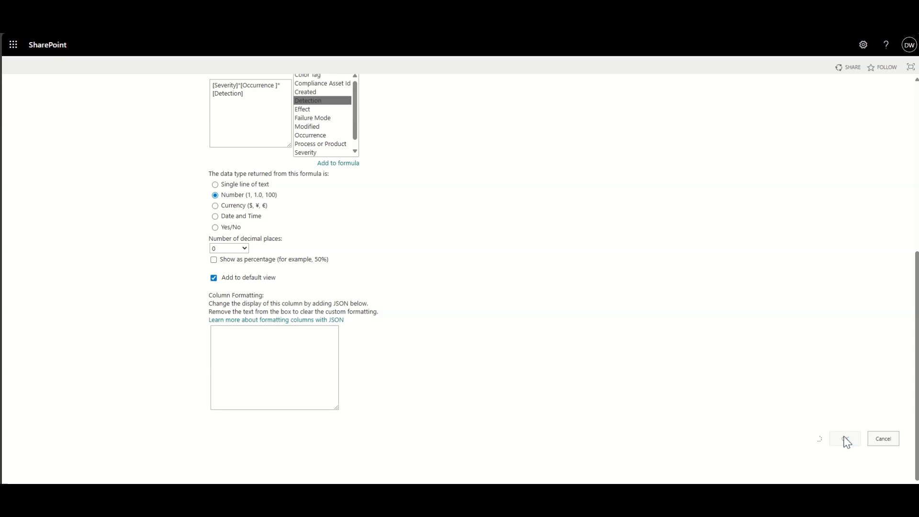
left_click(844, 438)
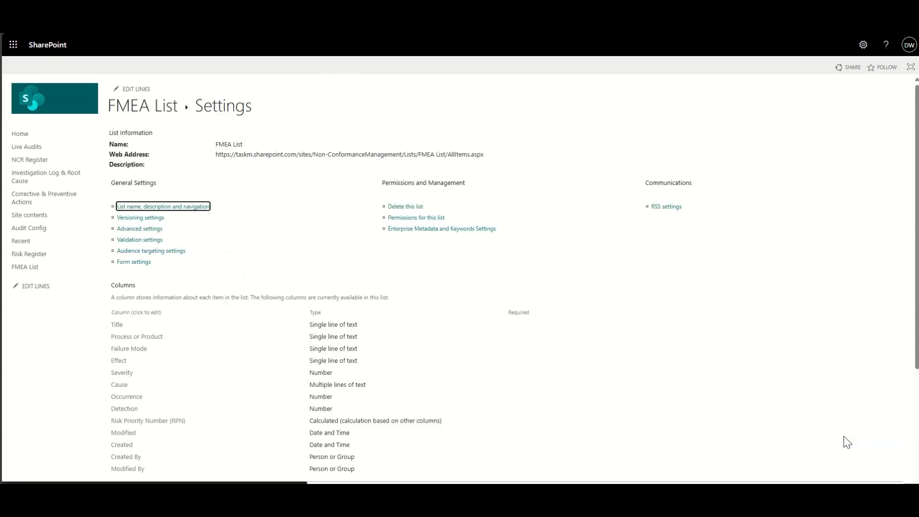
mouse_move(139, 228)
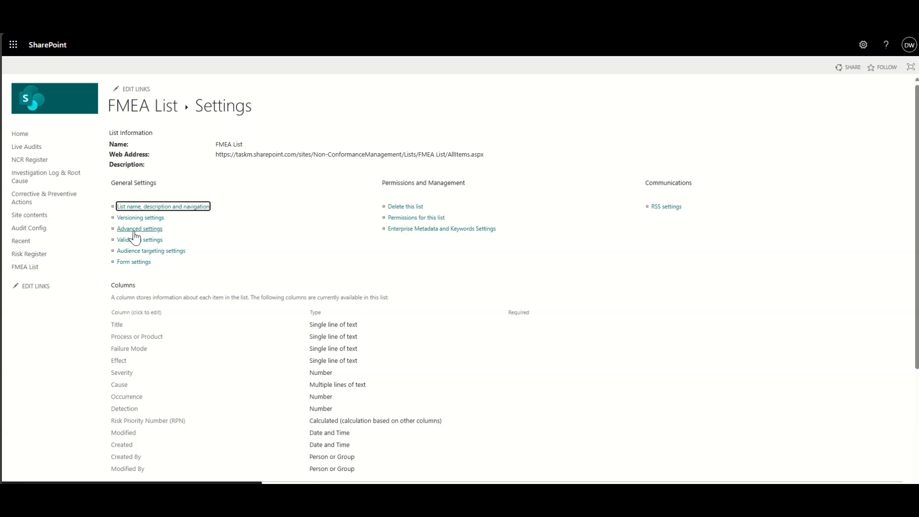
mouse_move(67, 265)
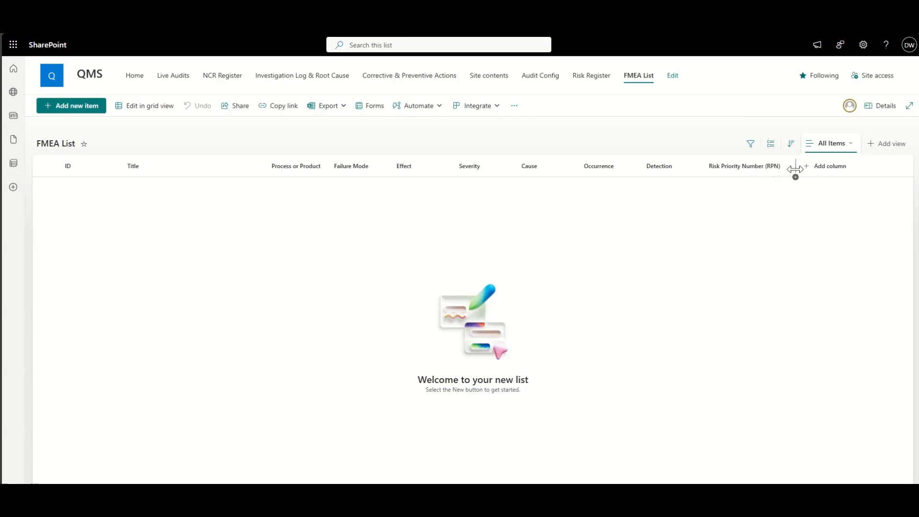
mouse_move(834, 221)
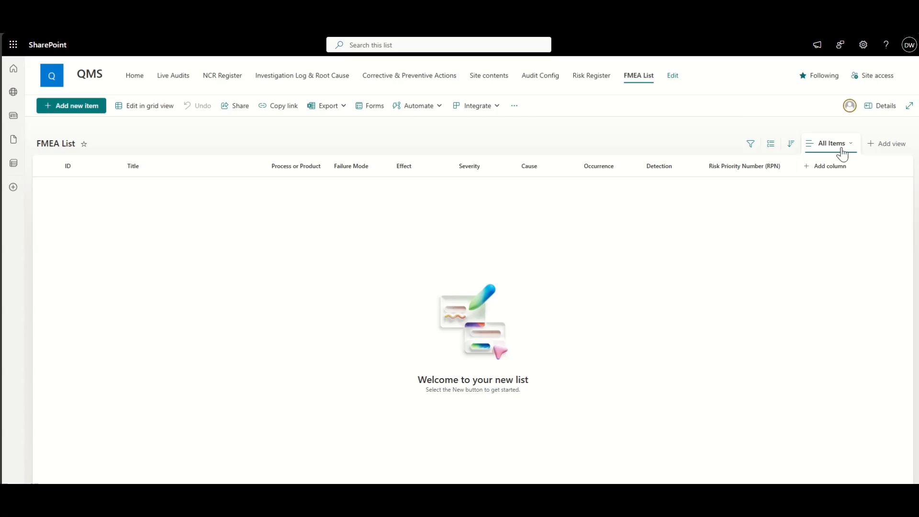
Add an Action column to the FMEA List.
left_click(828, 166)
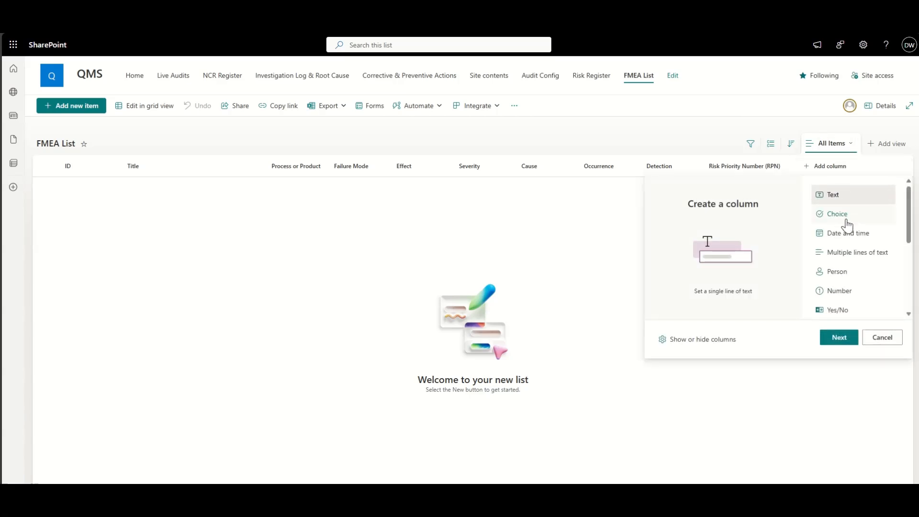
mouse_move(847, 233)
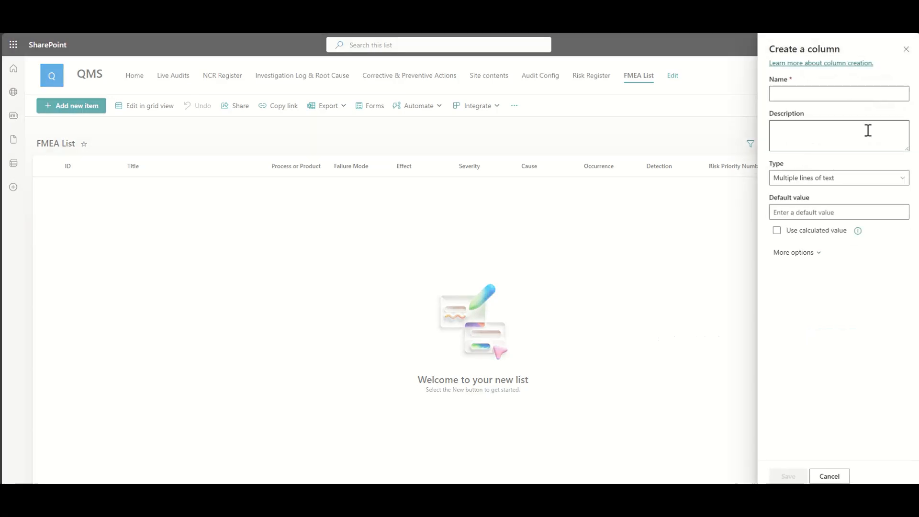
type("A")
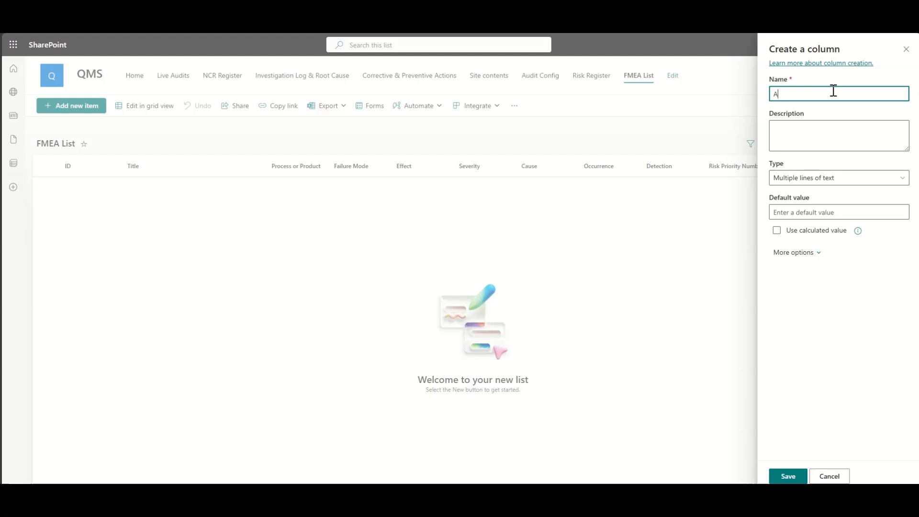
type("ction")
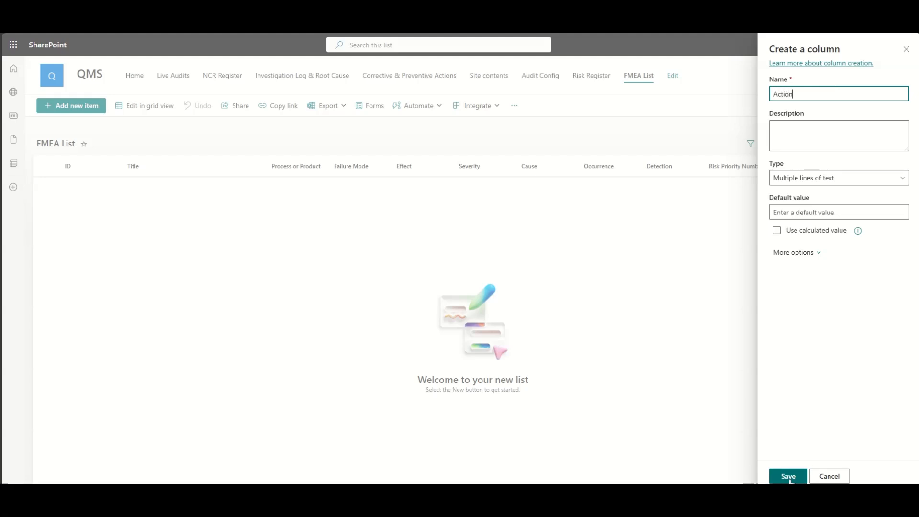
left_click(787, 476)
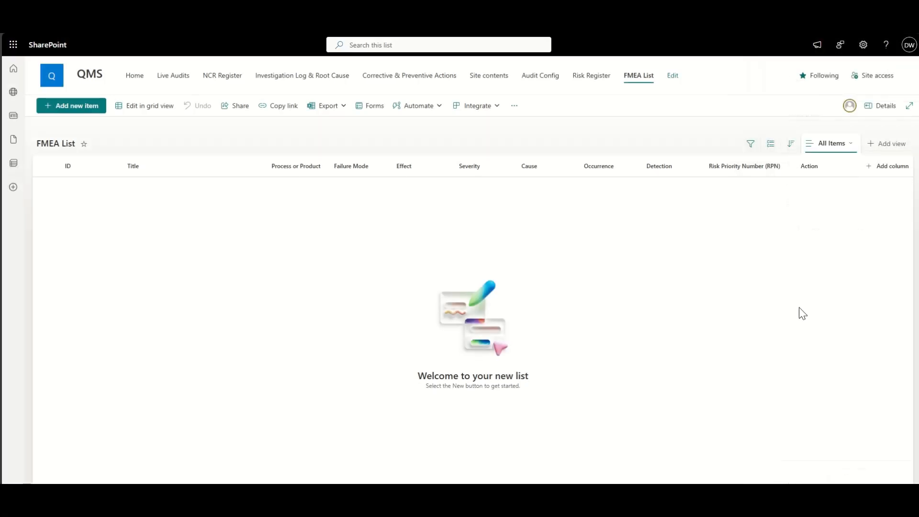
Add an Action Owner person column and a Target Date column.
left_click(887, 166)
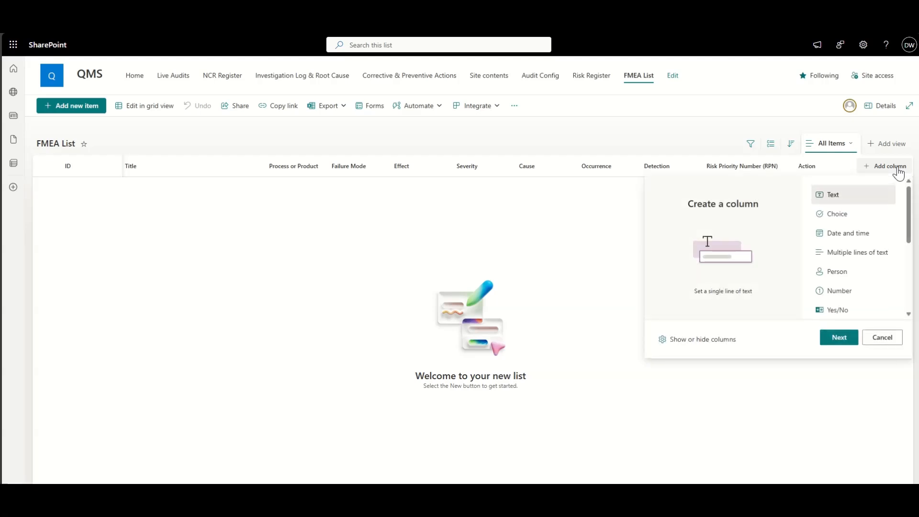
mouse_move(858, 233)
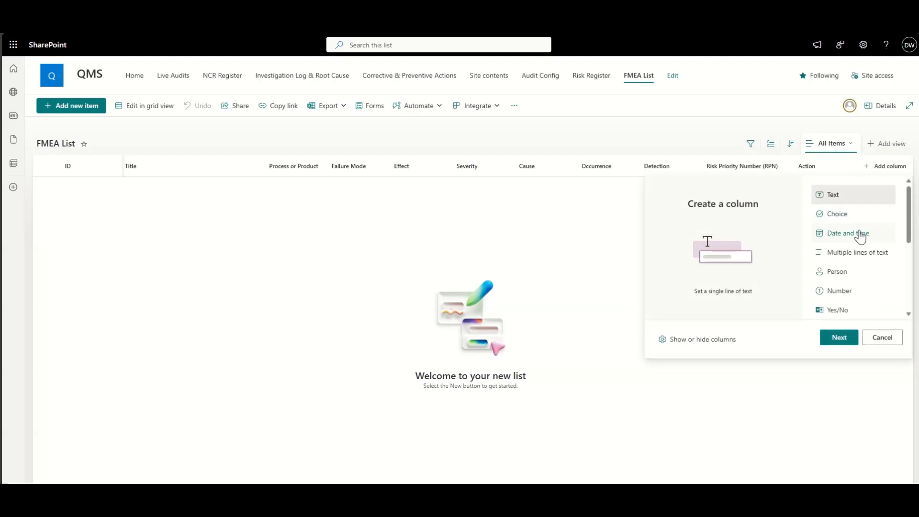
left_click(836, 271)
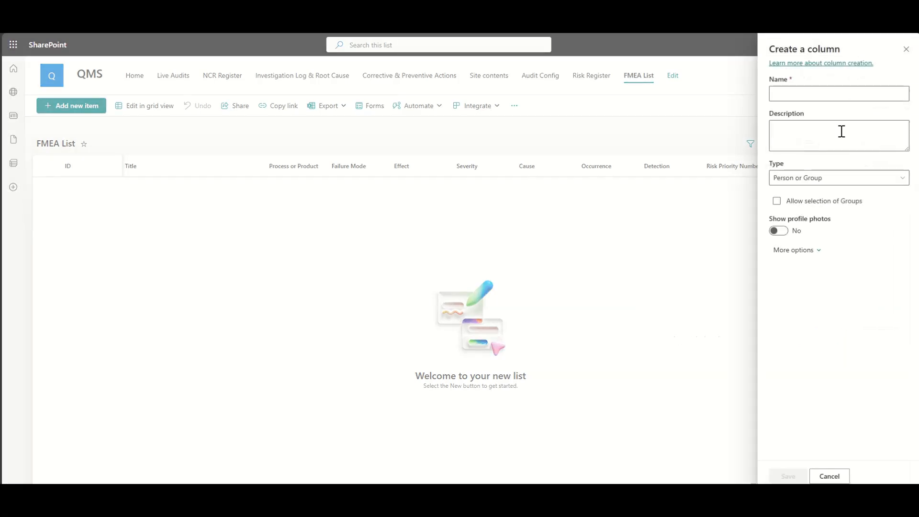
type("Acti")
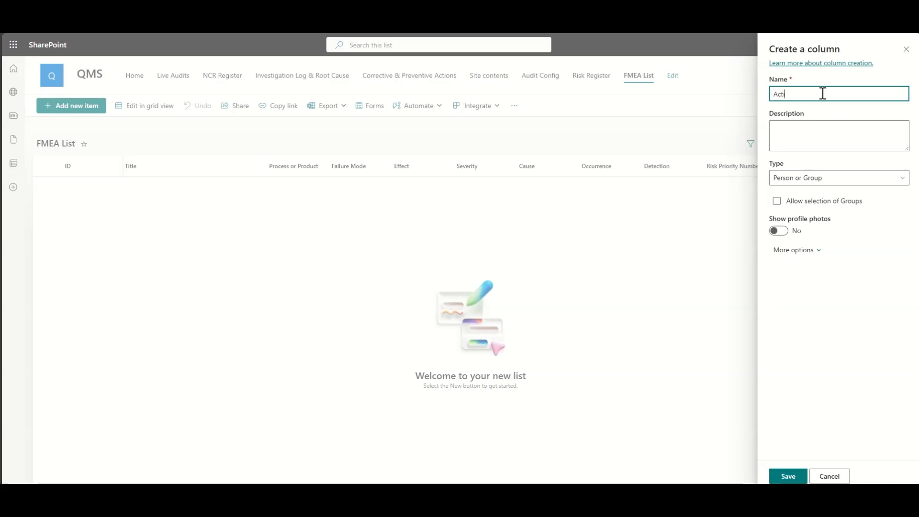
left_click(787, 475)
type("Target")
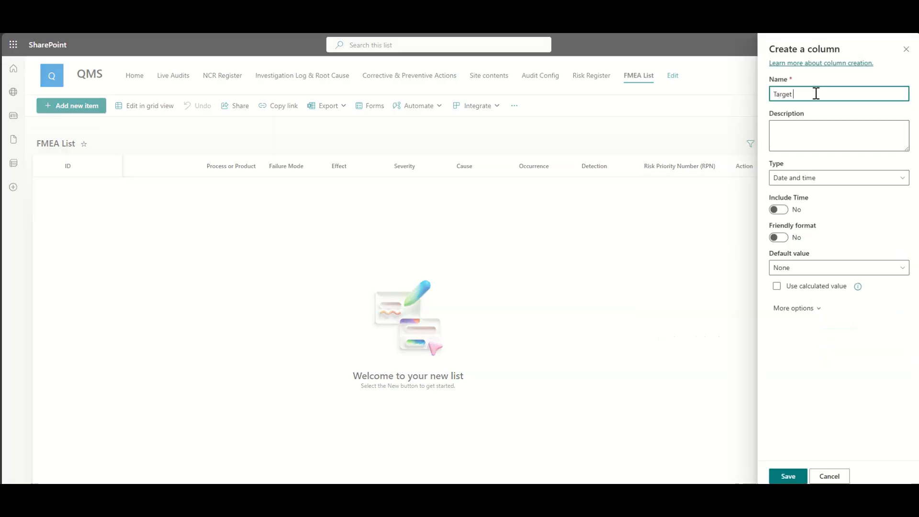
left_click(786, 475)
type("Status")
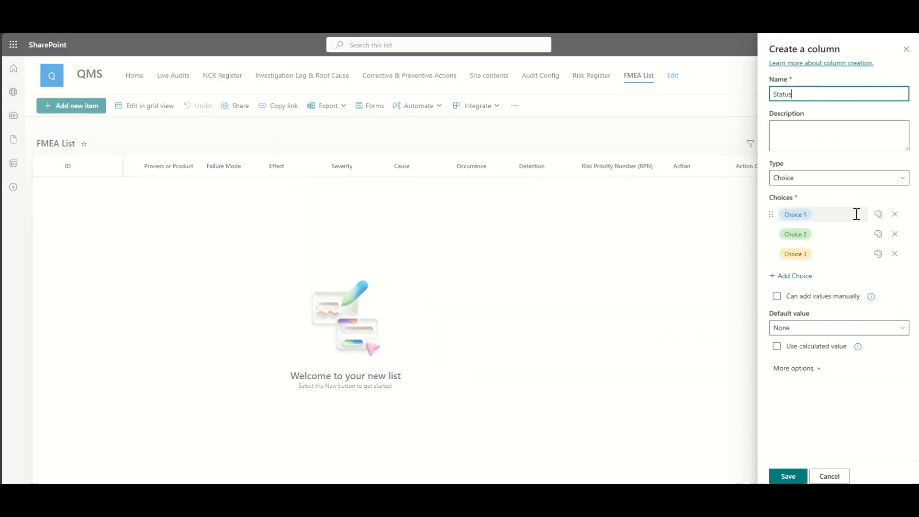
Add a Status choice column with Open, In Progress and Completed.
type("In Progress")
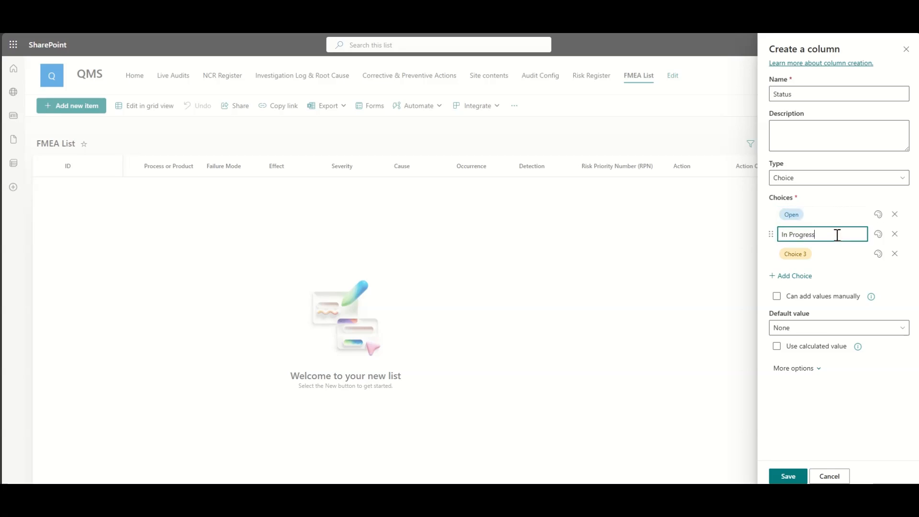
type("Completed")
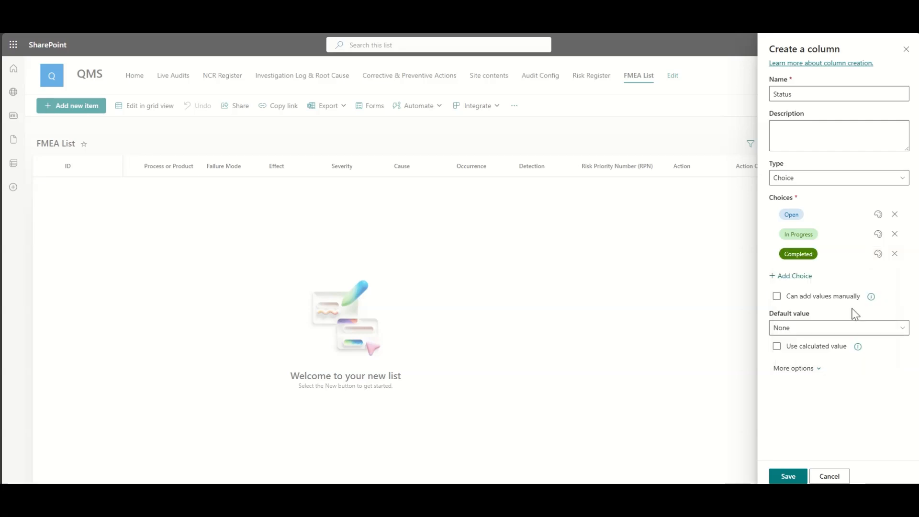
left_click(877, 234)
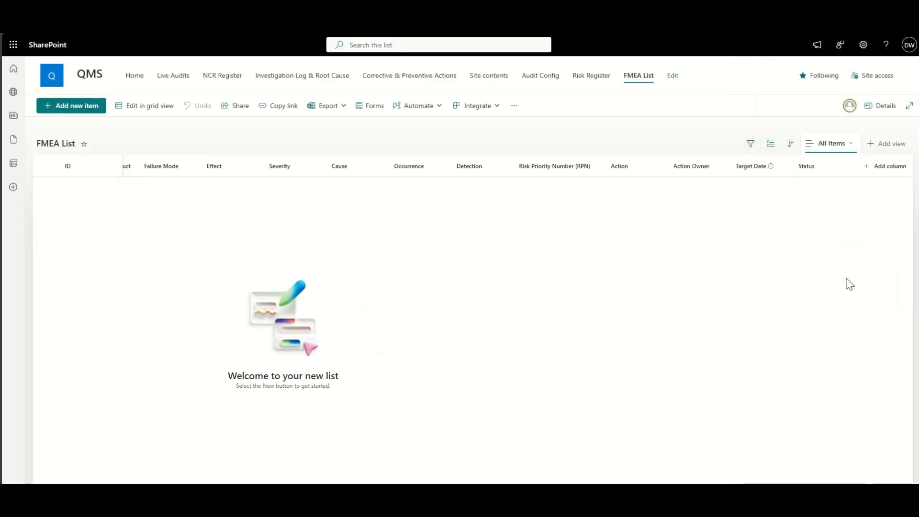
Add a Review Date column described as driving automated workflows reminding FMEA owners to act.
left_click(886, 166)
type("To be used for automa")
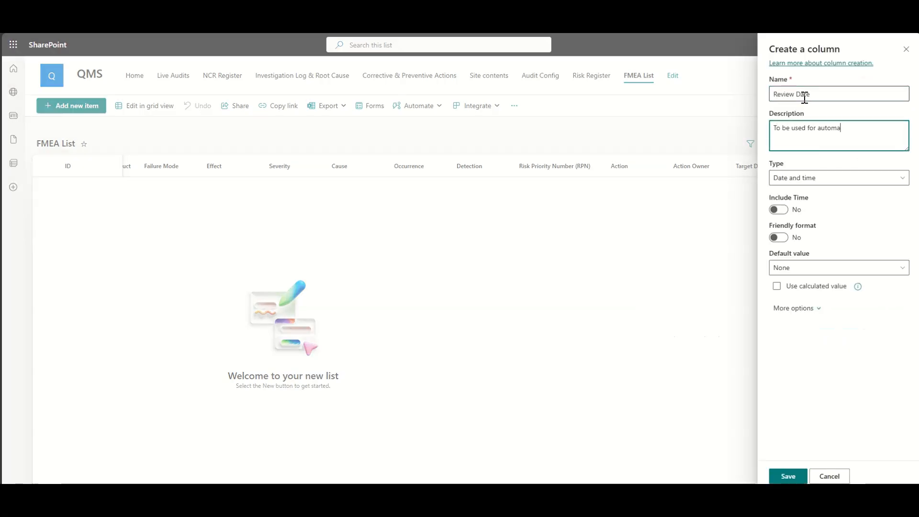
type("ted workflows to")
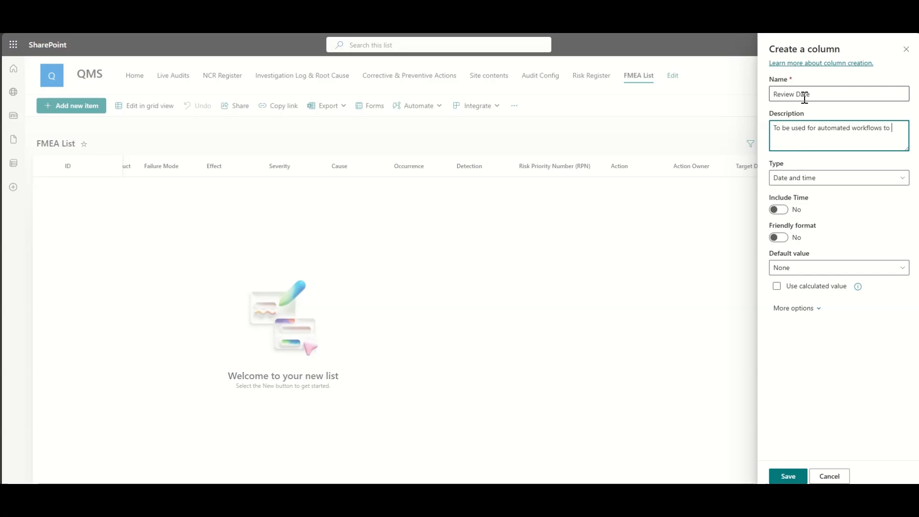
type("remind")
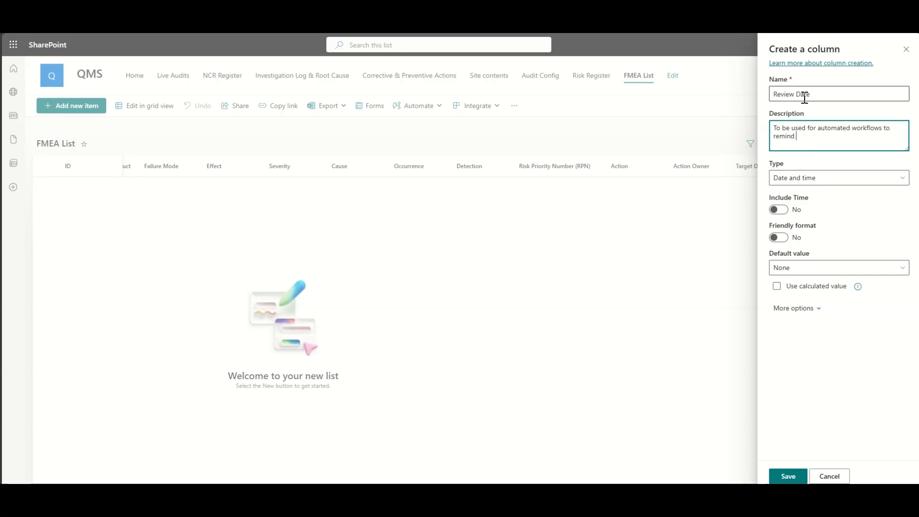
type("the owners of this F")
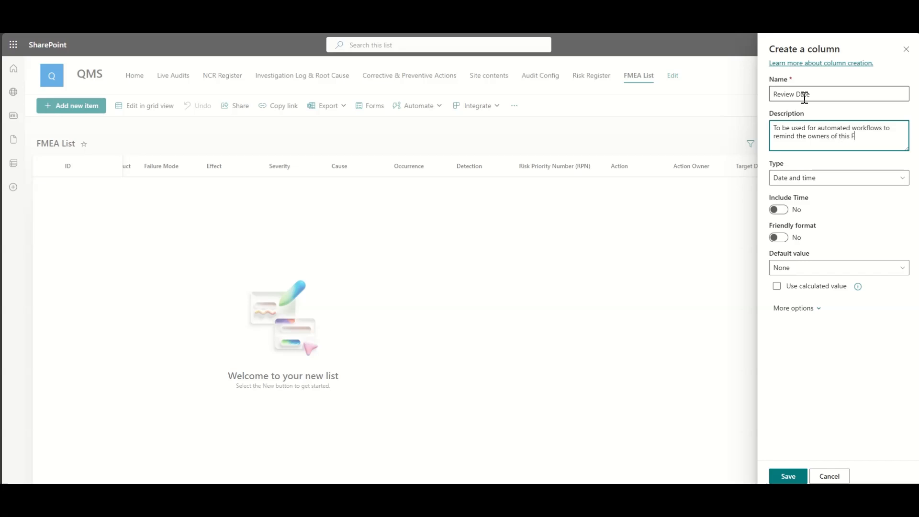
type("MEA t")
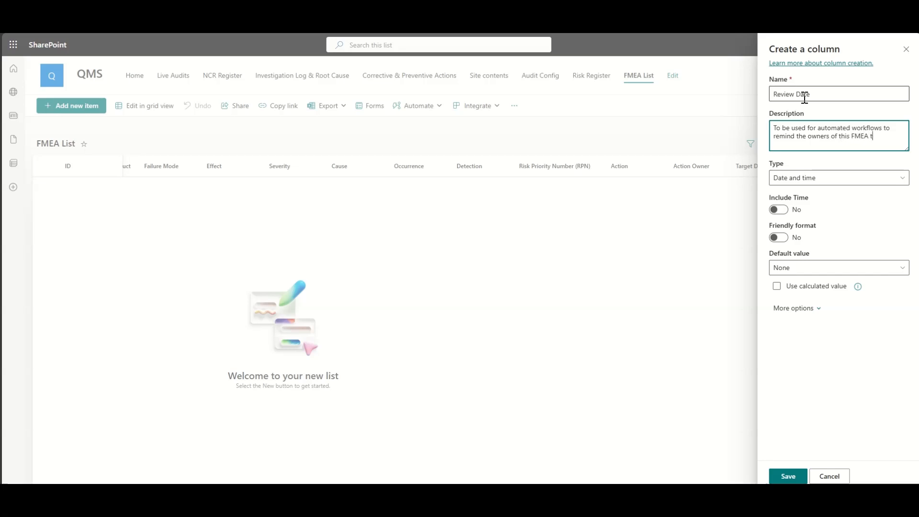
type("o")
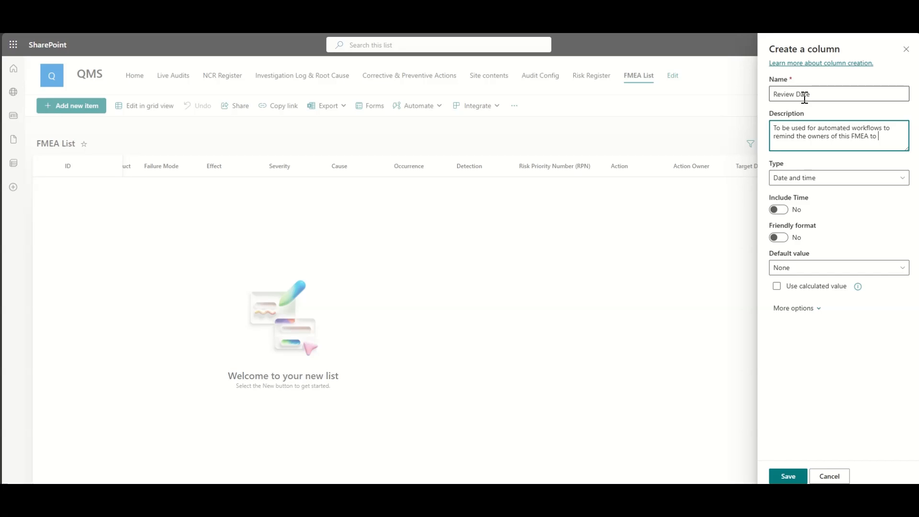
type("take a")
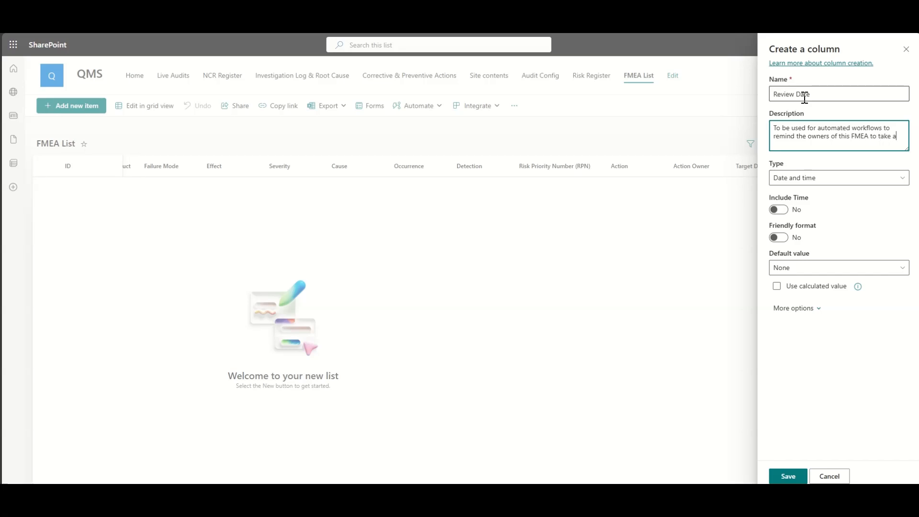
type("ction.")
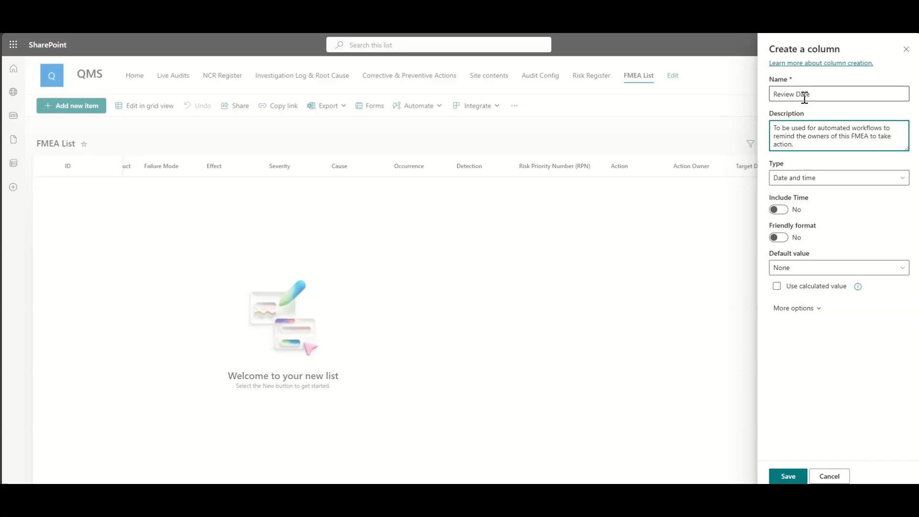
left_click(786, 475)
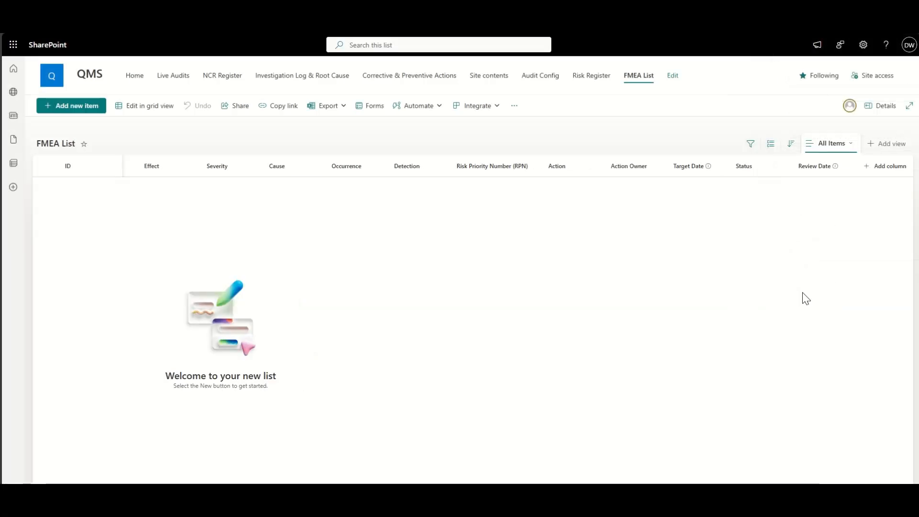
Give the FMEA List a Register ID lookup column pulling IDs from the Risk Register.
left_click(591, 75)
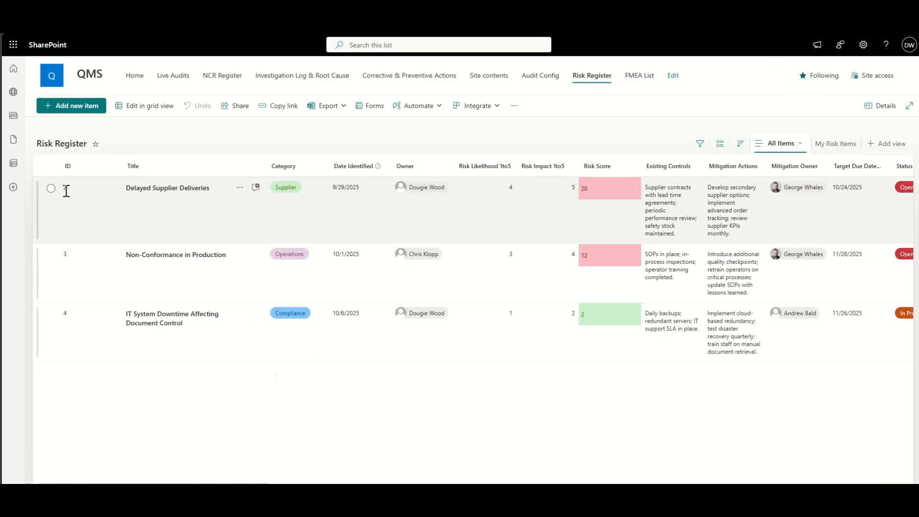
left_click(70, 106)
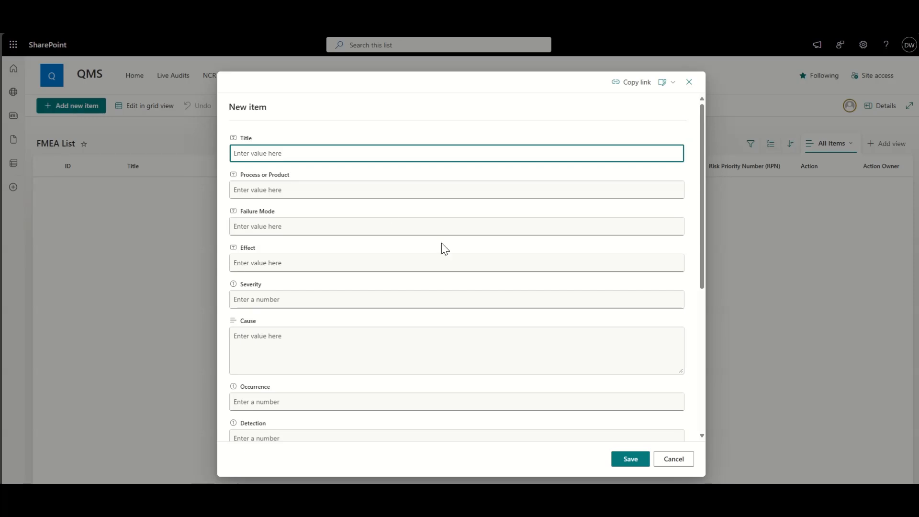
mouse_move(689, 81)
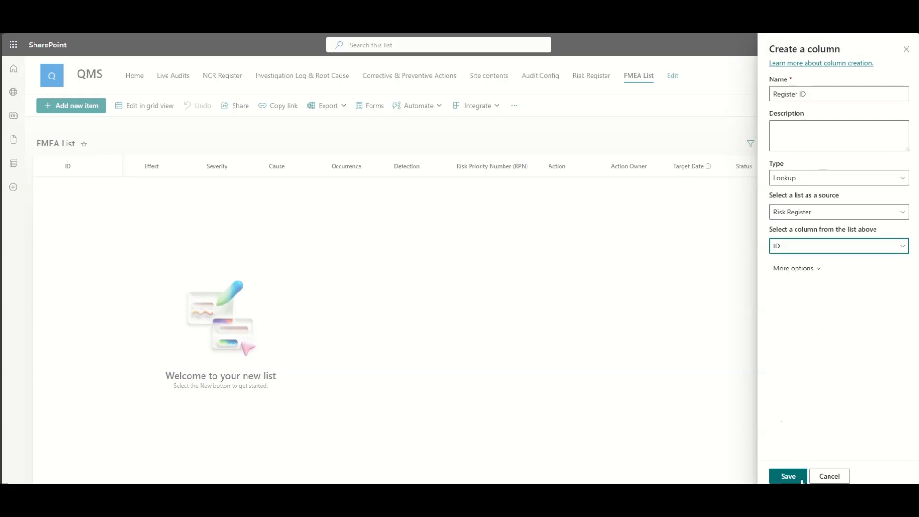
left_click(787, 476)
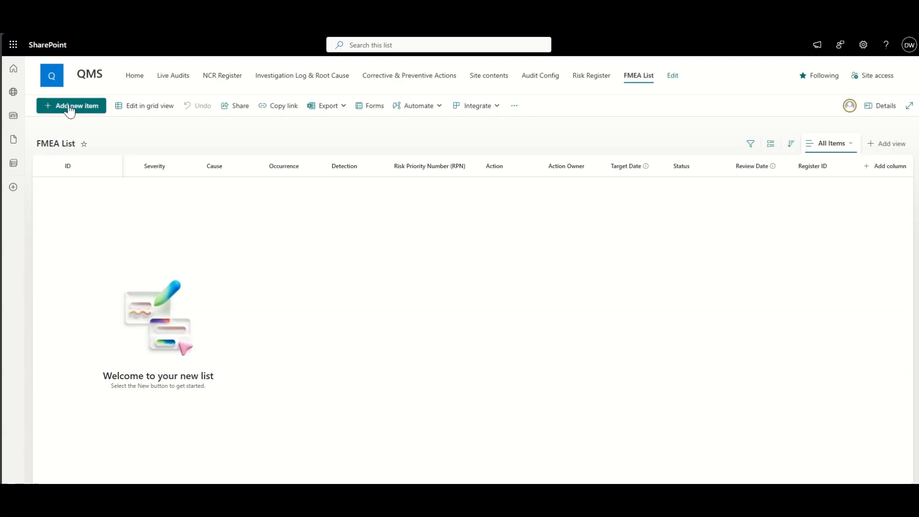
left_click(70, 105)
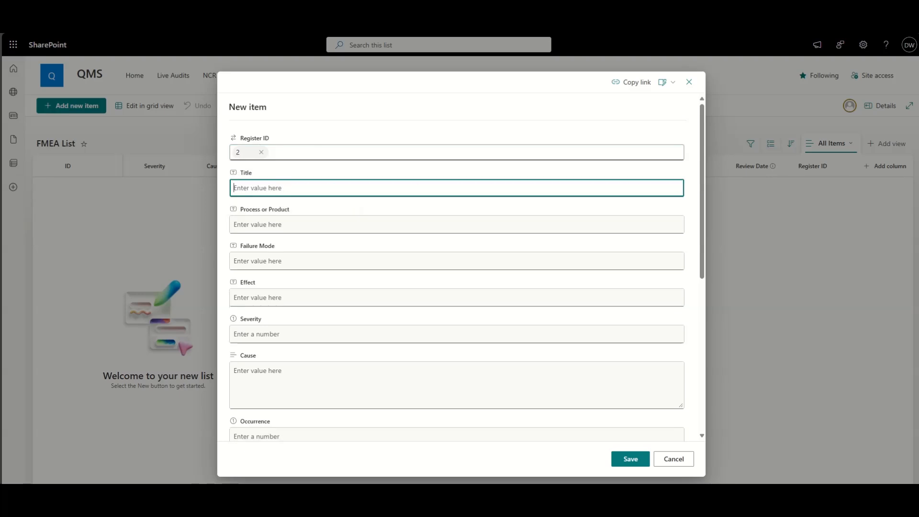
type("Delayed Supplier Deliveries")
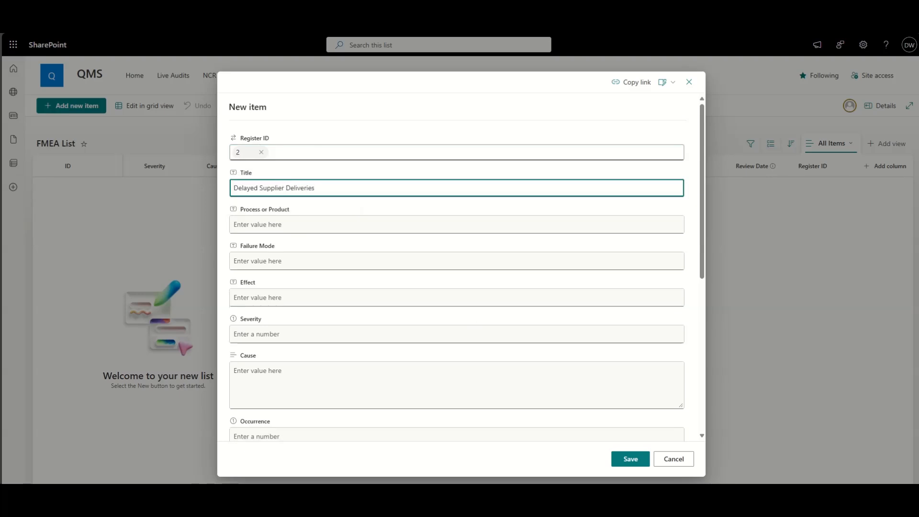
mouse_move(683, 407)
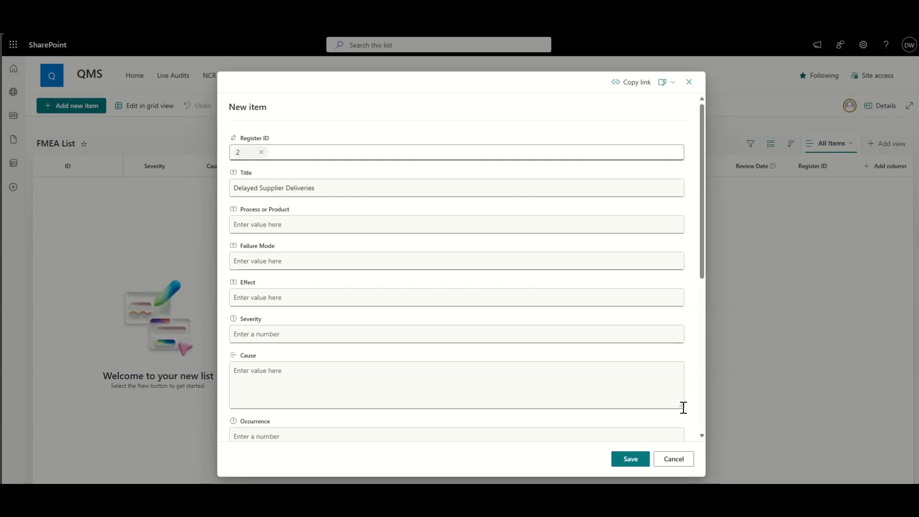
type("Raw Material Supply")
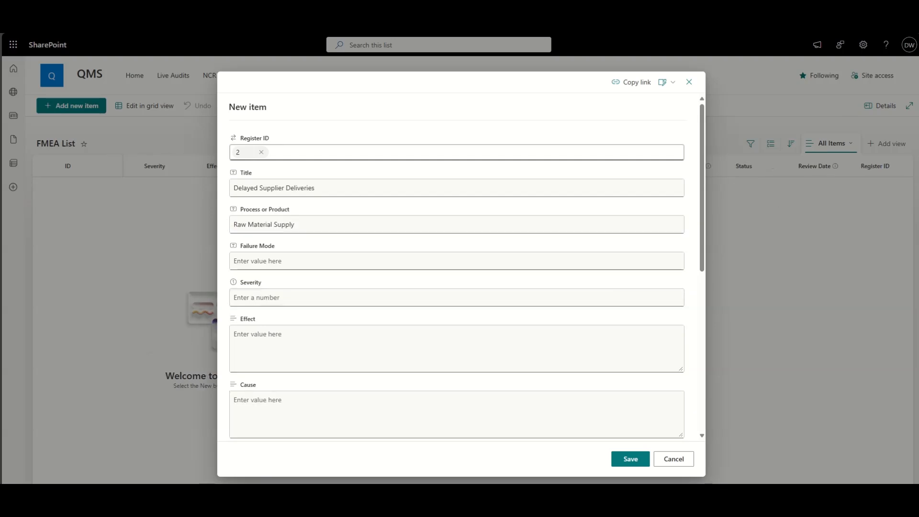
type("Supplier delivers materials late")
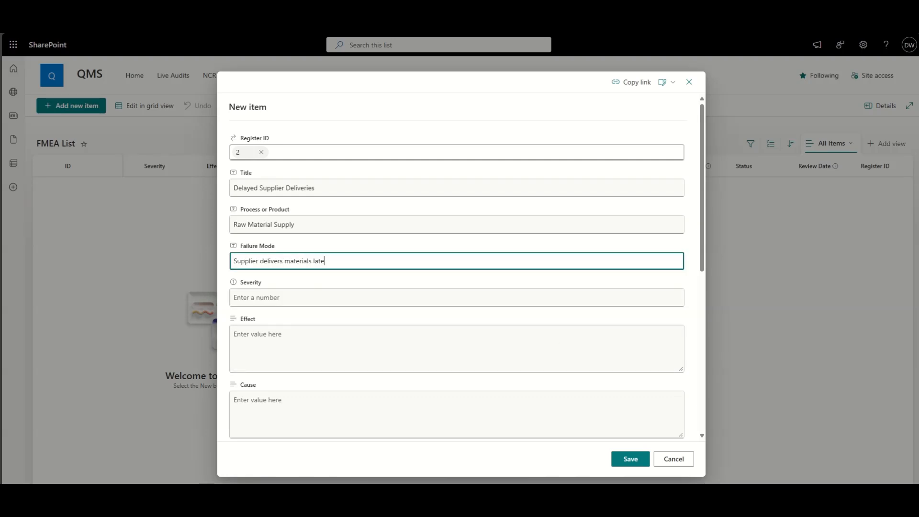
type("Production delays, missed customer deadlines")
left_click(457, 297)
type("8")
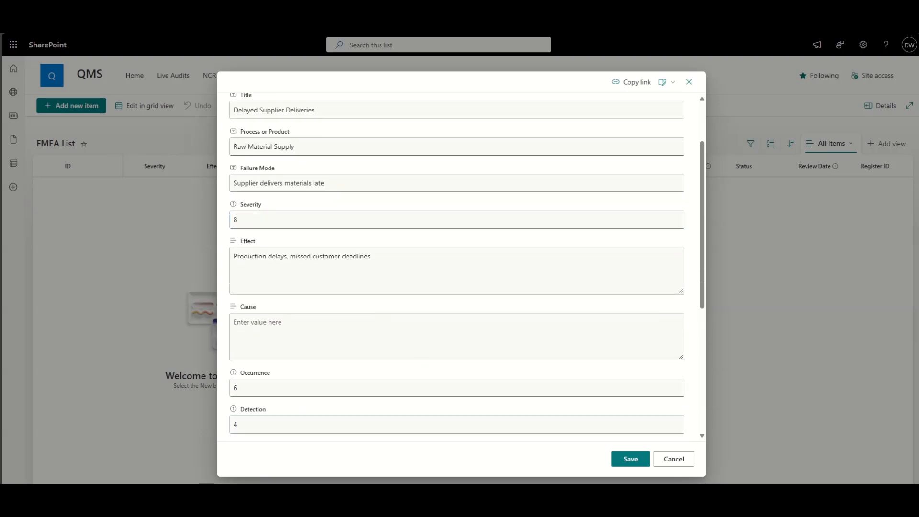
scroll("down", 3)
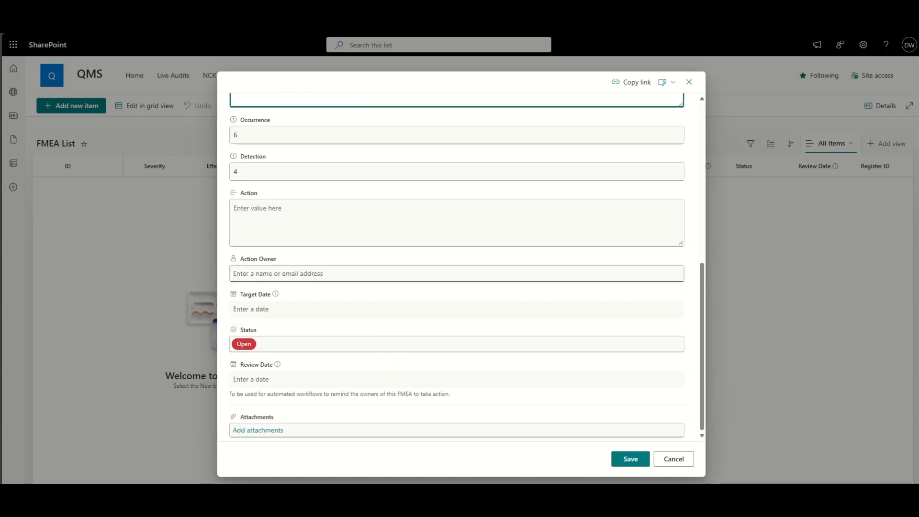
type("dougie")
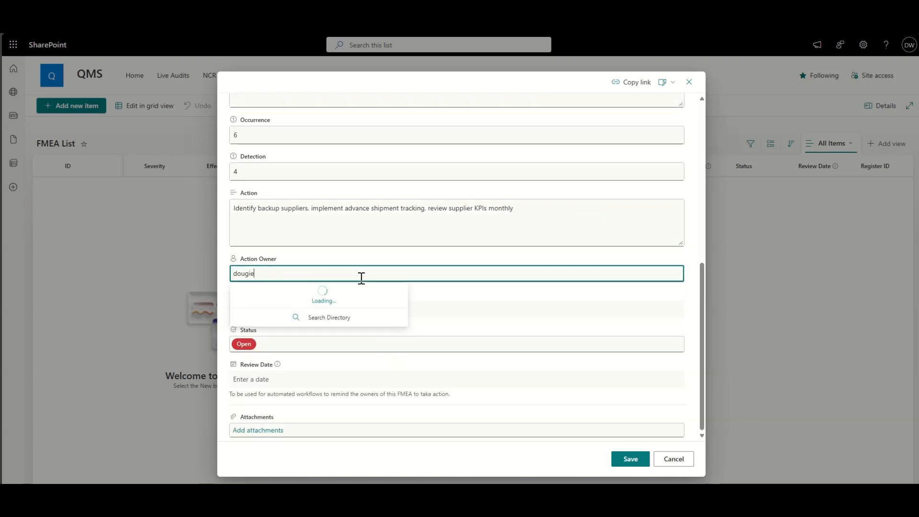
left_click(323, 296)
type("11/14/2025")
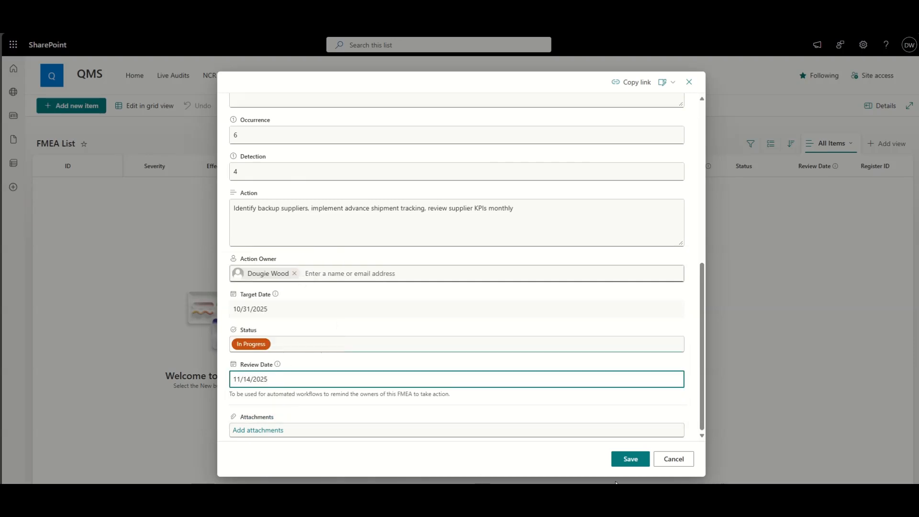
left_click(630, 459)
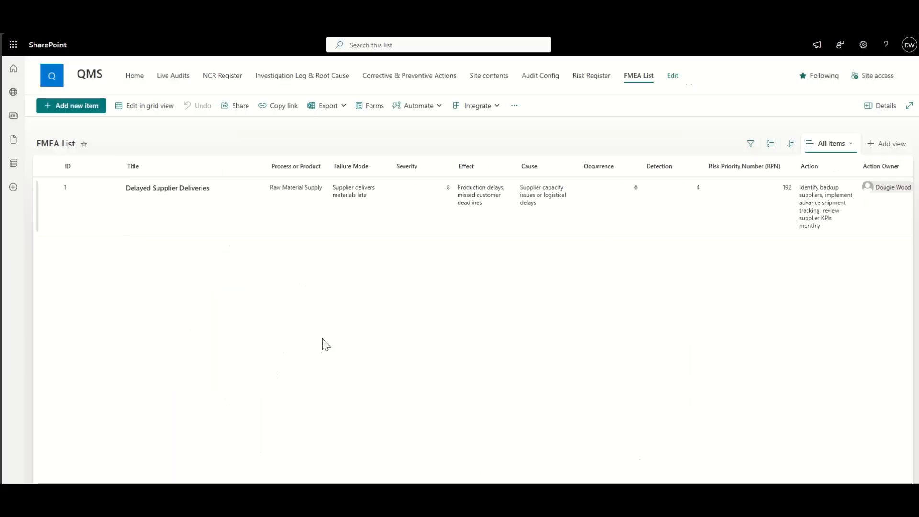
left_click(71, 105)
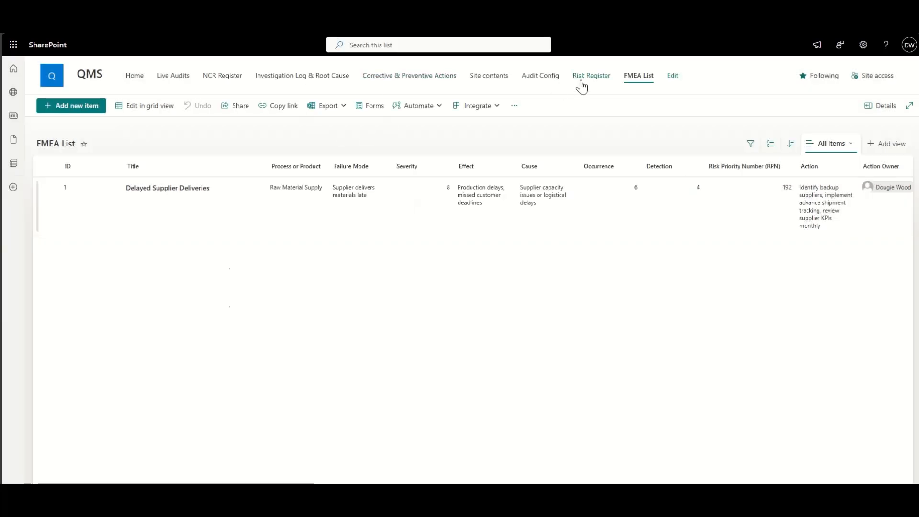
left_click(590, 75)
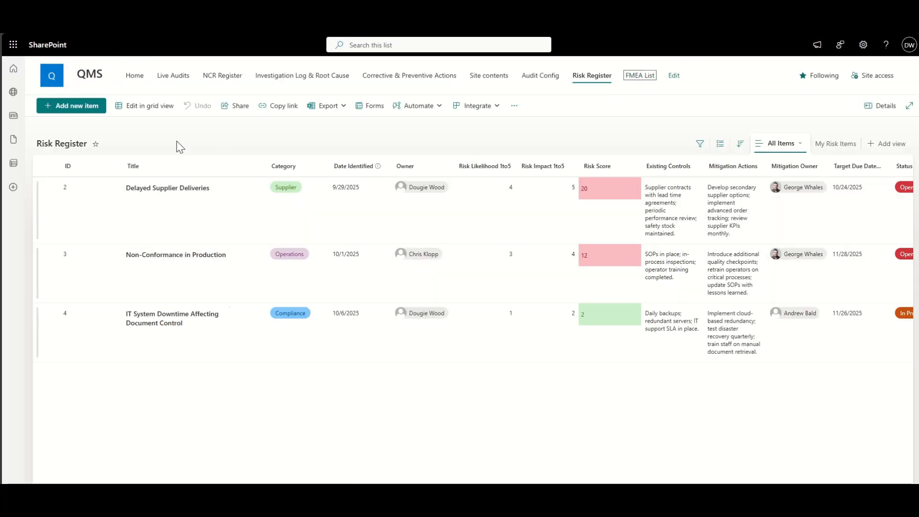
left_click(71, 105)
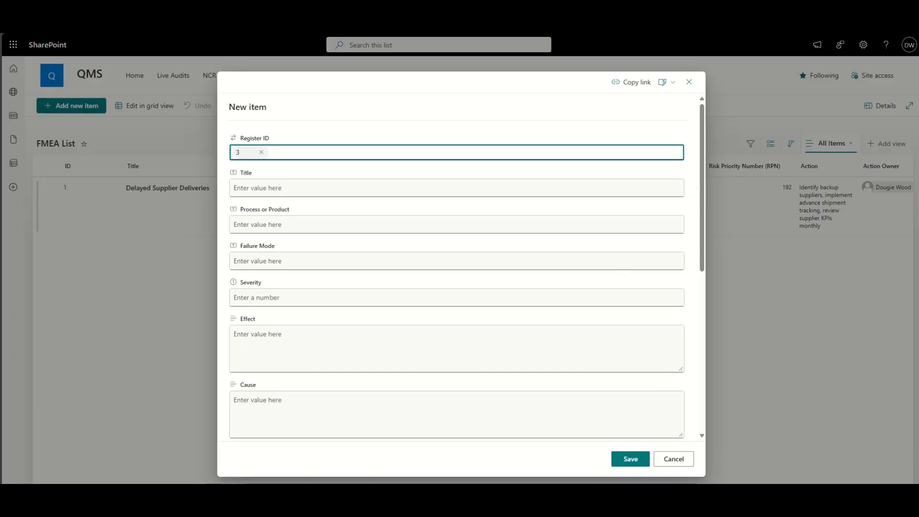
type("Non-Conformance in Production")
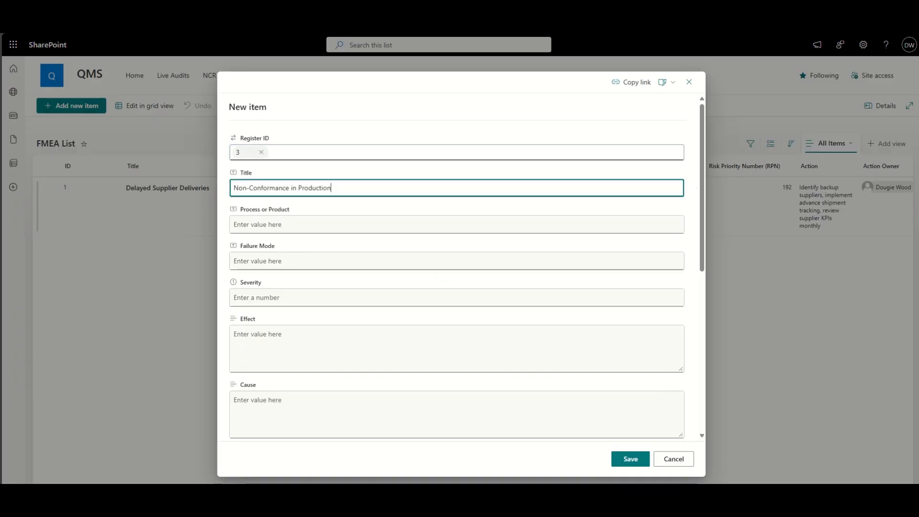
type("Assembly Line Process")
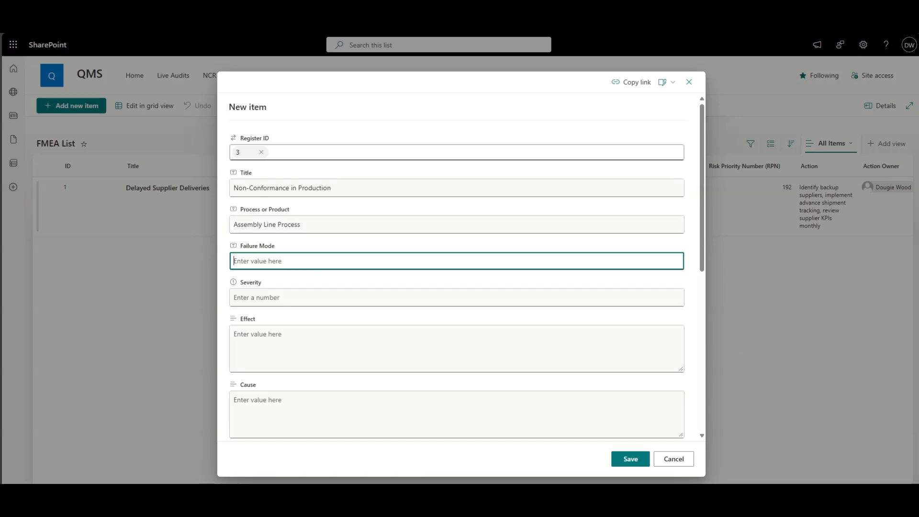
type("Products do not meet quality specifications")
left_click(456, 348)
type("Customer complaints, rework costs, potential recalls")
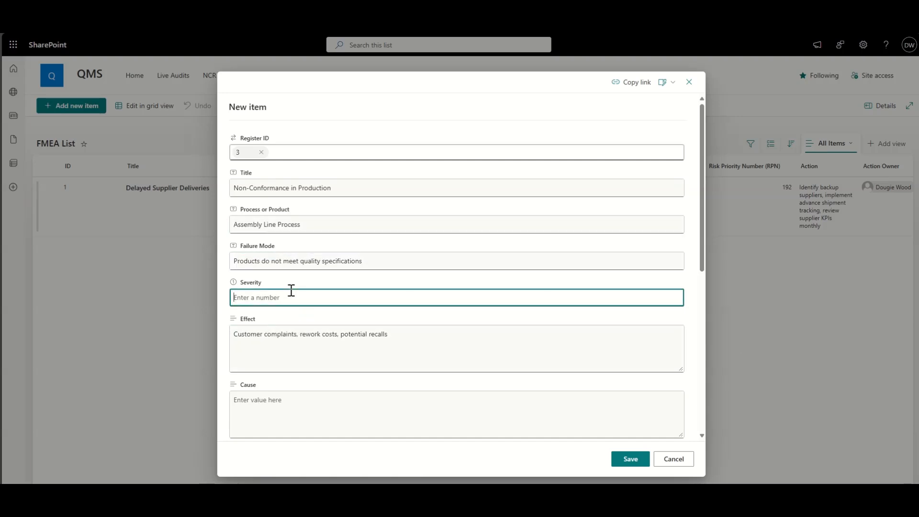
type("9")
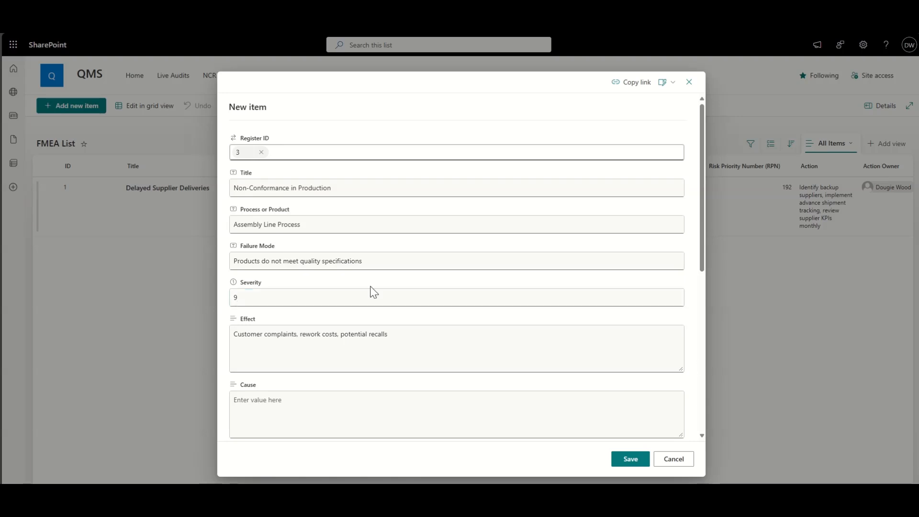
scroll("down", 3)
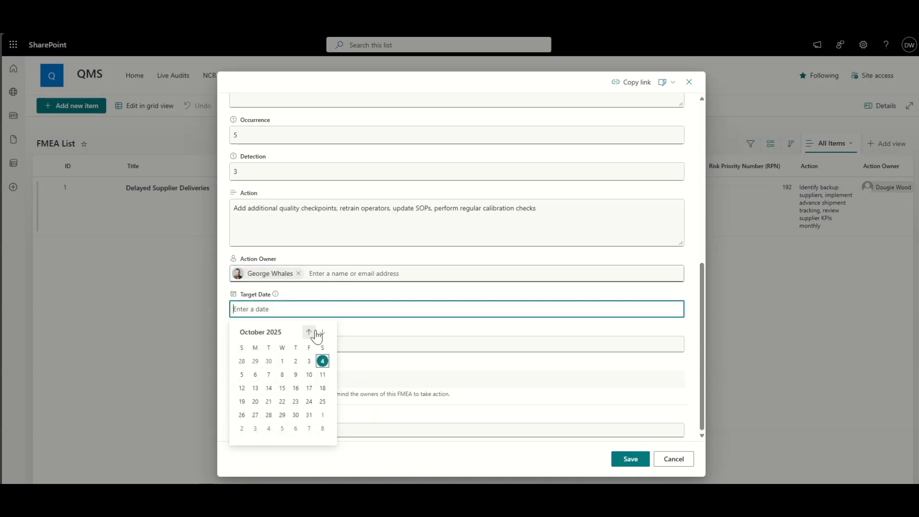
left_click(322, 336)
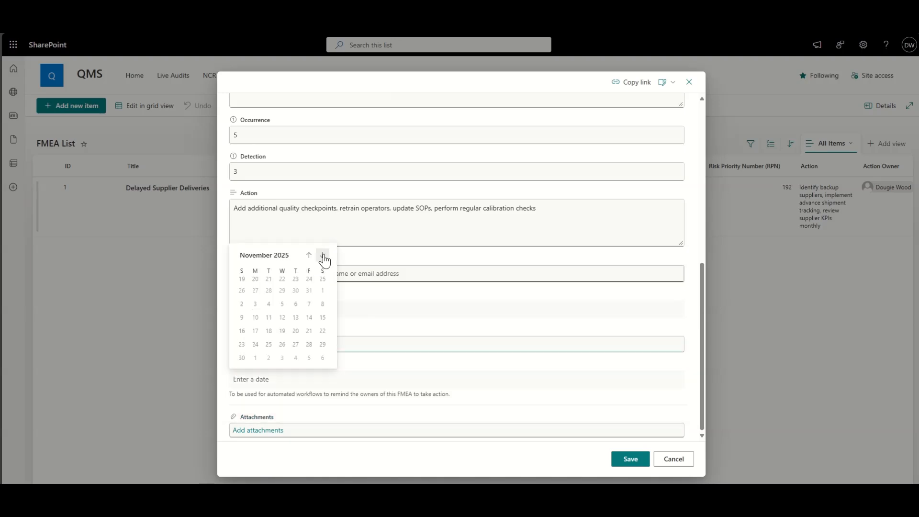
left_click(630, 458)
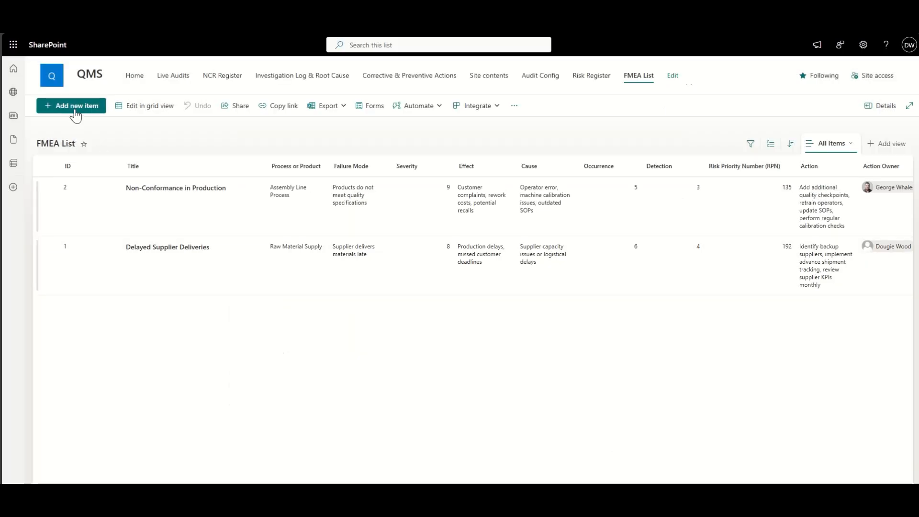
Enter 'IT System Downtime Affecting Document Control' for QMS Document Management System, failure mode 'IT system becomes unavailable'.
left_click(70, 105)
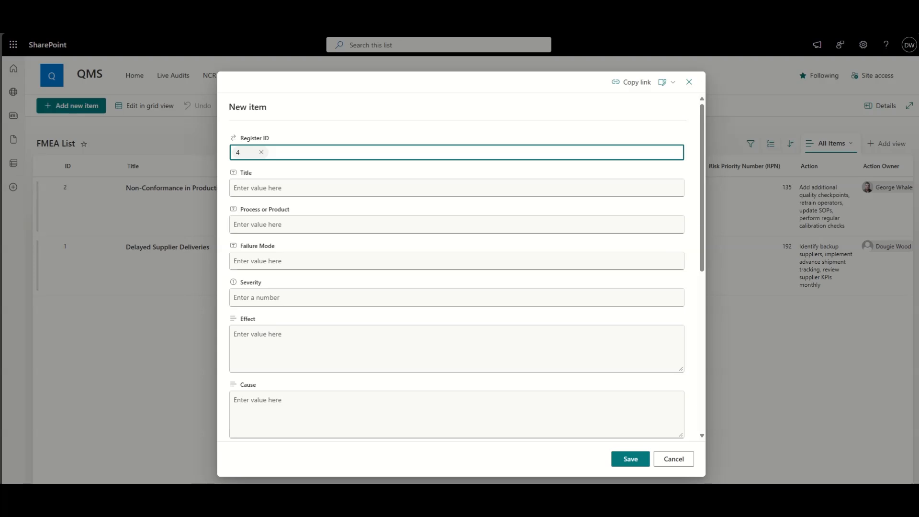
type("IT System Downtime Affecting Document Control")
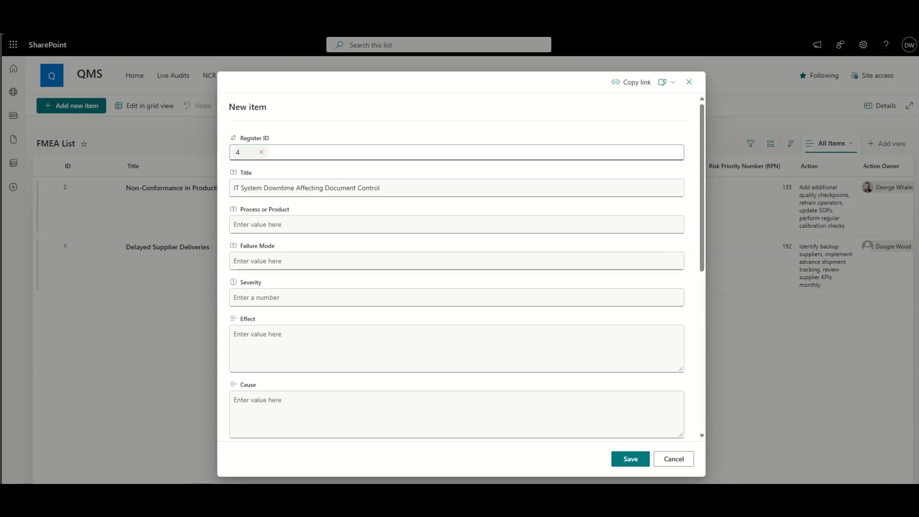
type("QMS Document Management System")
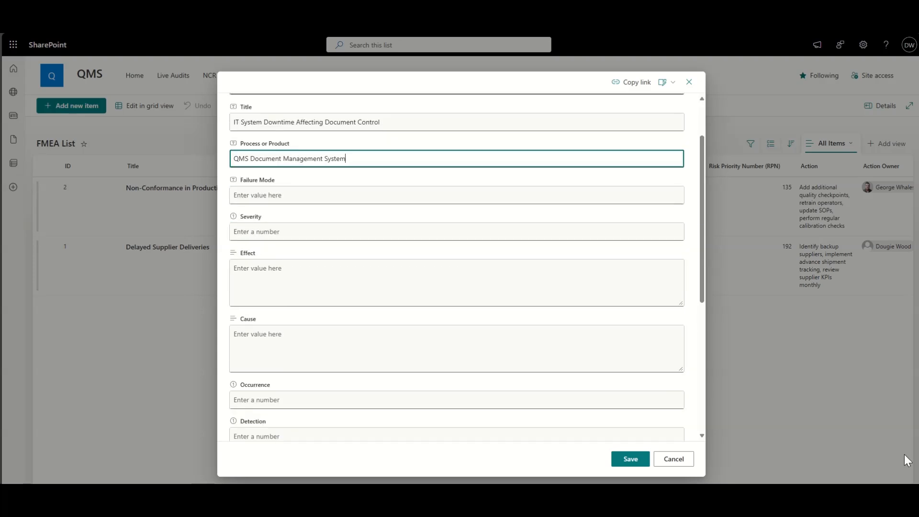
type("IT system becomes unavailable")
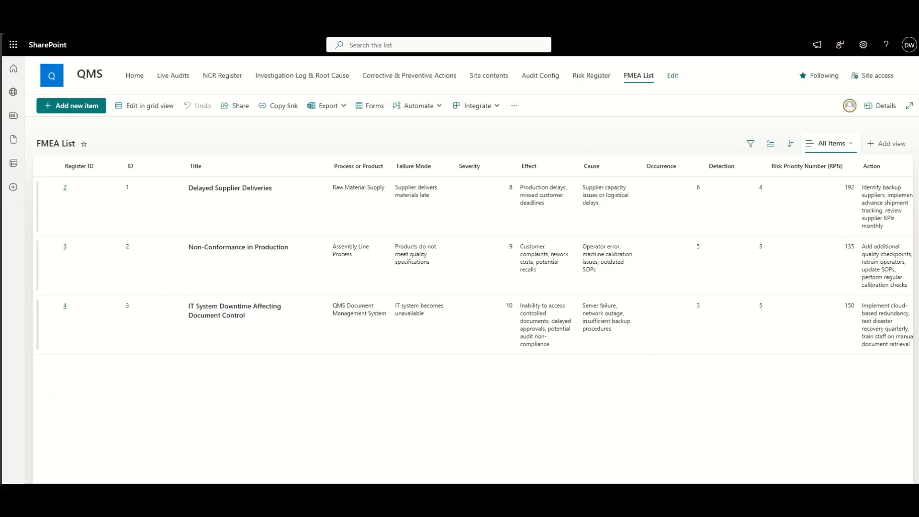
mouse_move(488, 75)
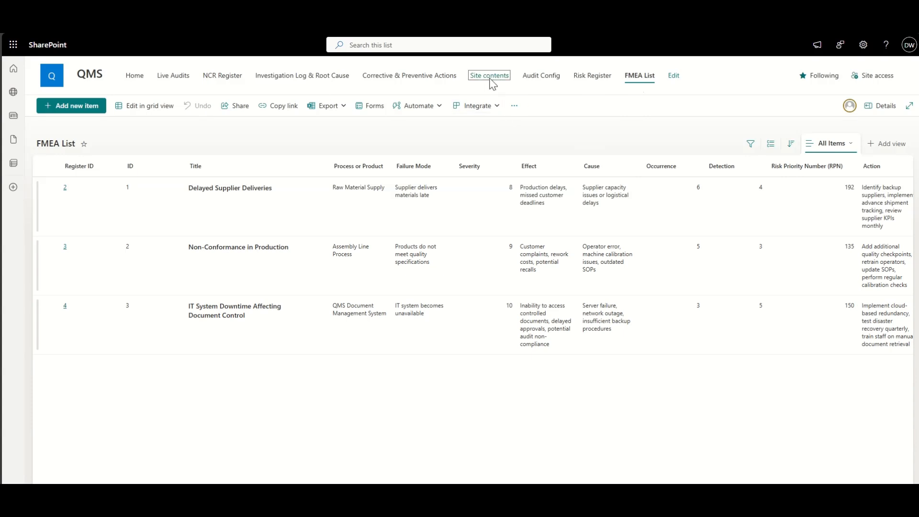
Create the blank Risk Mitigation Actions list and open its All Items view settings.
left_click(489, 75)
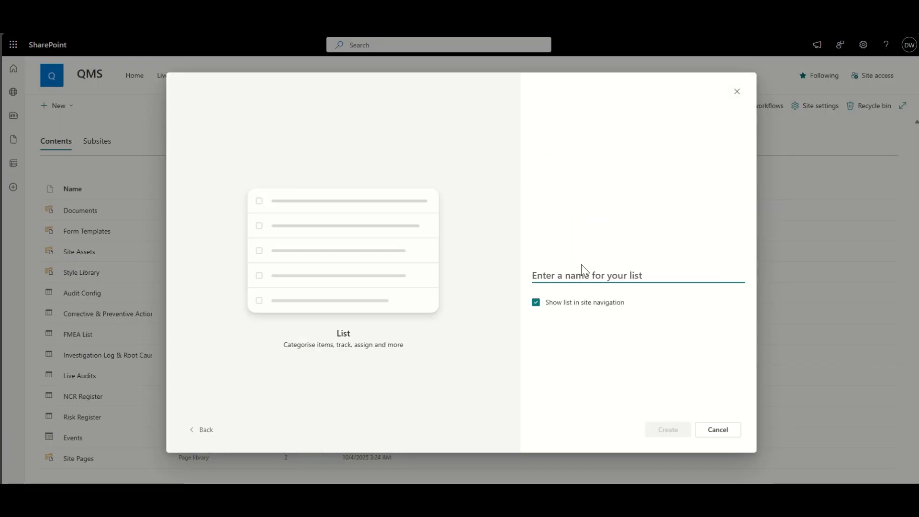
type("Risk Mitigation")
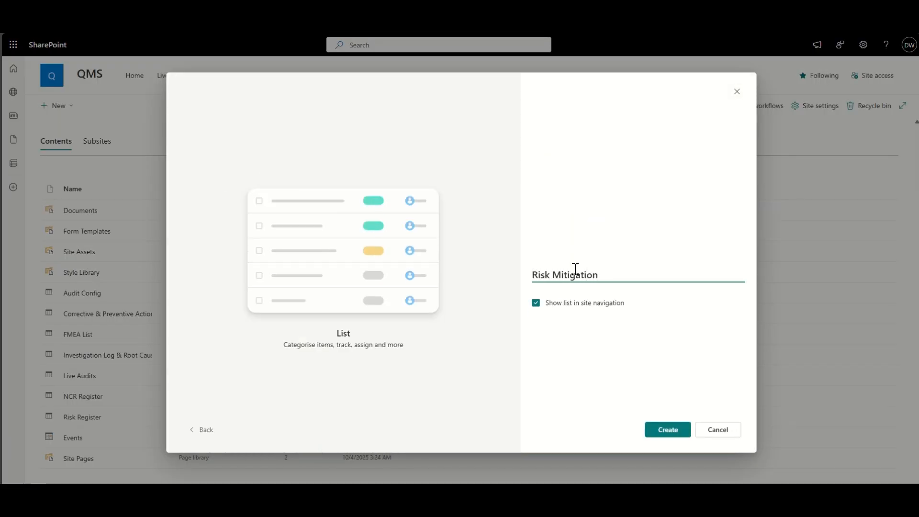
left_click(666, 428)
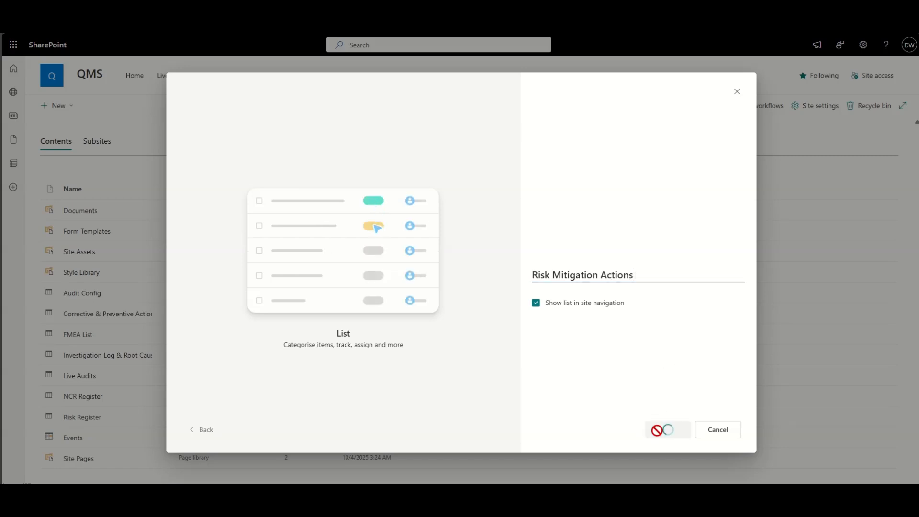
left_click(667, 429)
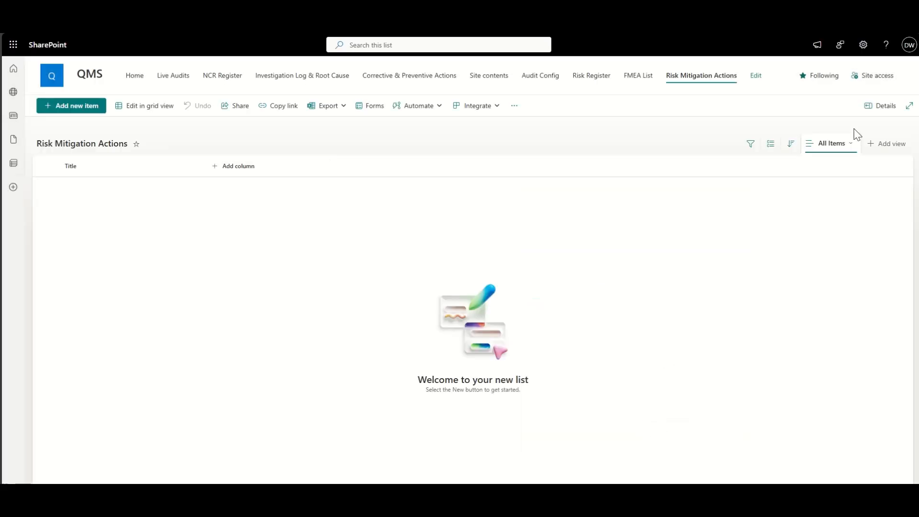
left_click(830, 143)
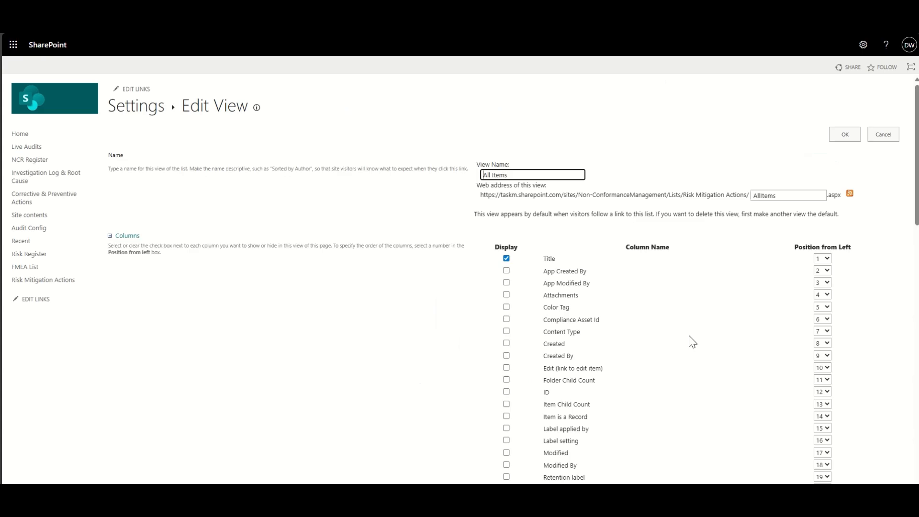
Show the ID column and add a Register ID lookup column sourced from Risk Register.
left_click(505, 392)
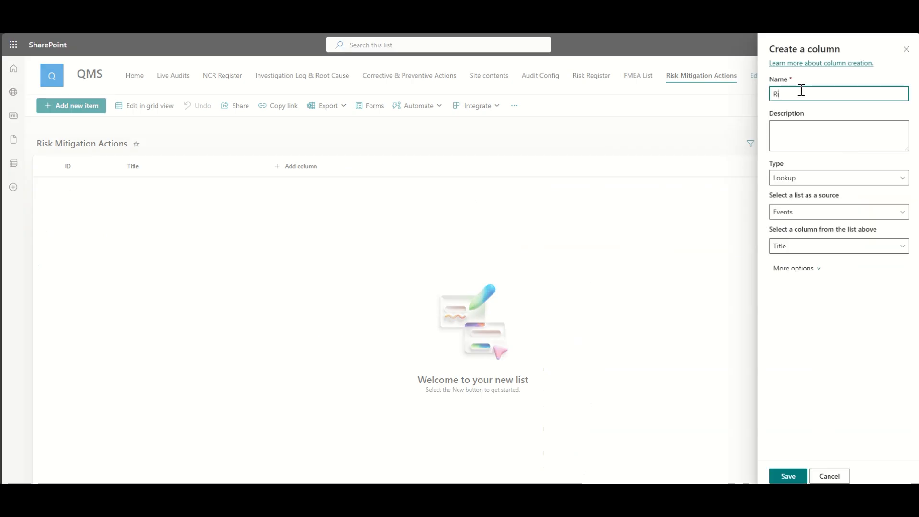
left_click(836, 212)
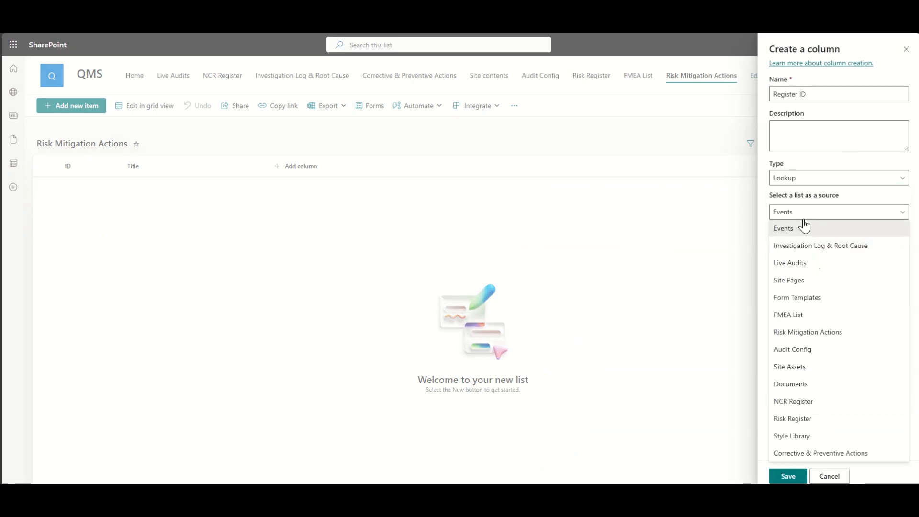
left_click(792, 418)
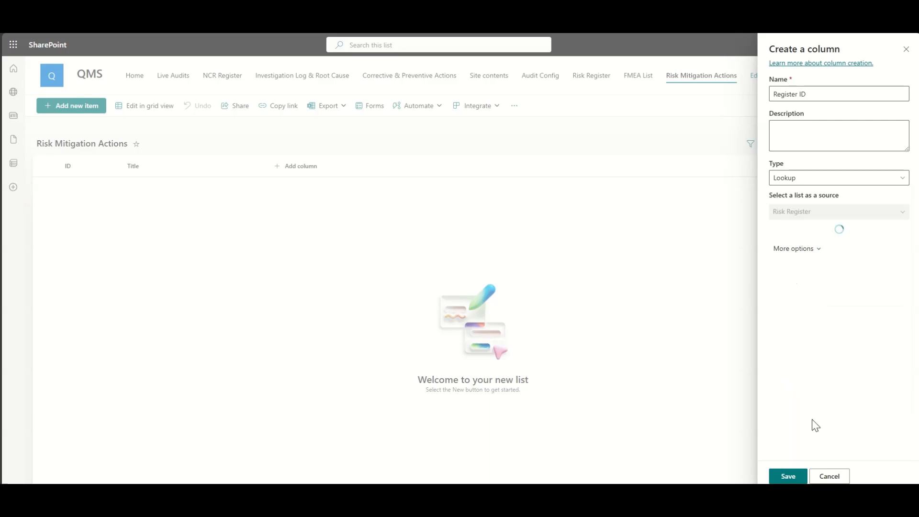
left_click(787, 475)
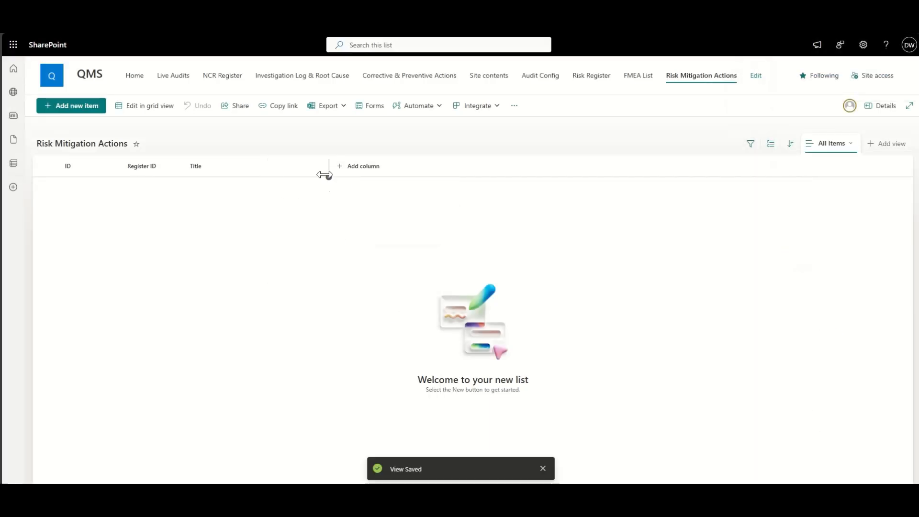
Add an Action Owner person column and a Priority choice column including Medium.
left_click(358, 166)
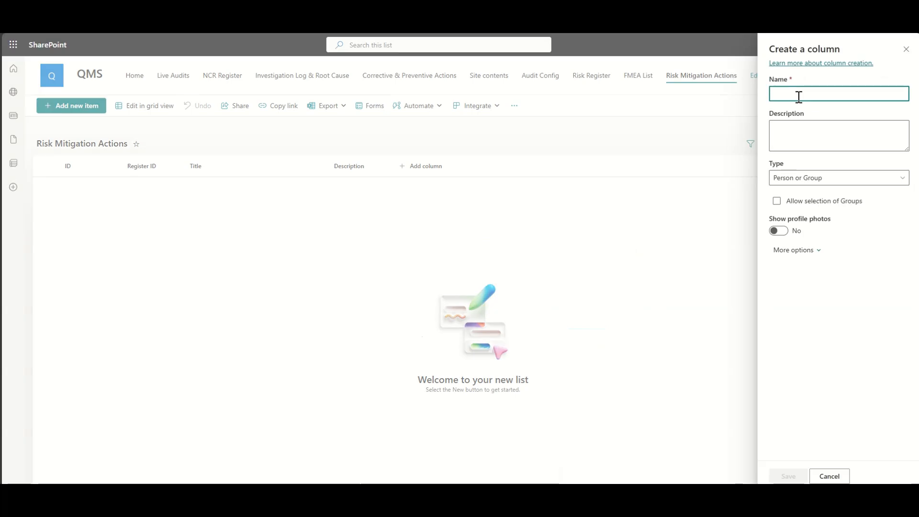
left_click(828, 476)
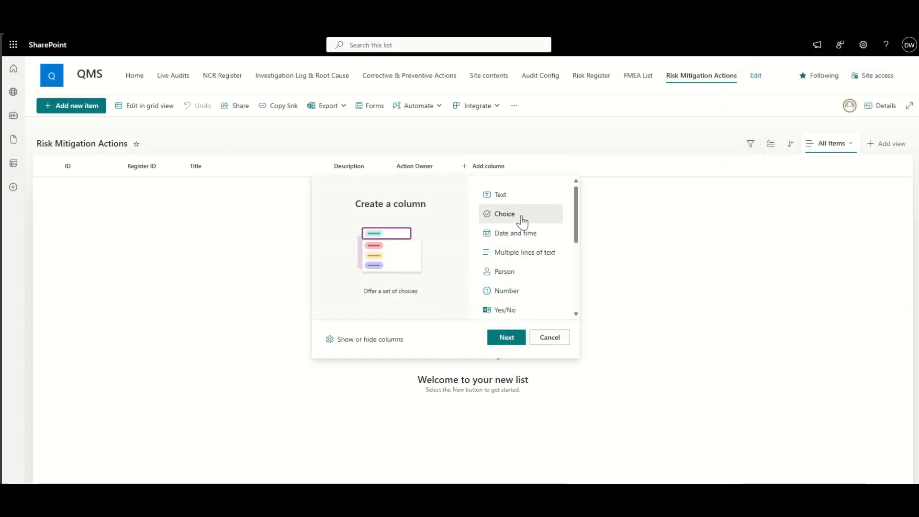
left_click(505, 336)
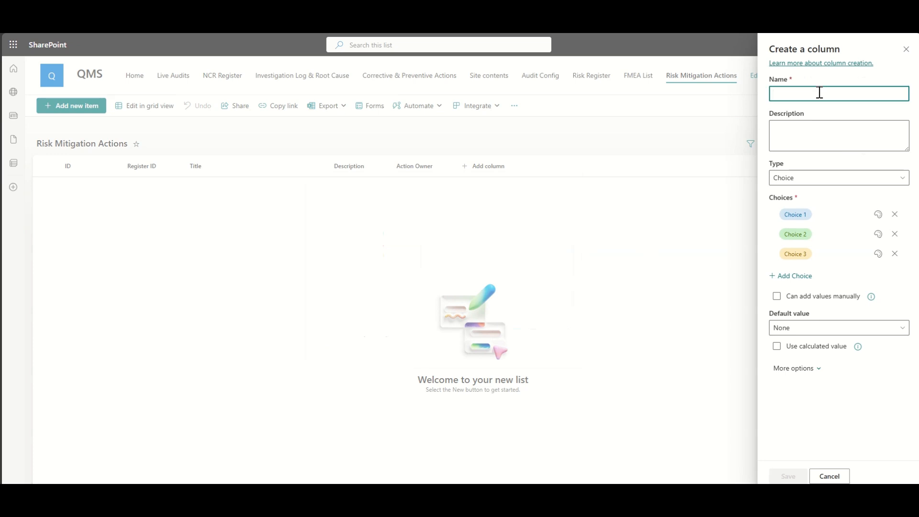
type("Priority")
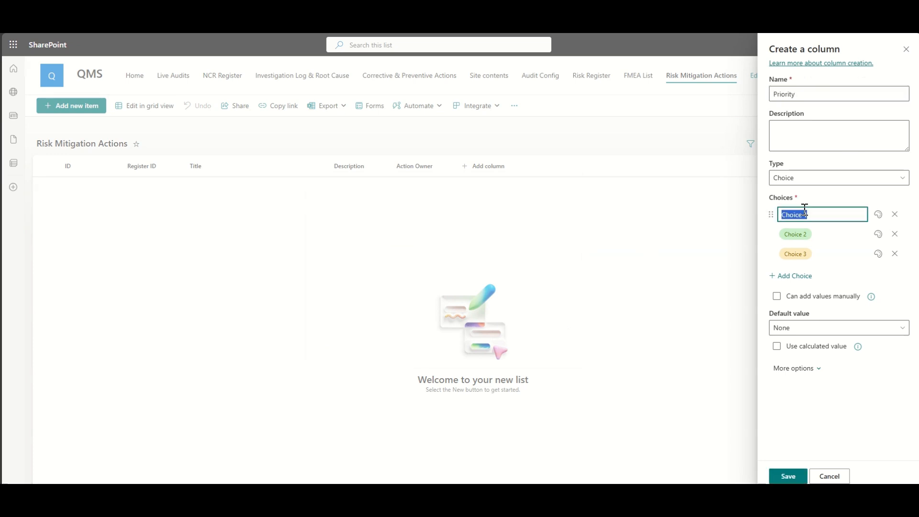
type("Medium")
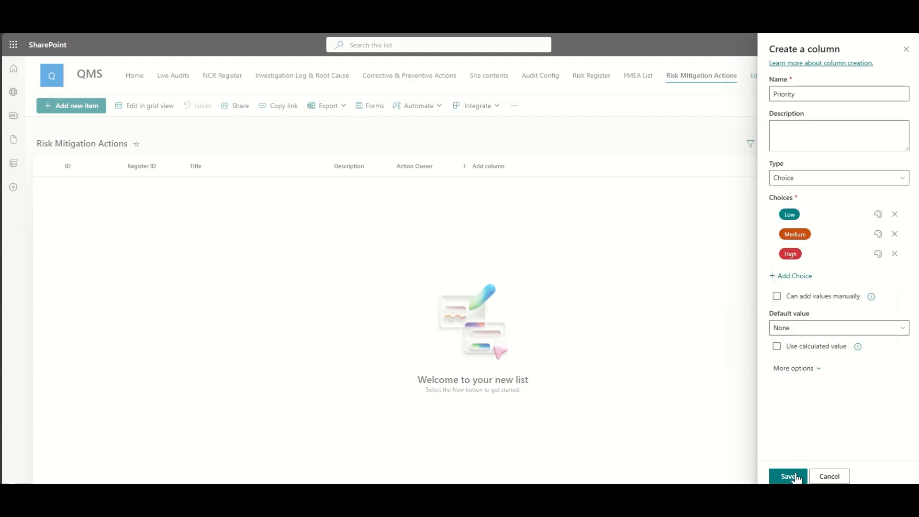
left_click(787, 475)
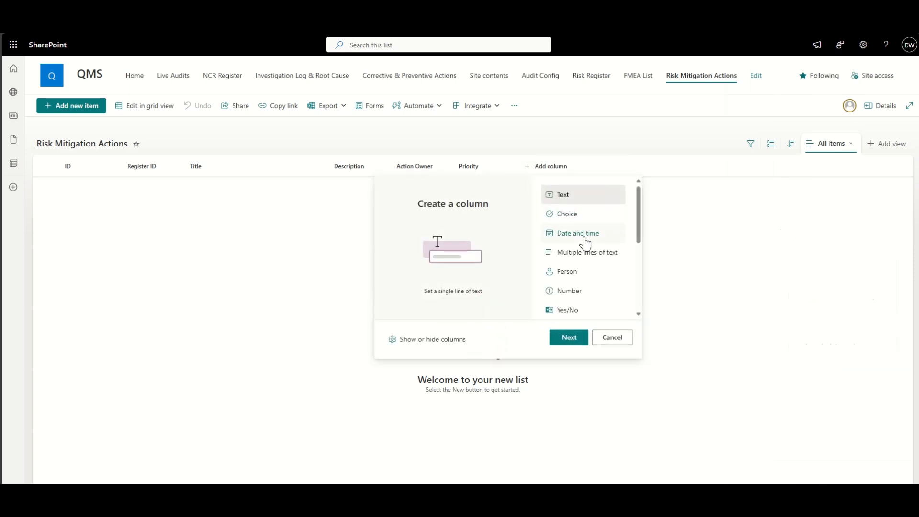
Add a Due Date column and a coloured Status choice column with In Progress and Completed.
left_click(577, 233)
type("Status")
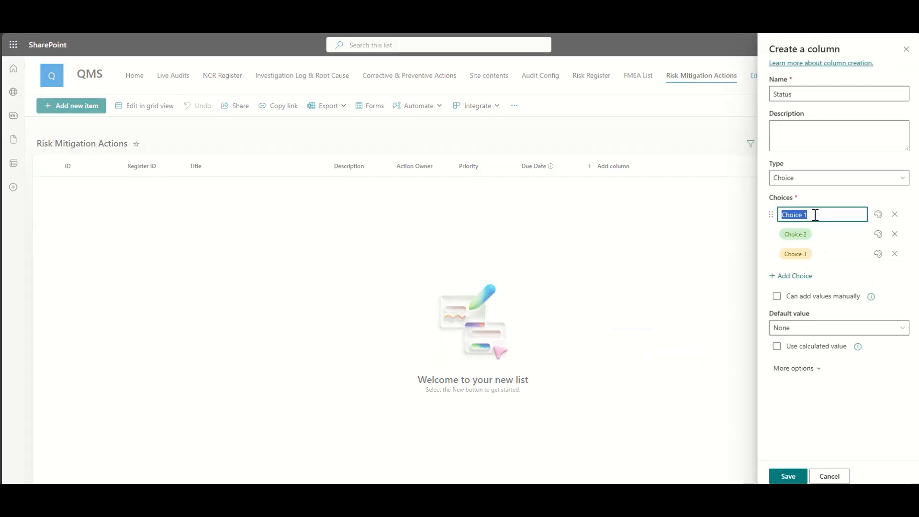
type("In Progr")
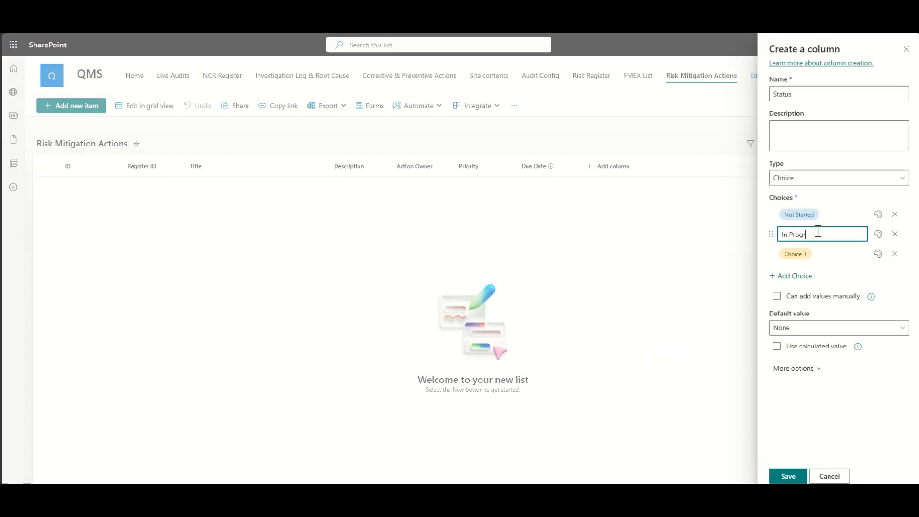
left_click(877, 253)
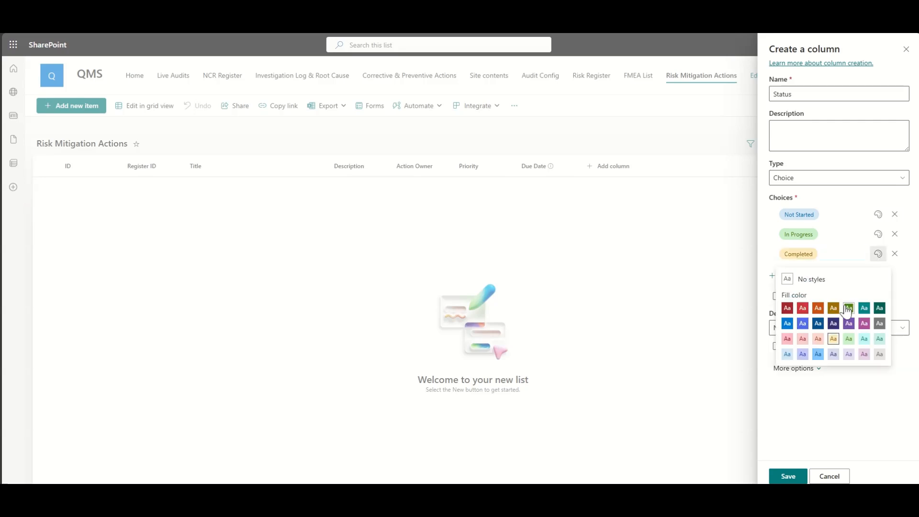
left_click(848, 307)
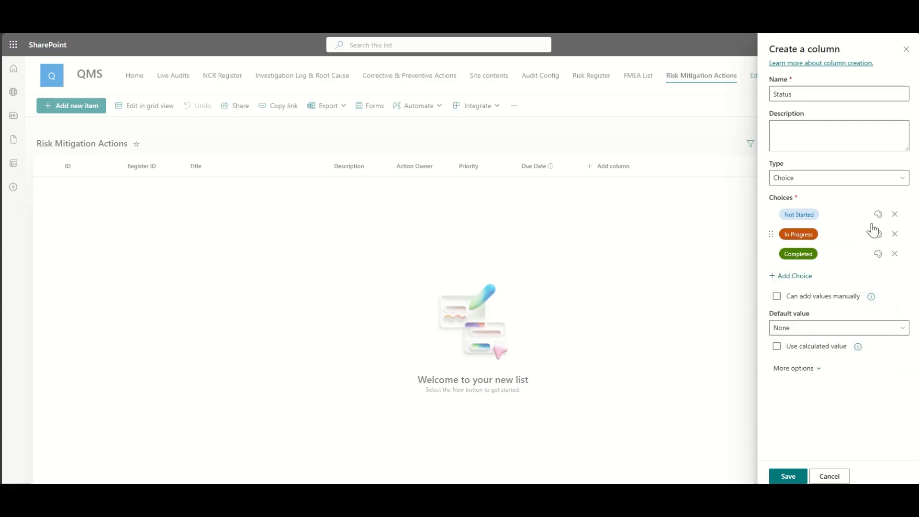
left_click(786, 475)
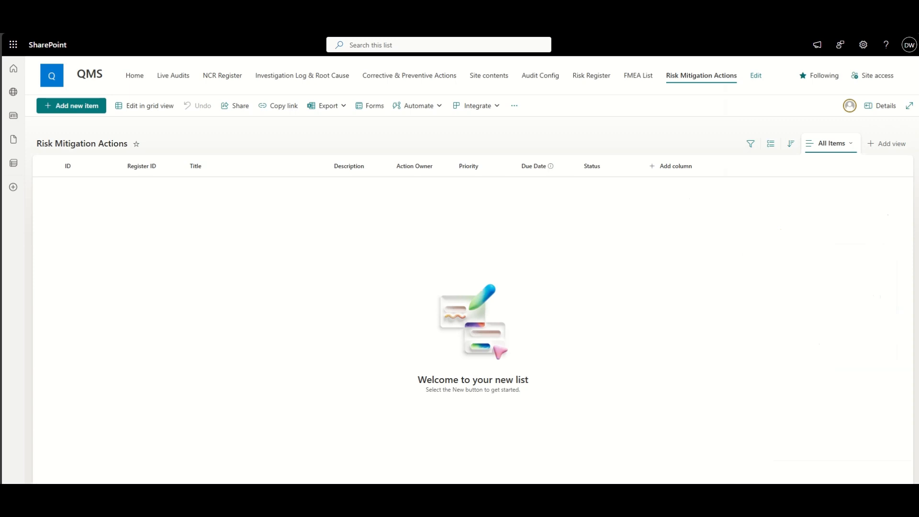
Add action 'Backup Supplier Deliveries' for register 2, High priority, due 10/31/2025, Not Started.
left_click(591, 76)
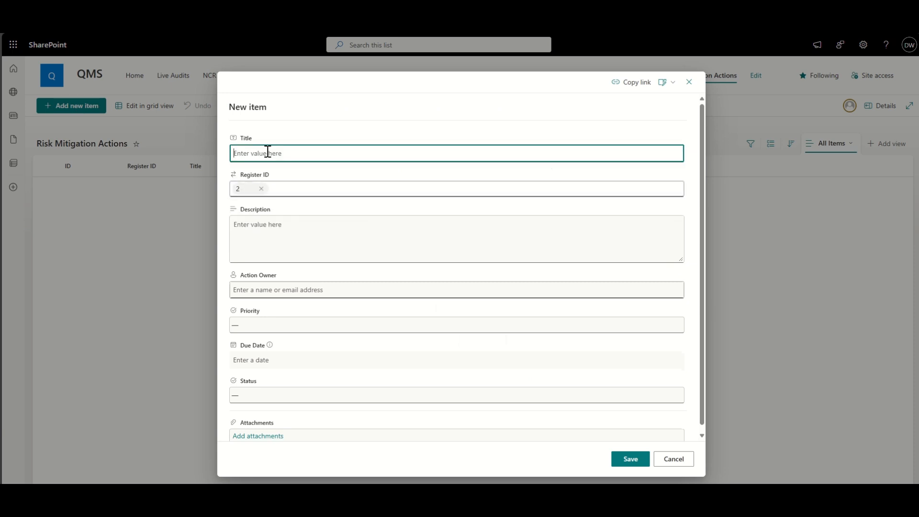
type("Delayed Supplier Deliveries")
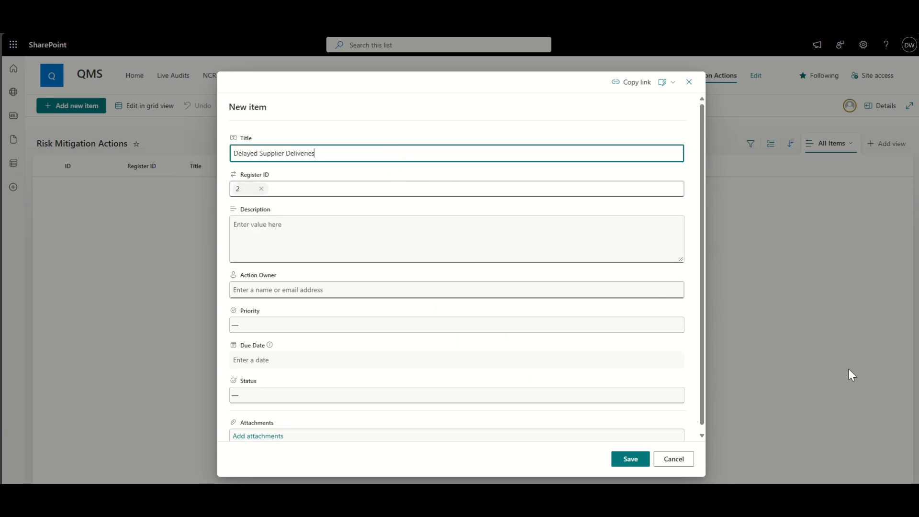
double_click(246, 154)
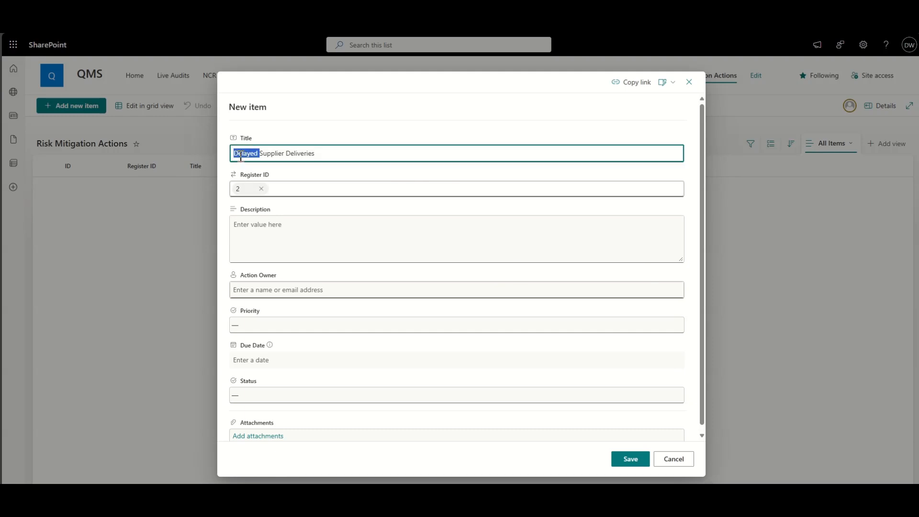
type("Backup")
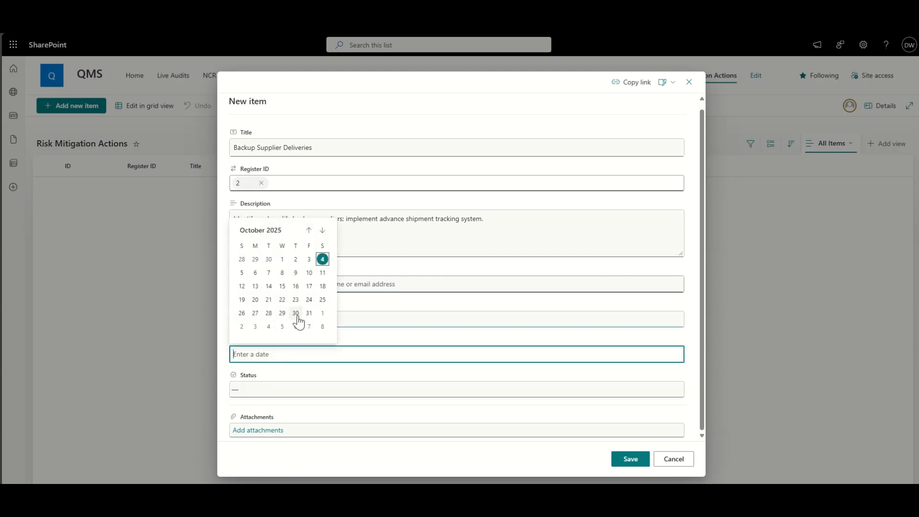
left_click(308, 313)
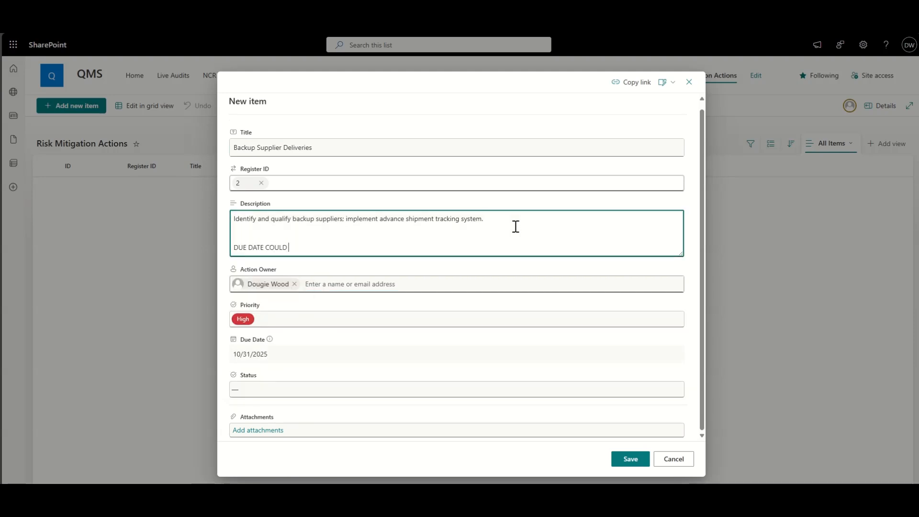
type("BE AUTOMATED BASED")
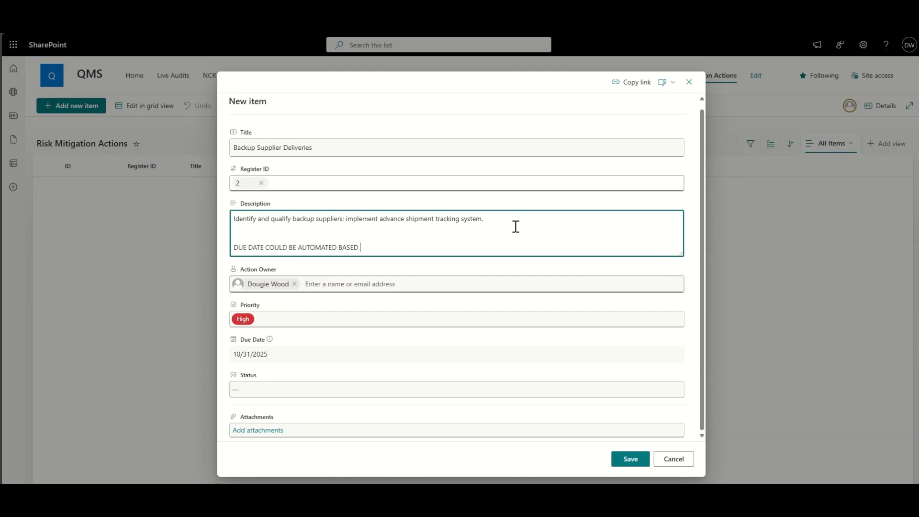
type("ON PRIORITY!!!!!!!!!!!!")
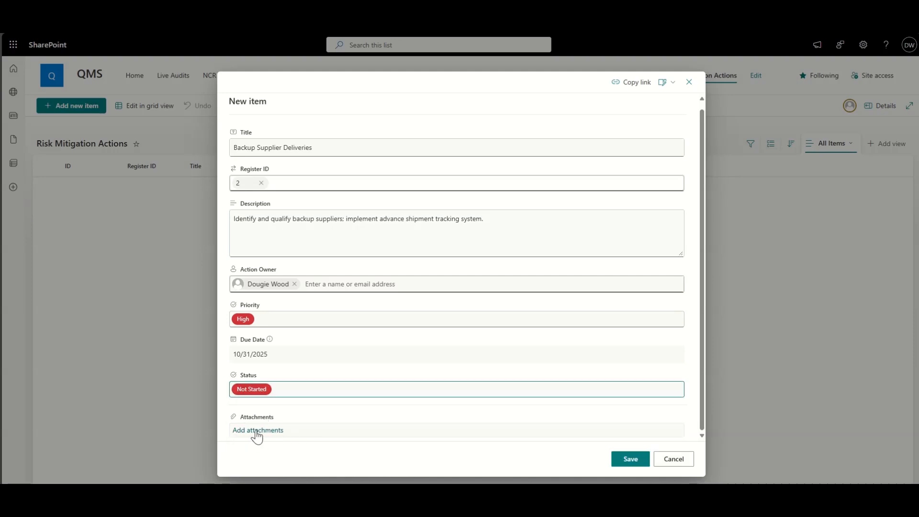
left_click(629, 459)
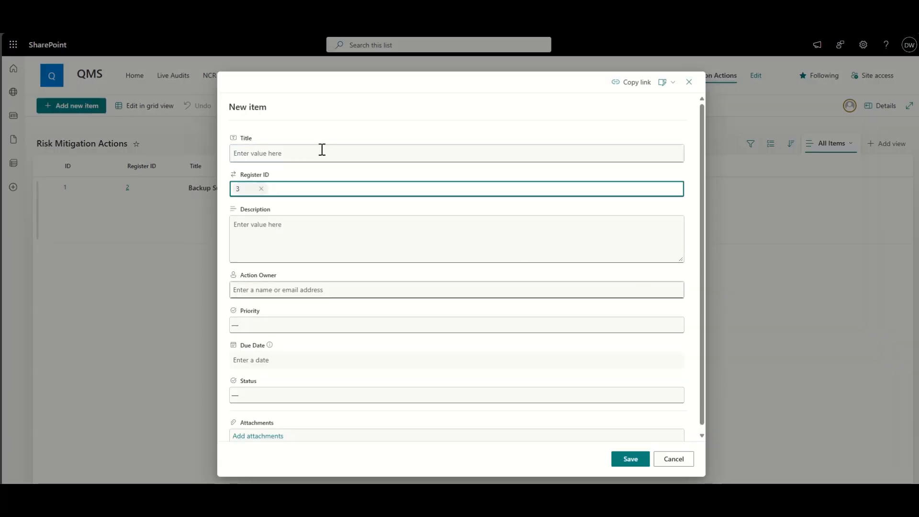
Add the Quality Checkpoints action for register 3, describing extra checkpoints and operator retraining.
type("qUALITY cHECKPO")
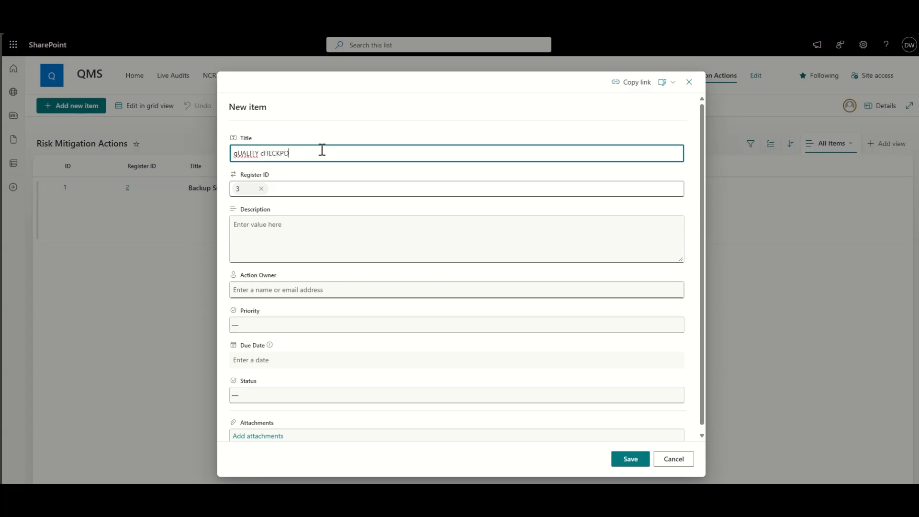
type("Quality Checkpoint")
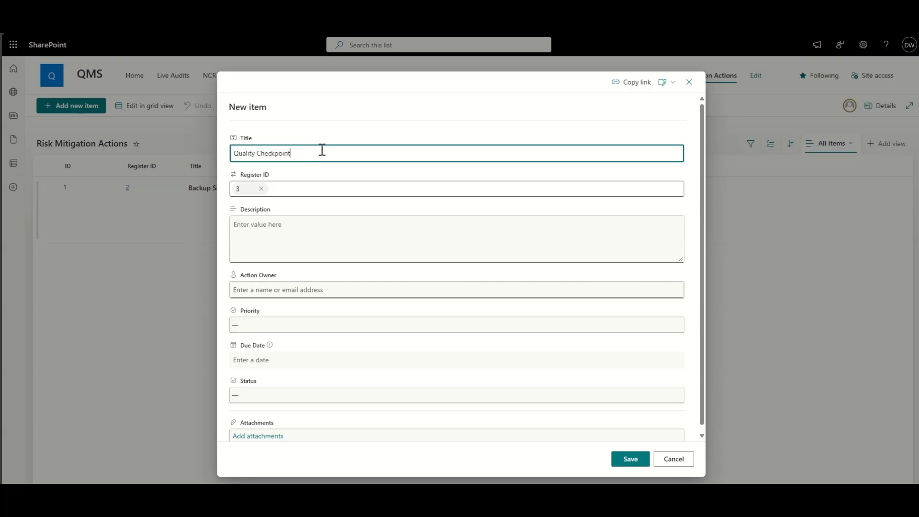
type("Add additional quality checkpoints, retrain operators on critical processes, and update SOPs.")
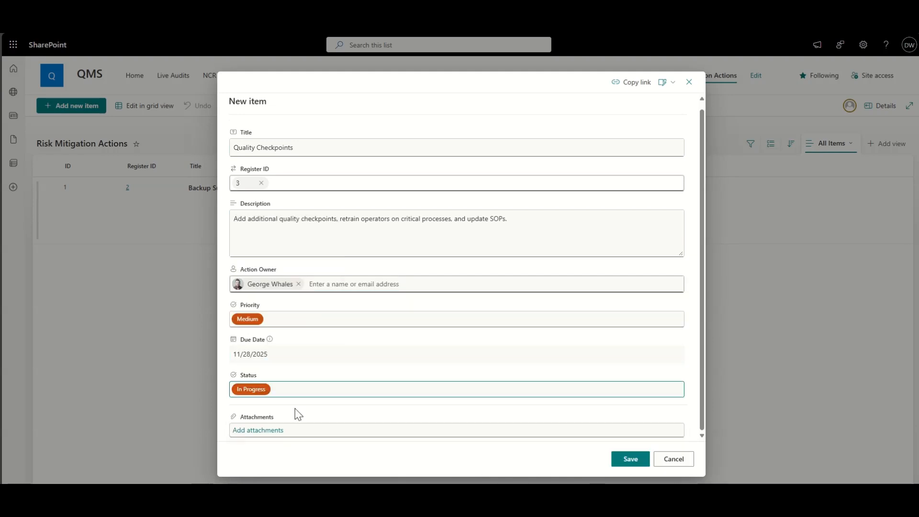
left_click(629, 459)
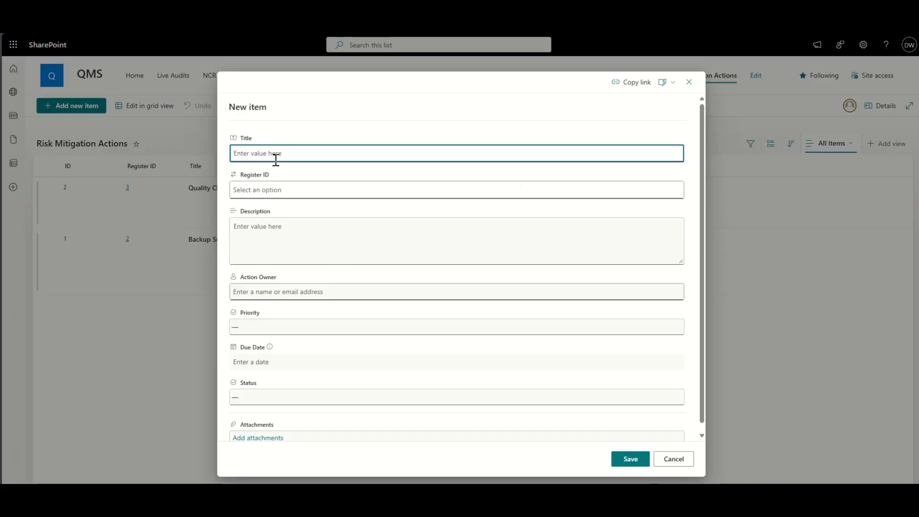
Add the IT Cloud Based Redundancy action linked to register 4, marked Completed.
type("Cloud Based Redundancy")
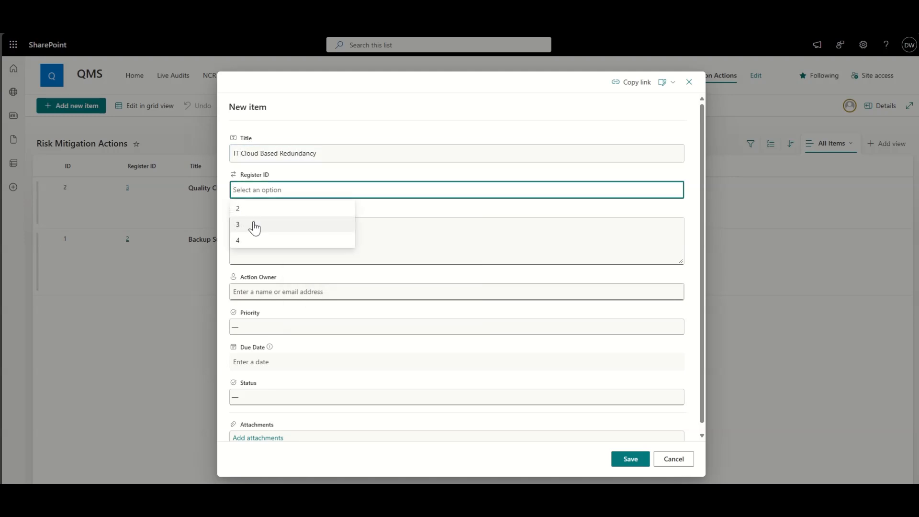
left_click(237, 240)
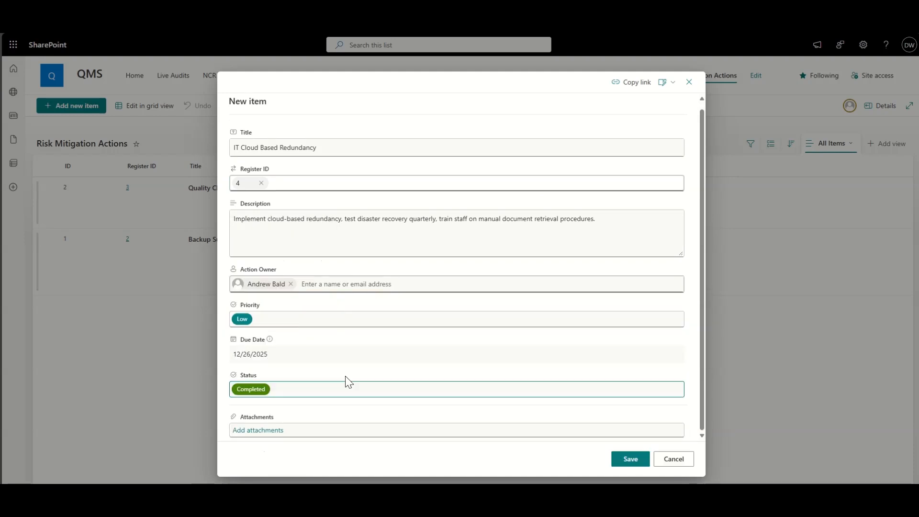
left_click(629, 458)
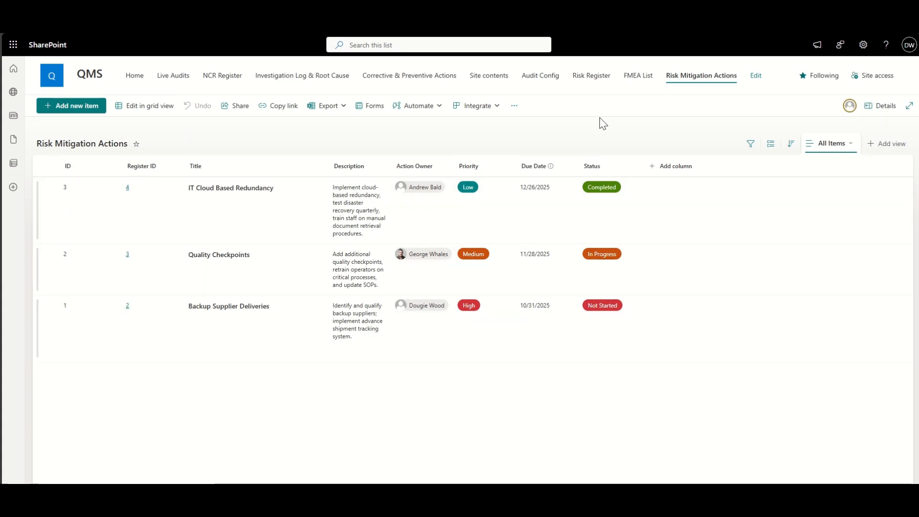
mouse_move(591, 76)
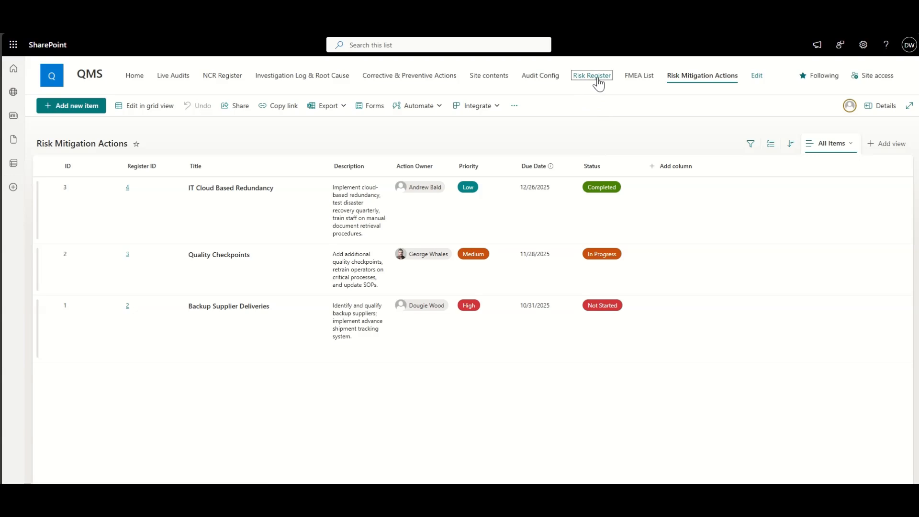
left_click(591, 75)
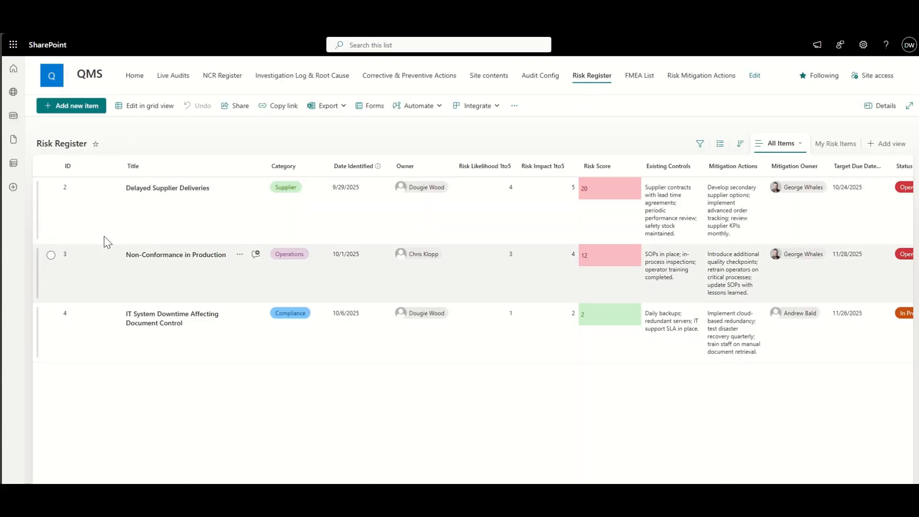
scroll("right", 3)
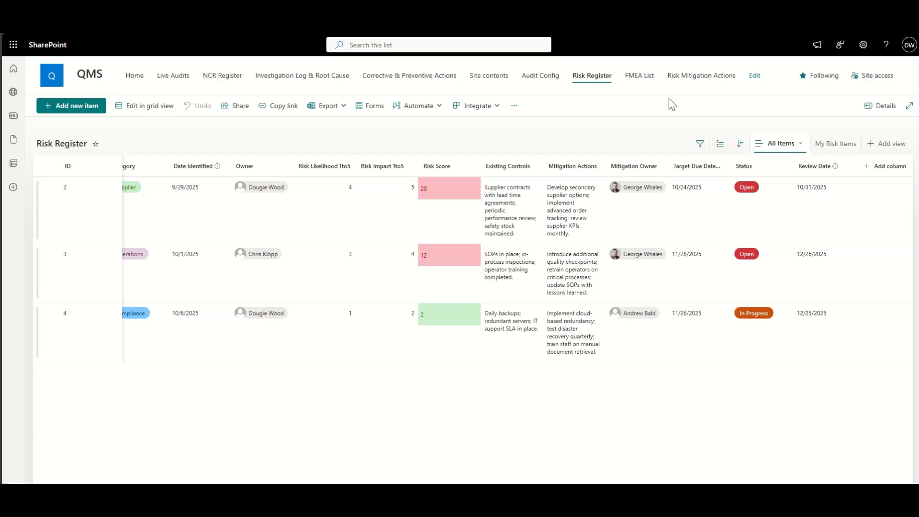
left_click(639, 75)
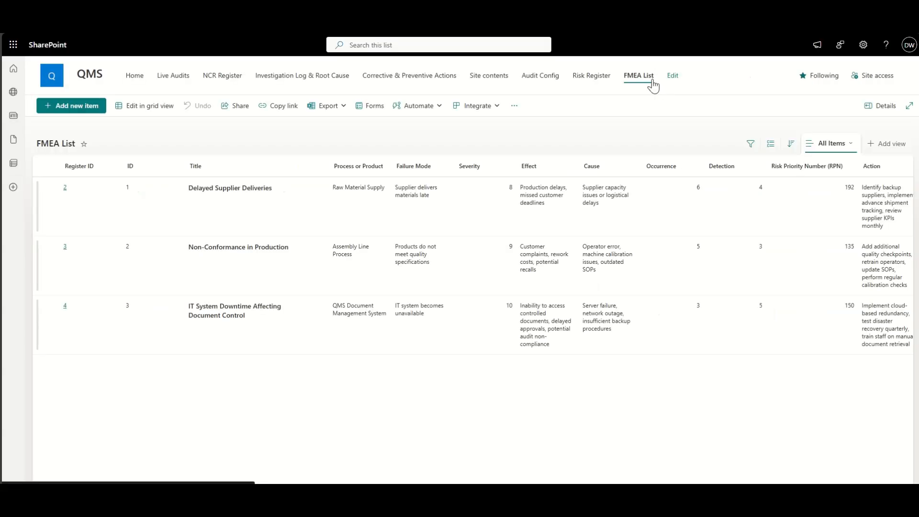
mouse_move(168, 348)
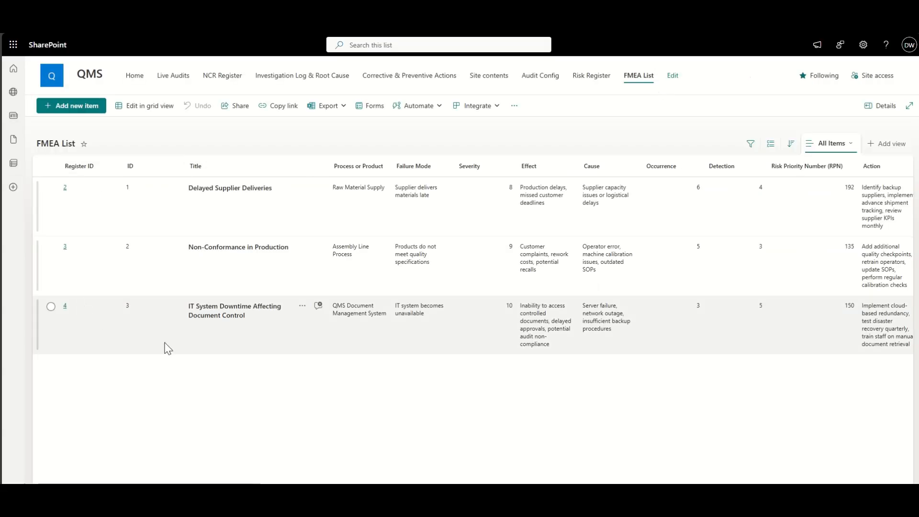
scroll("right", 3)
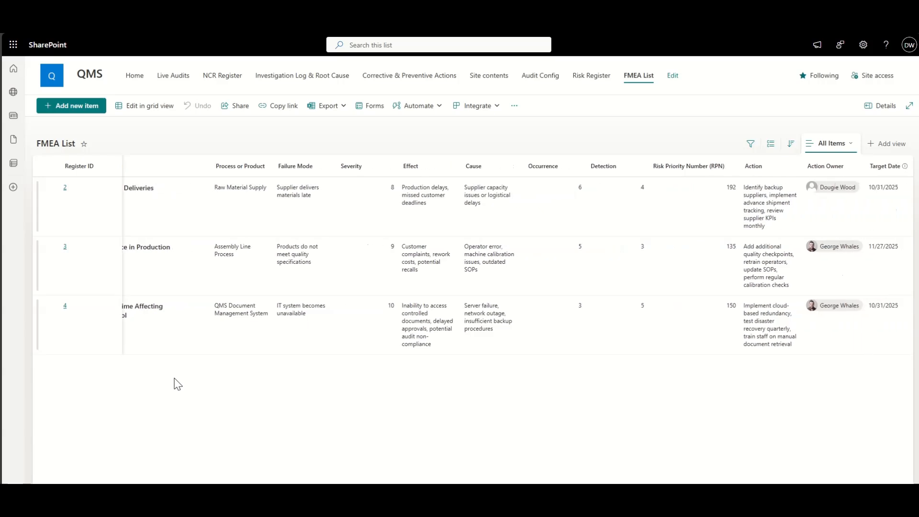
scroll("right", 3)
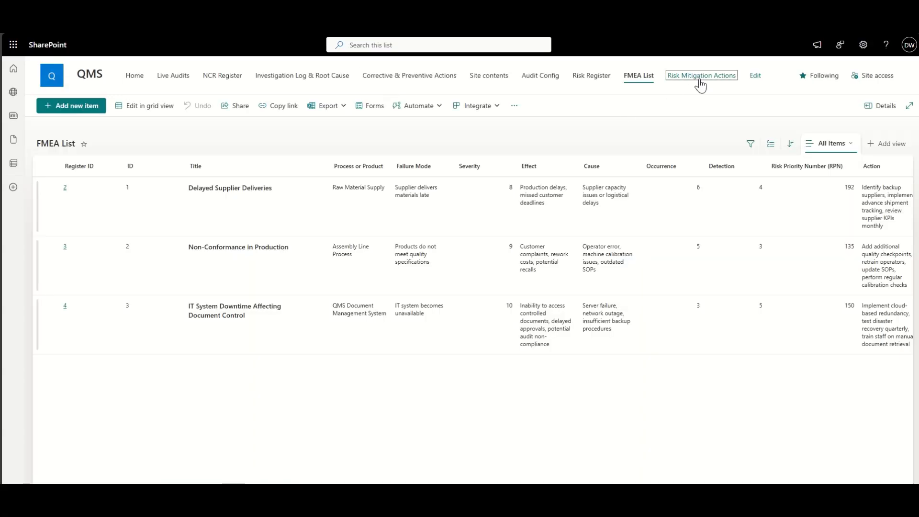
left_click(700, 75)
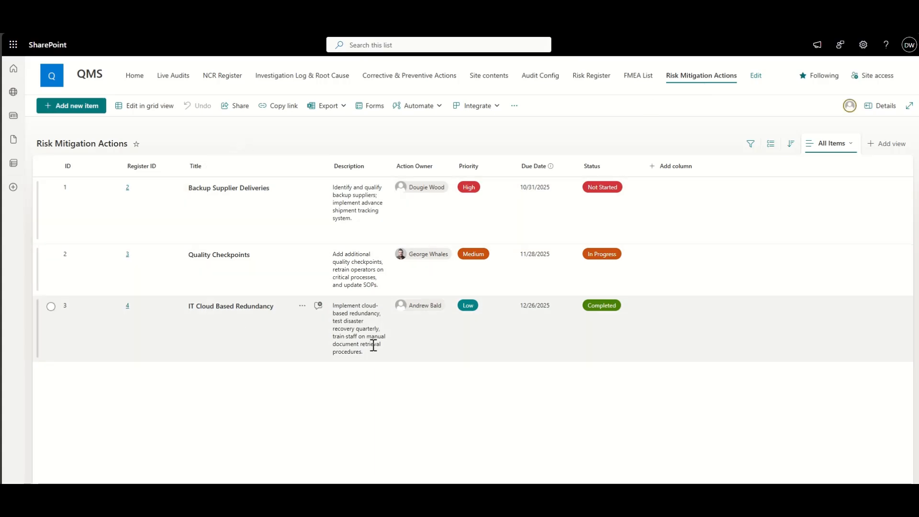
mouse_move(654, 383)
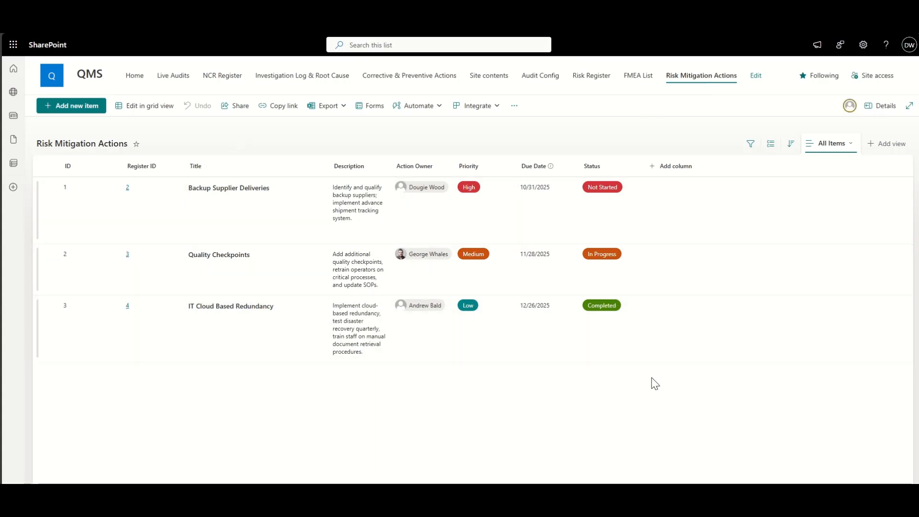